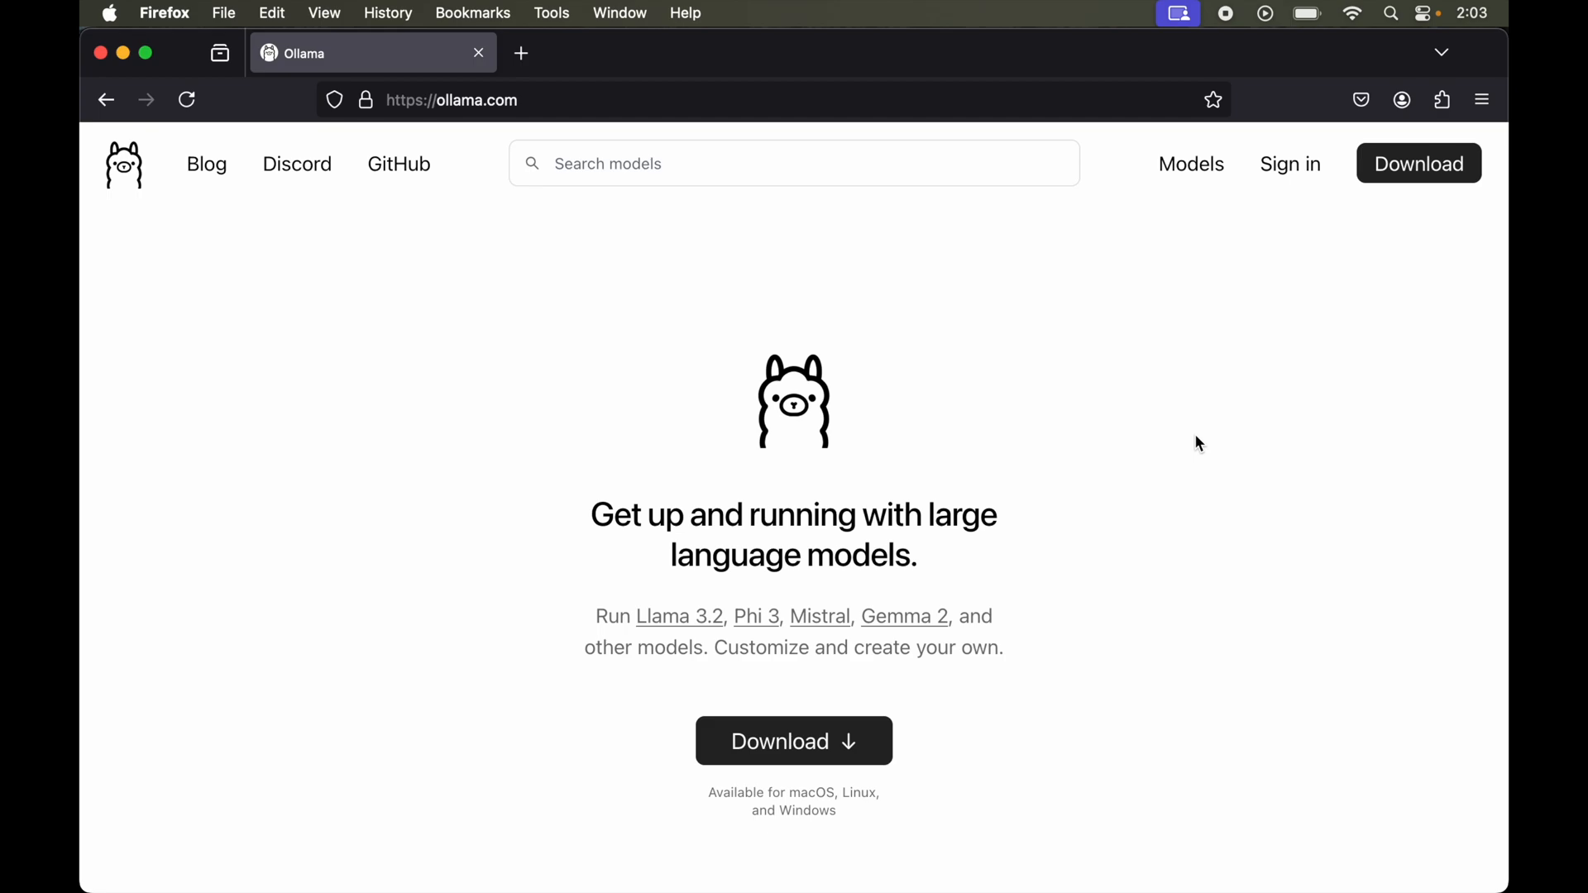
mouse_move(506, 130)
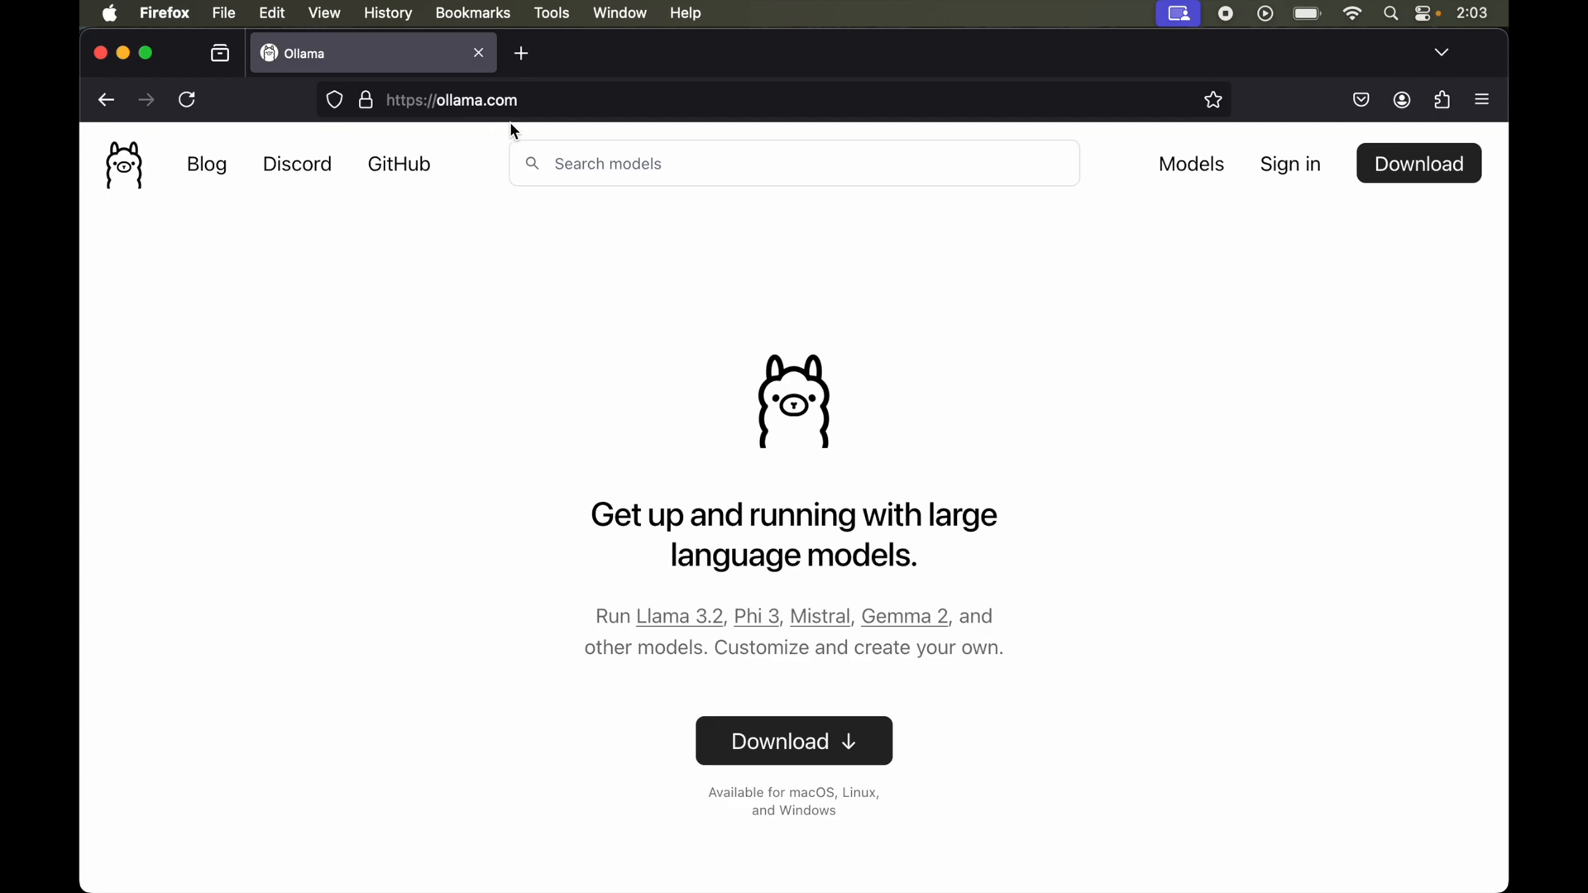
Go to the Ollama download page with macOS selected.
click(794, 740)
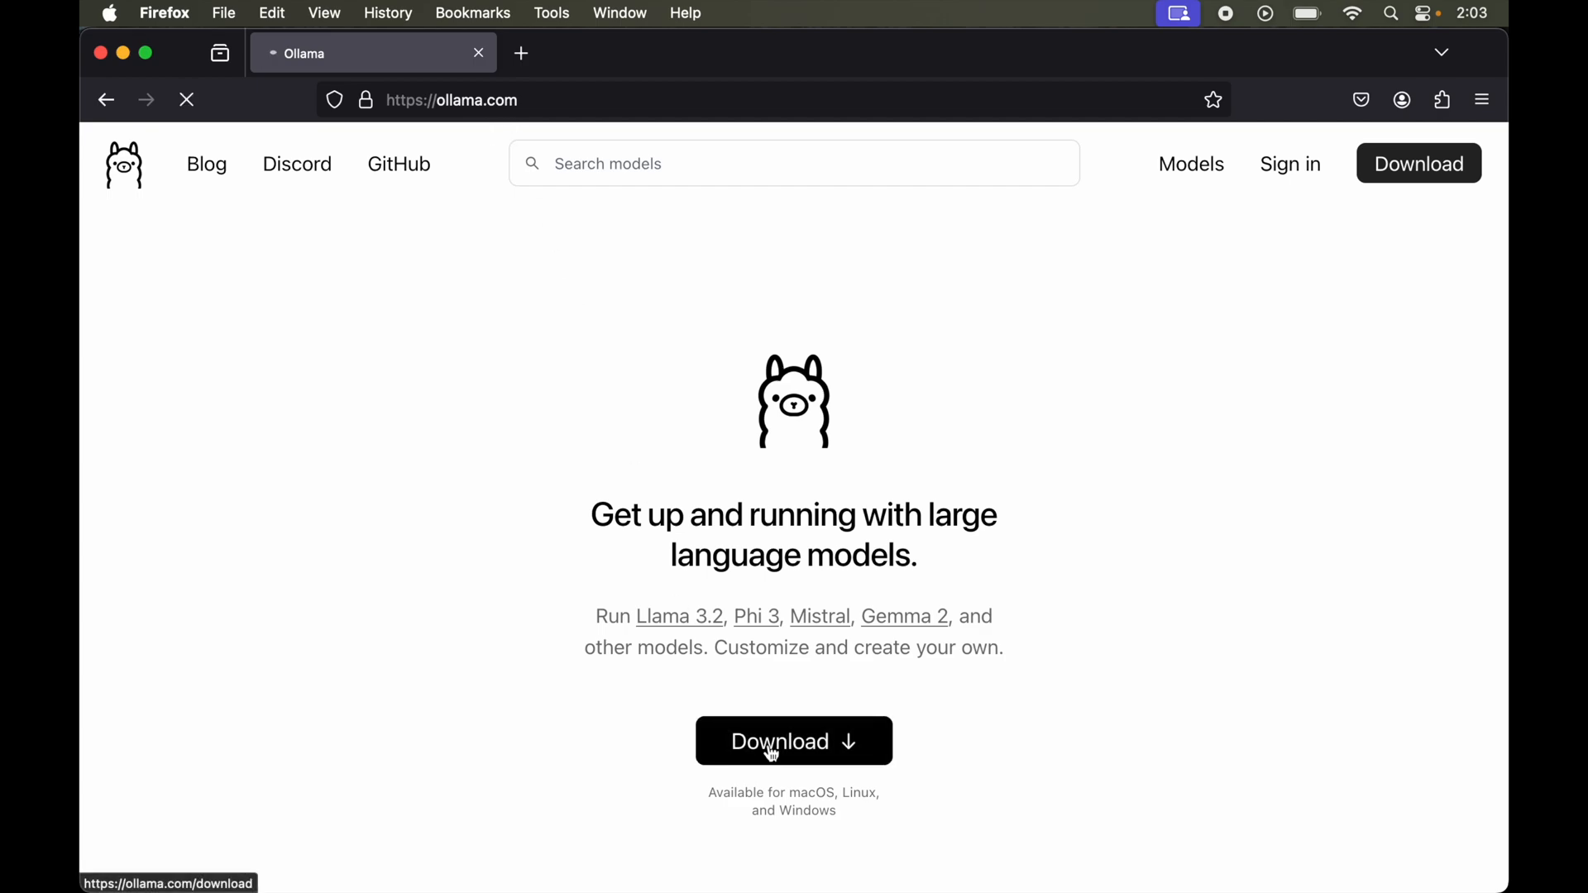
click(794, 741)
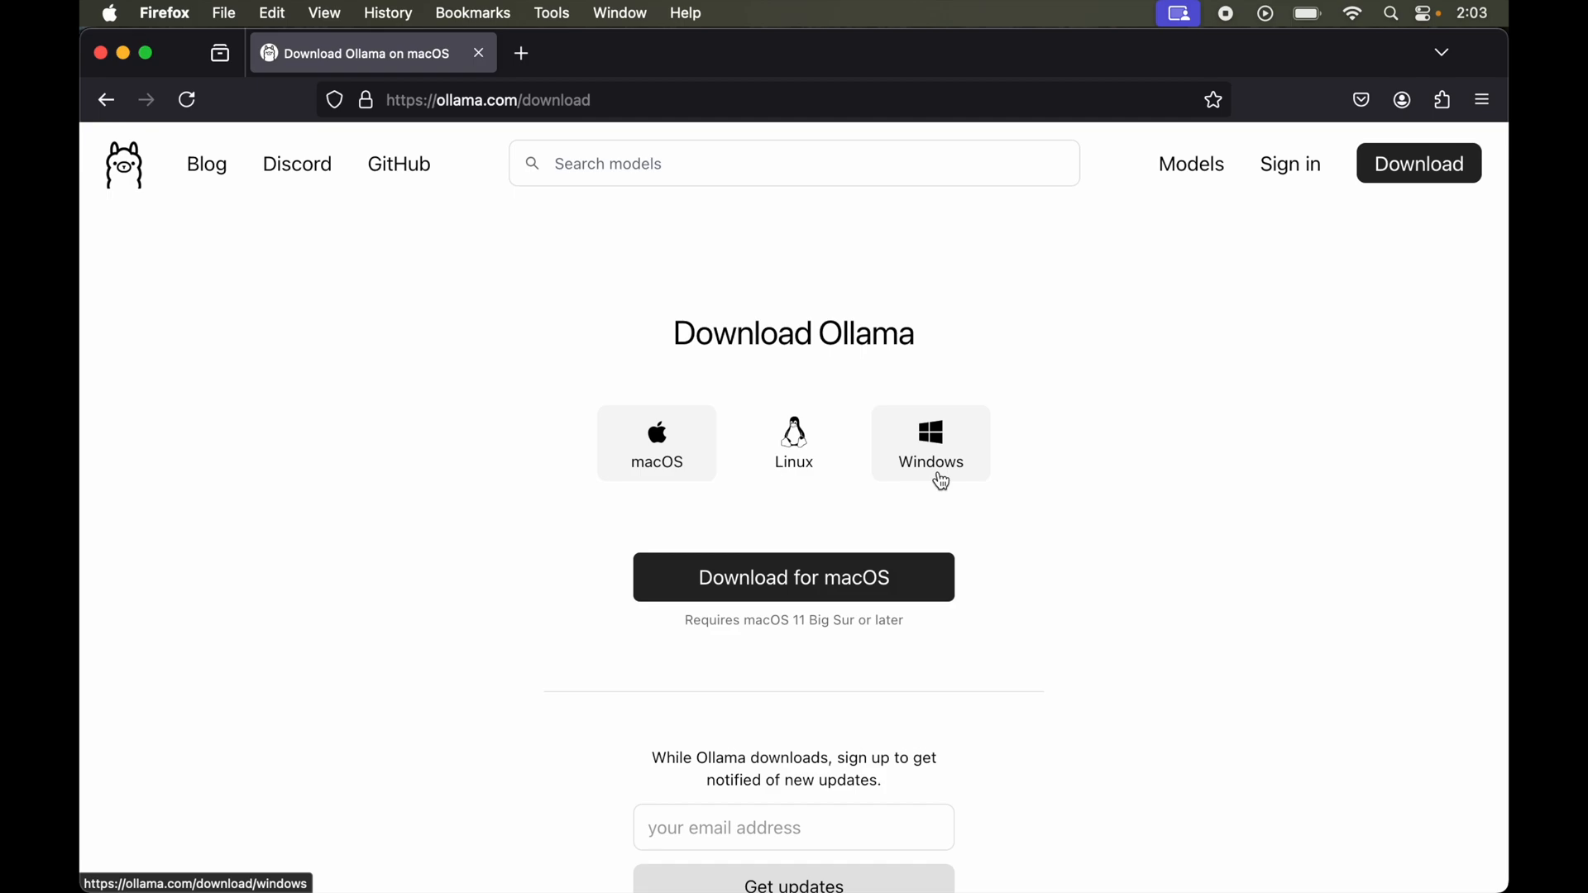
mouse_move(817, 492)
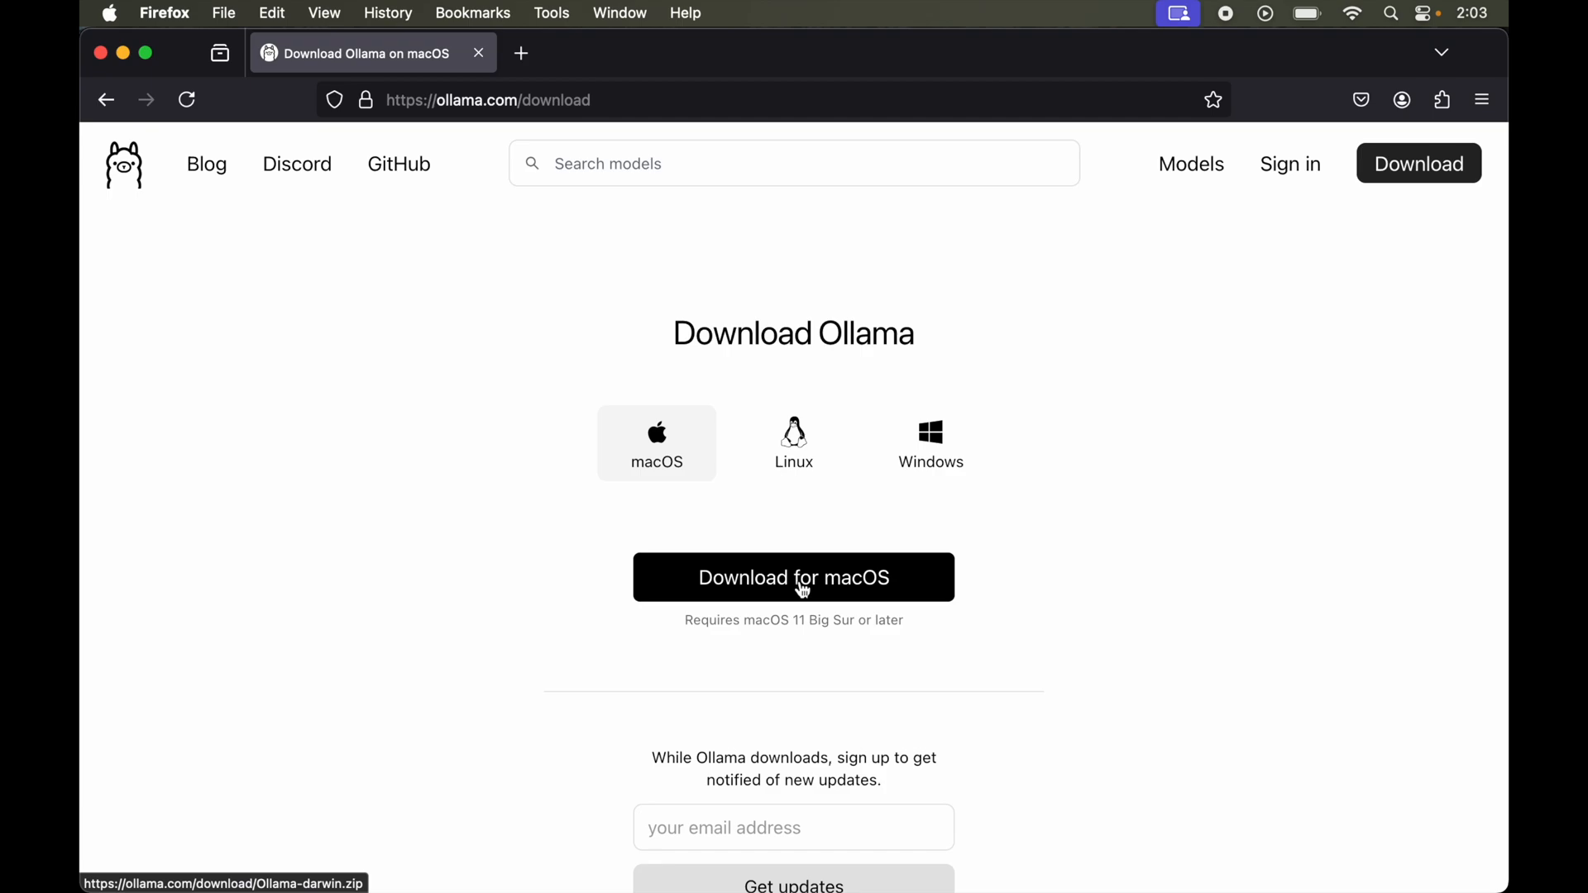
Start downloading Ollama-darwin.zip for macOS.
click(793, 578)
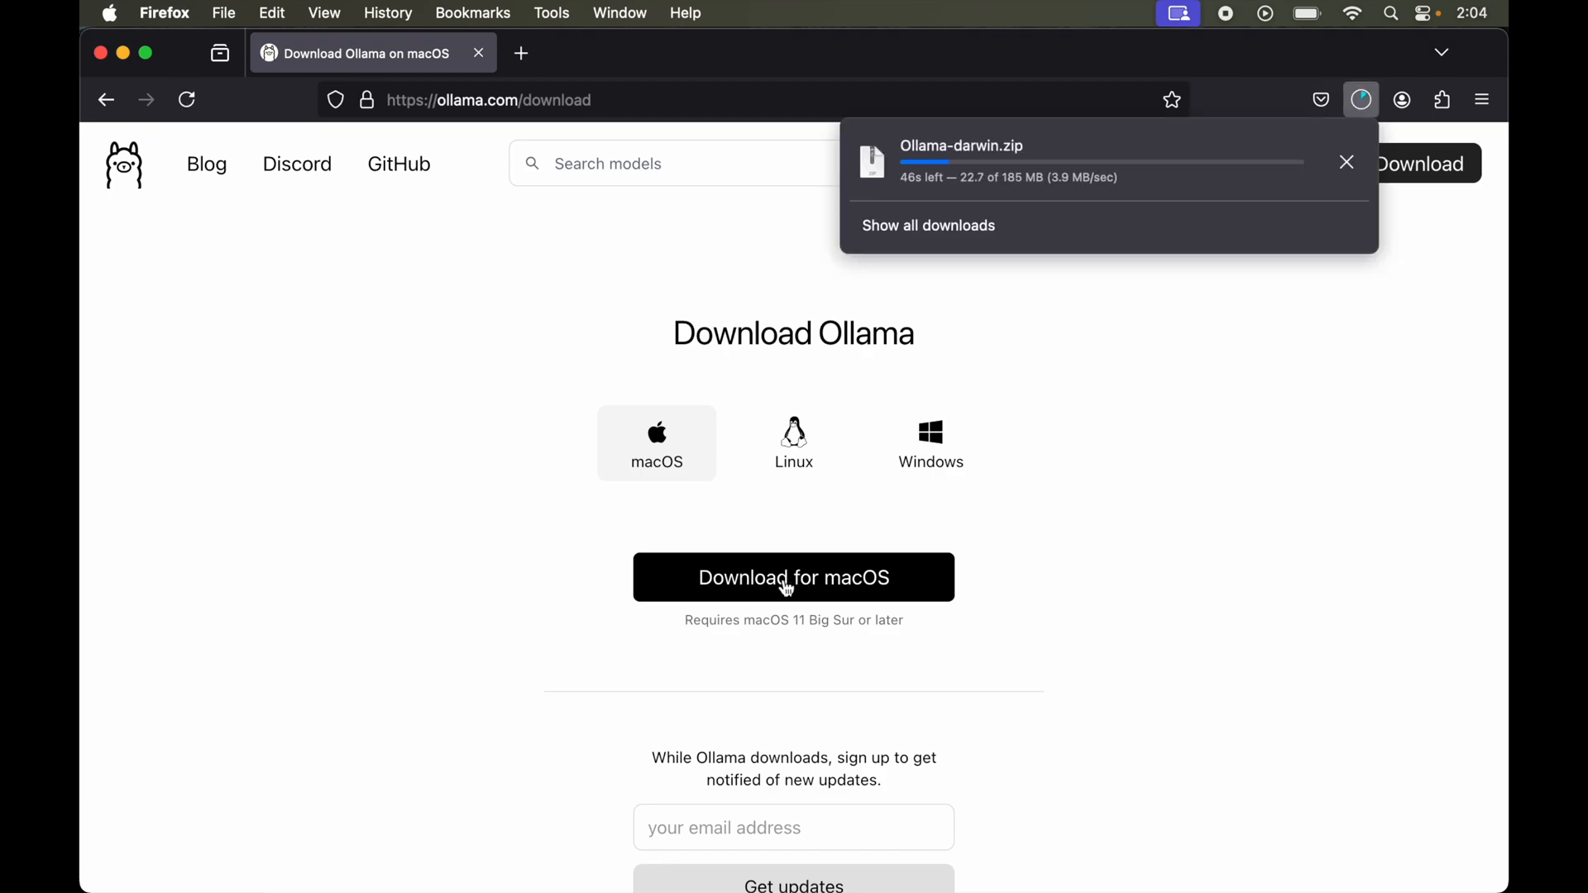
mouse_move(930, 446)
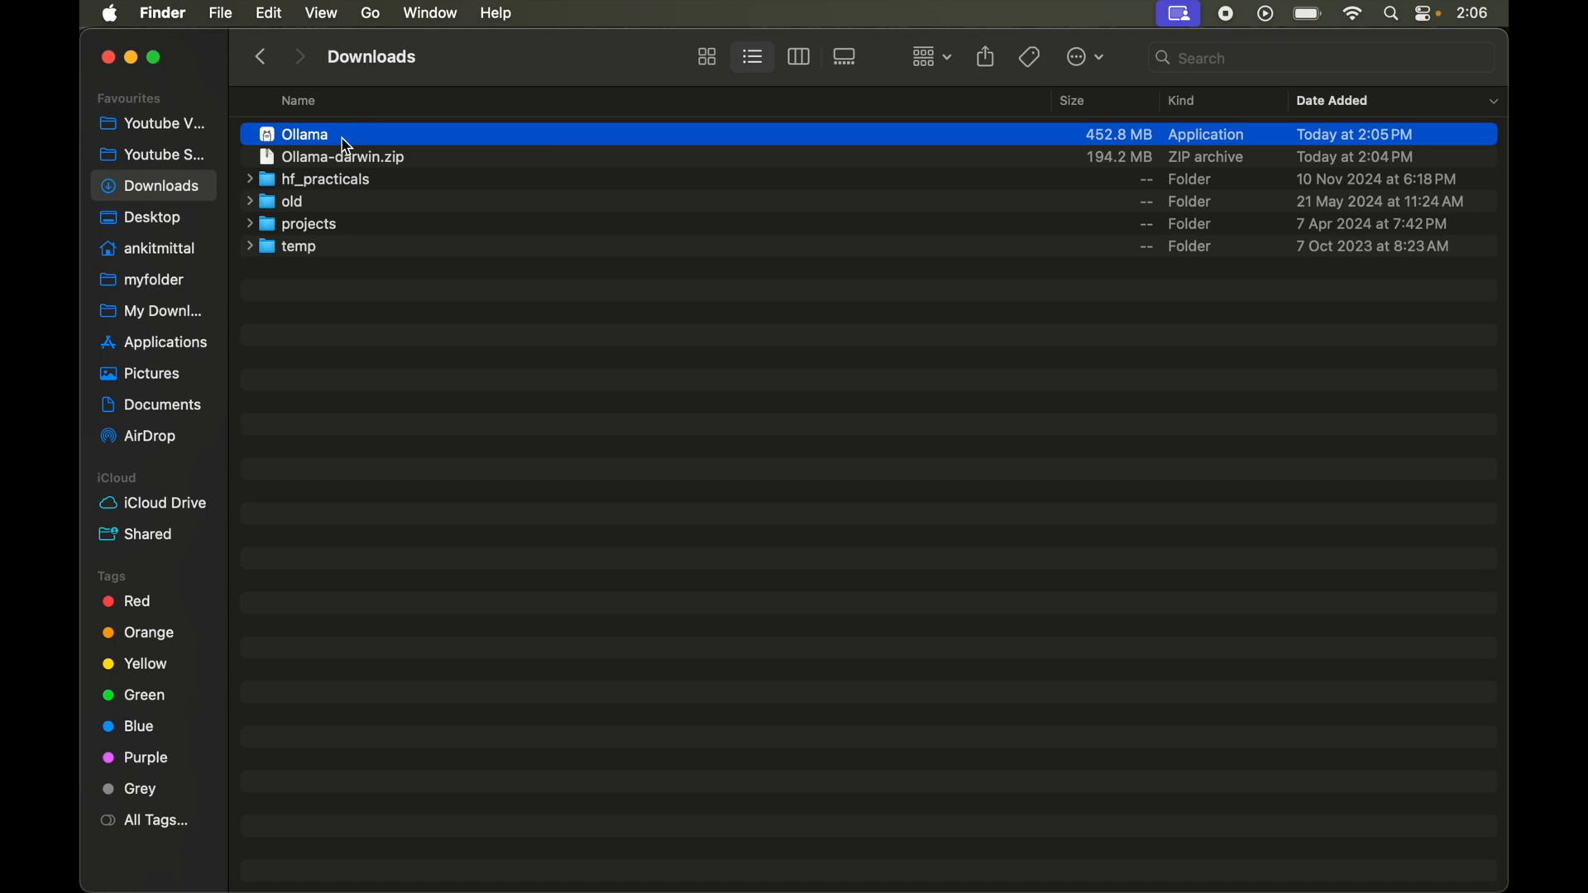
Launch the Ollama app and install its command-line tool with administrator approval.
double_click(303, 134)
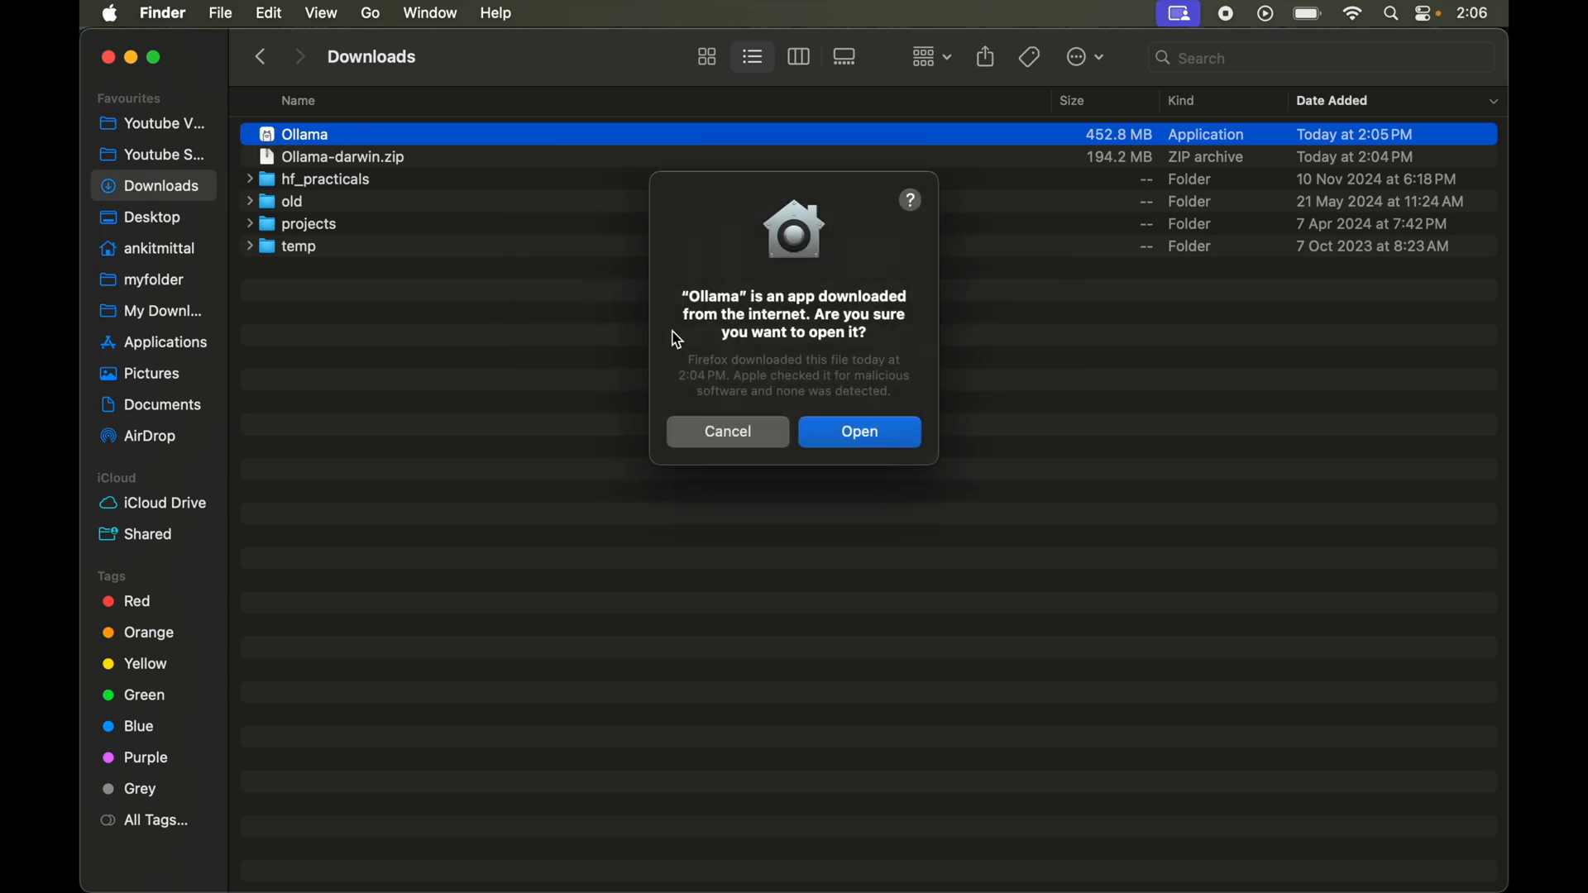
click(857, 432)
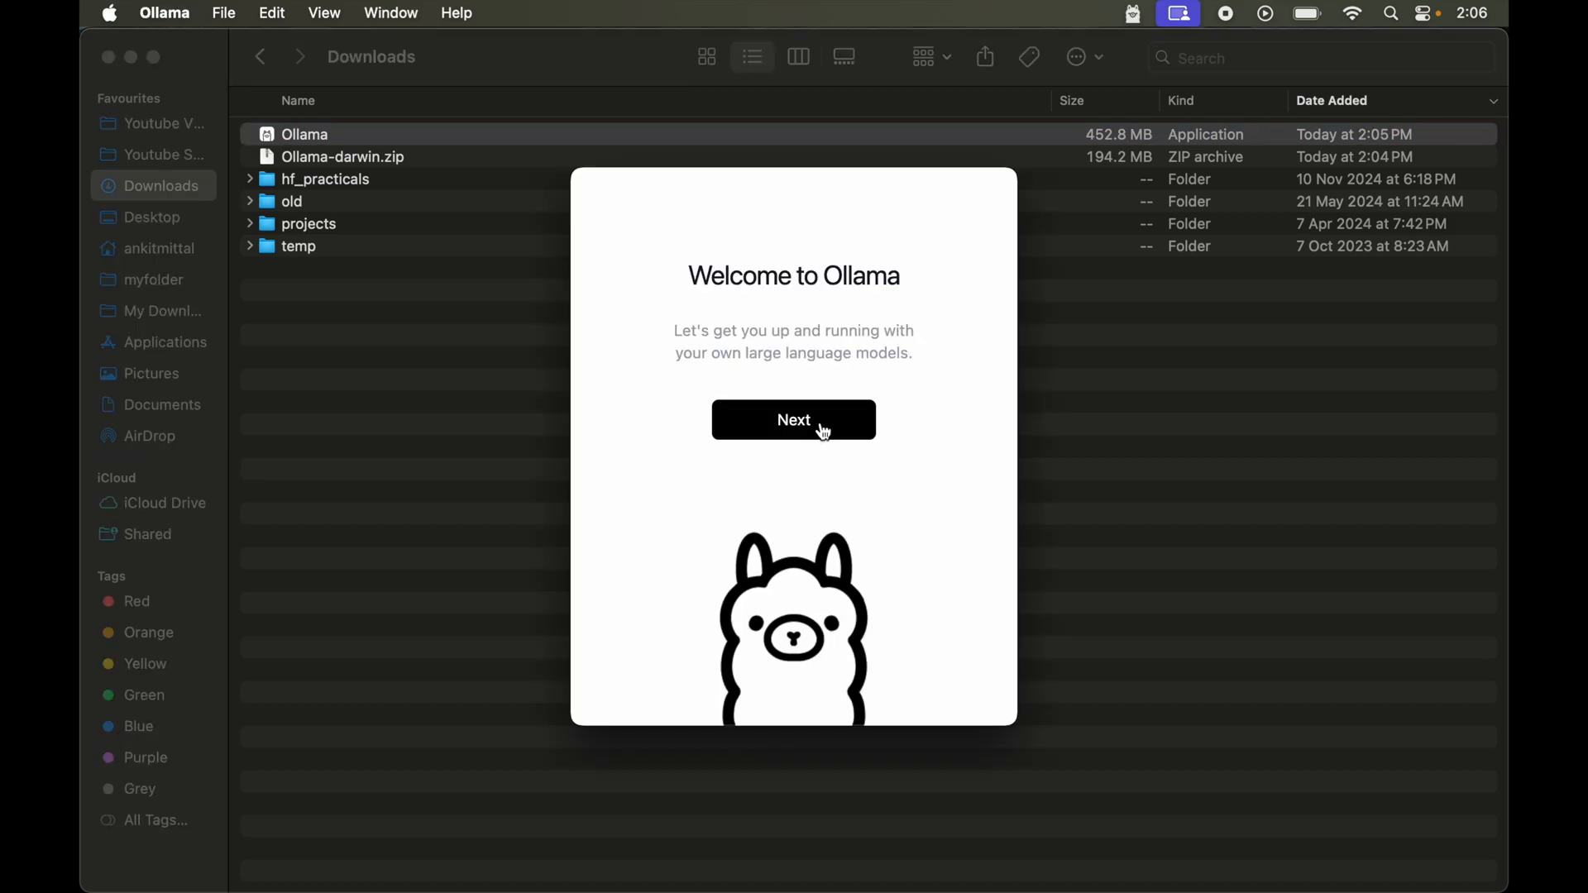
click(793, 419)
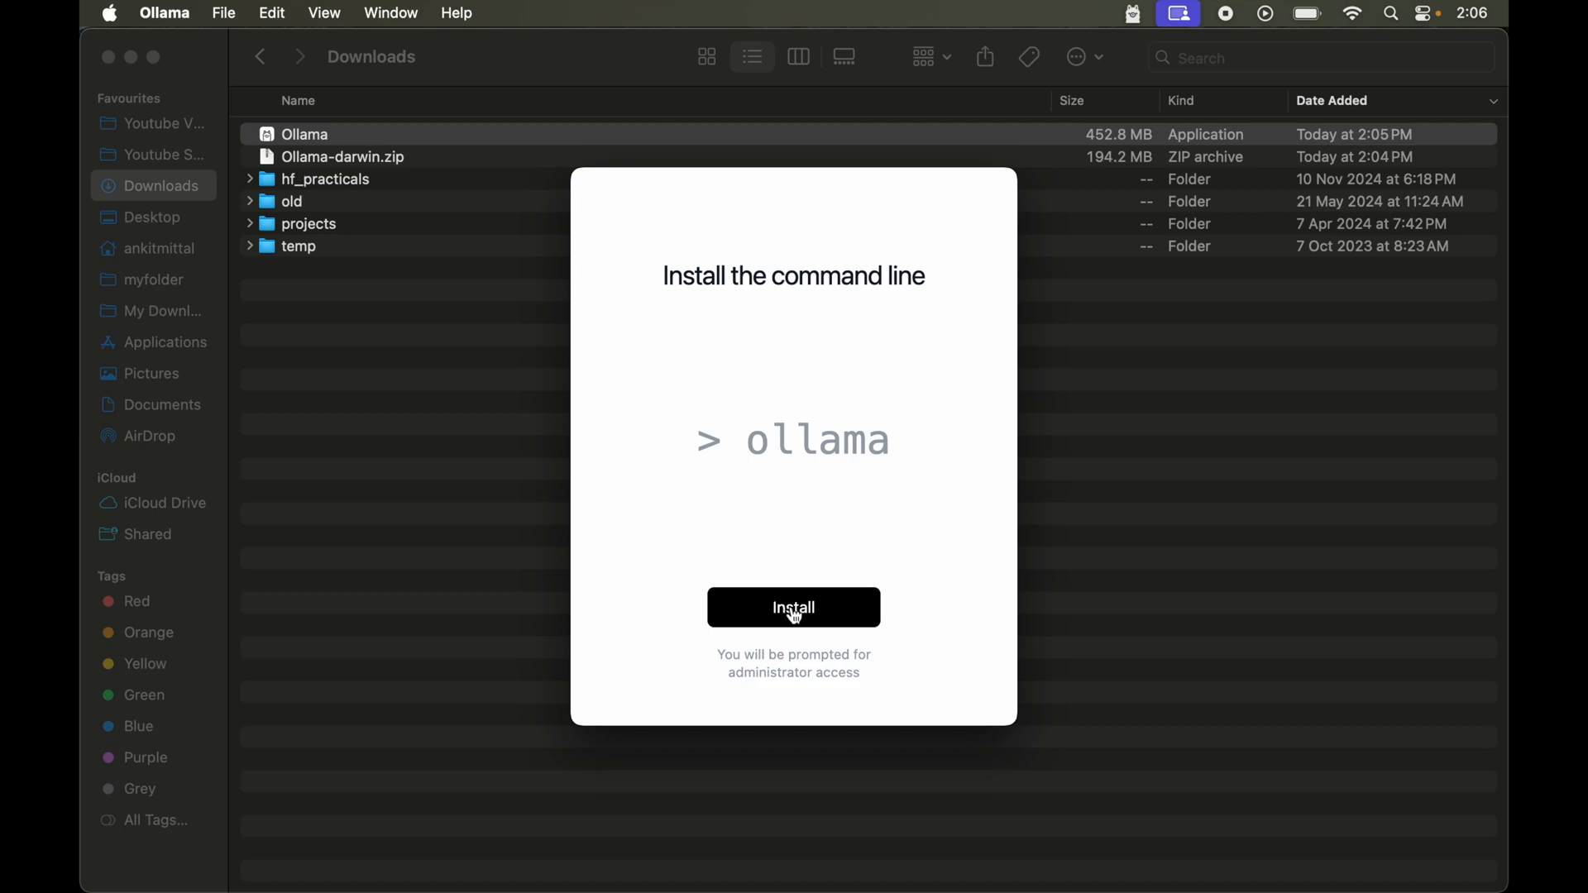
click(793, 608)
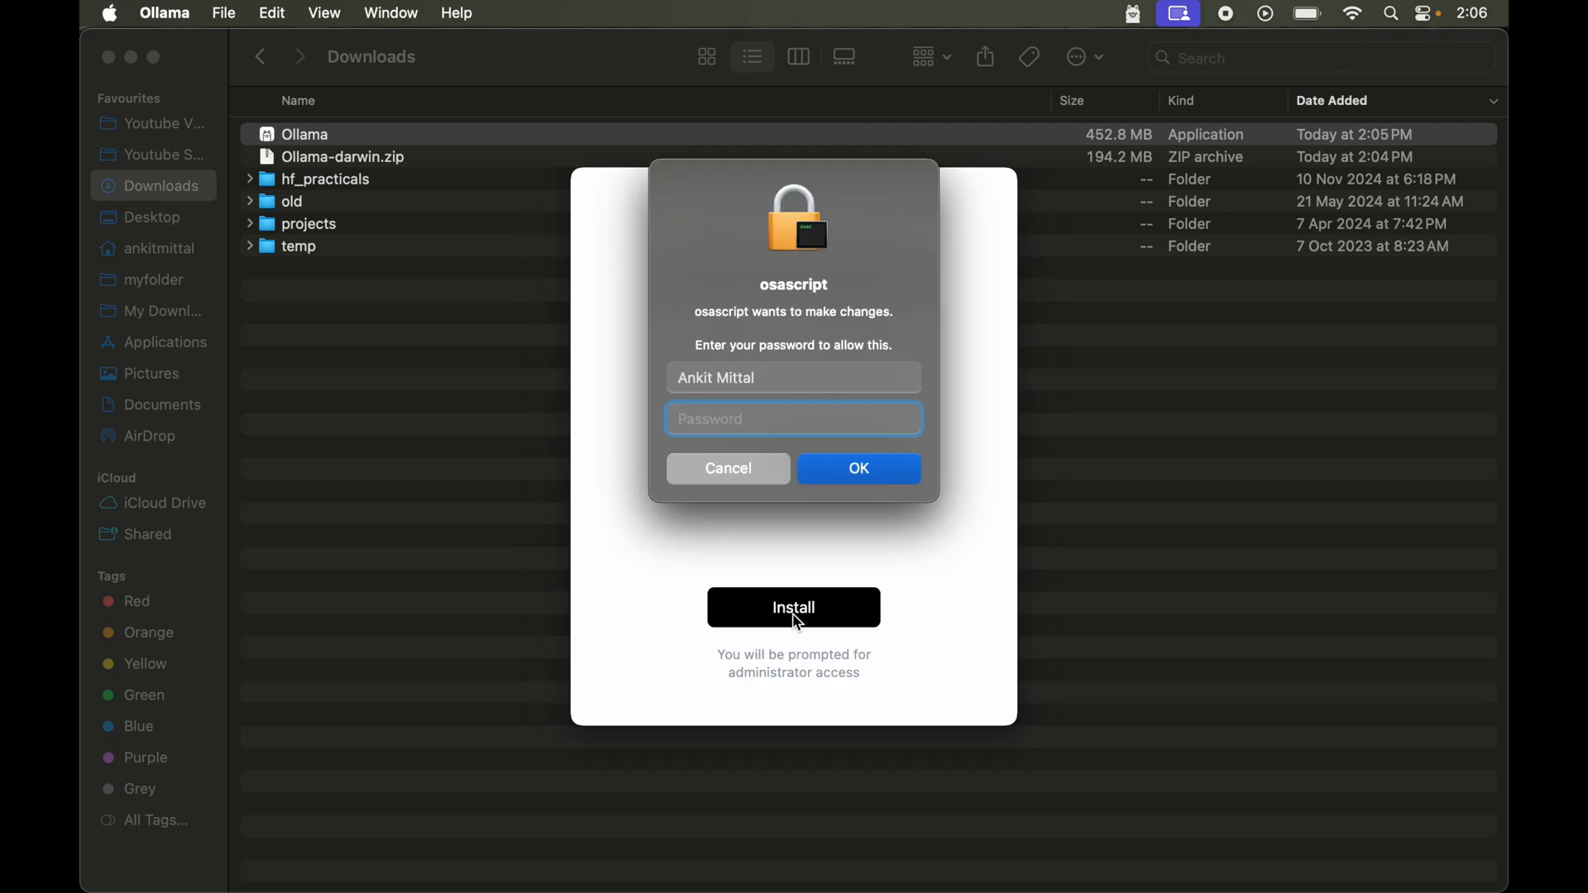
text(password)
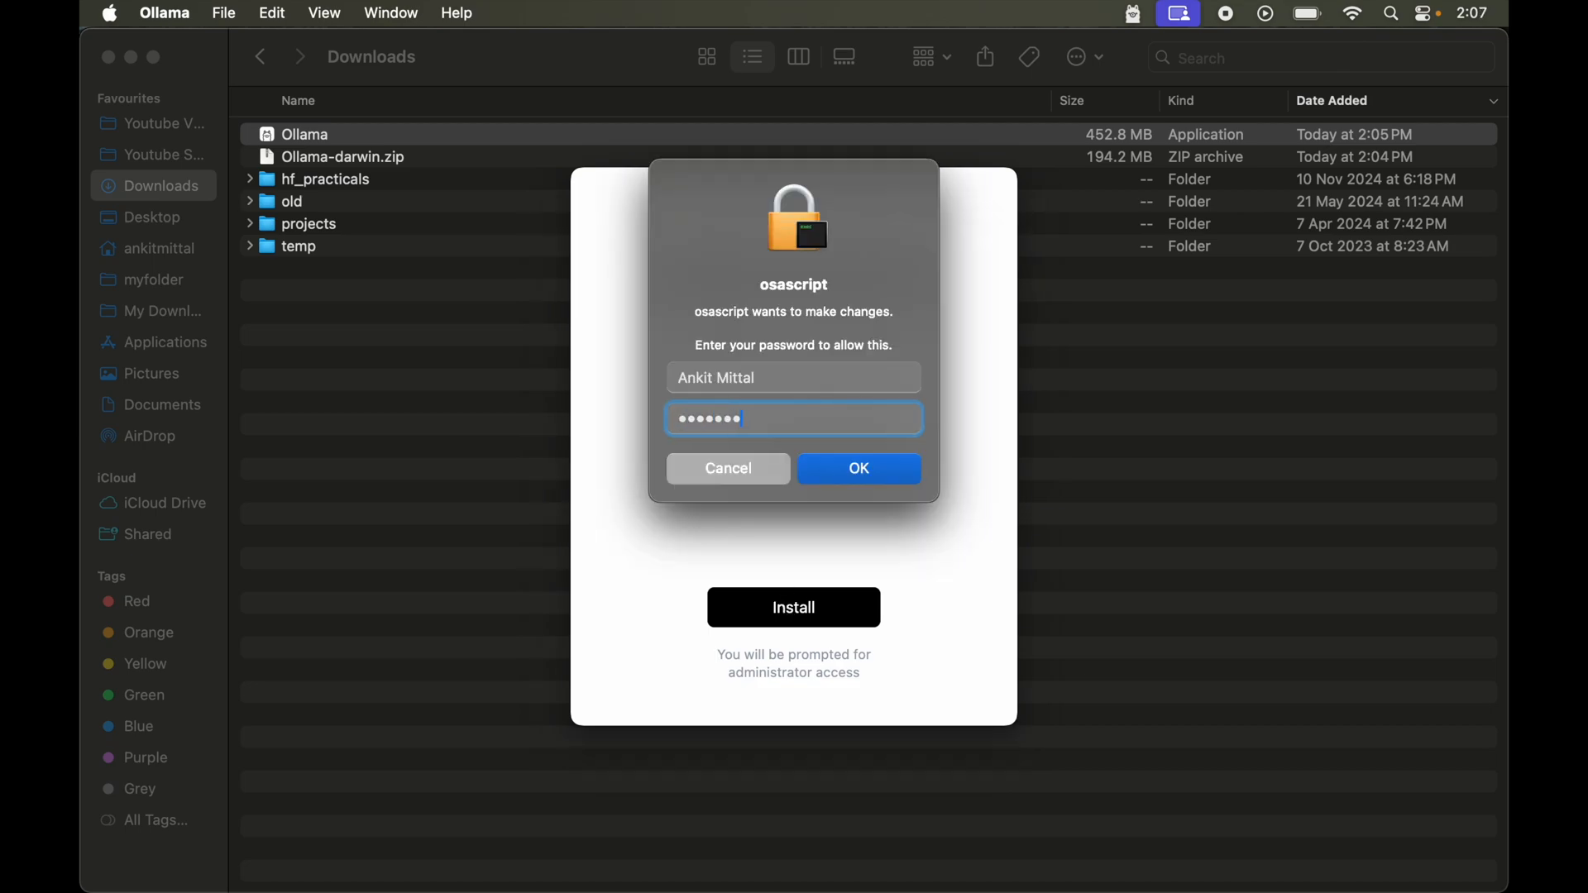
click(857, 469)
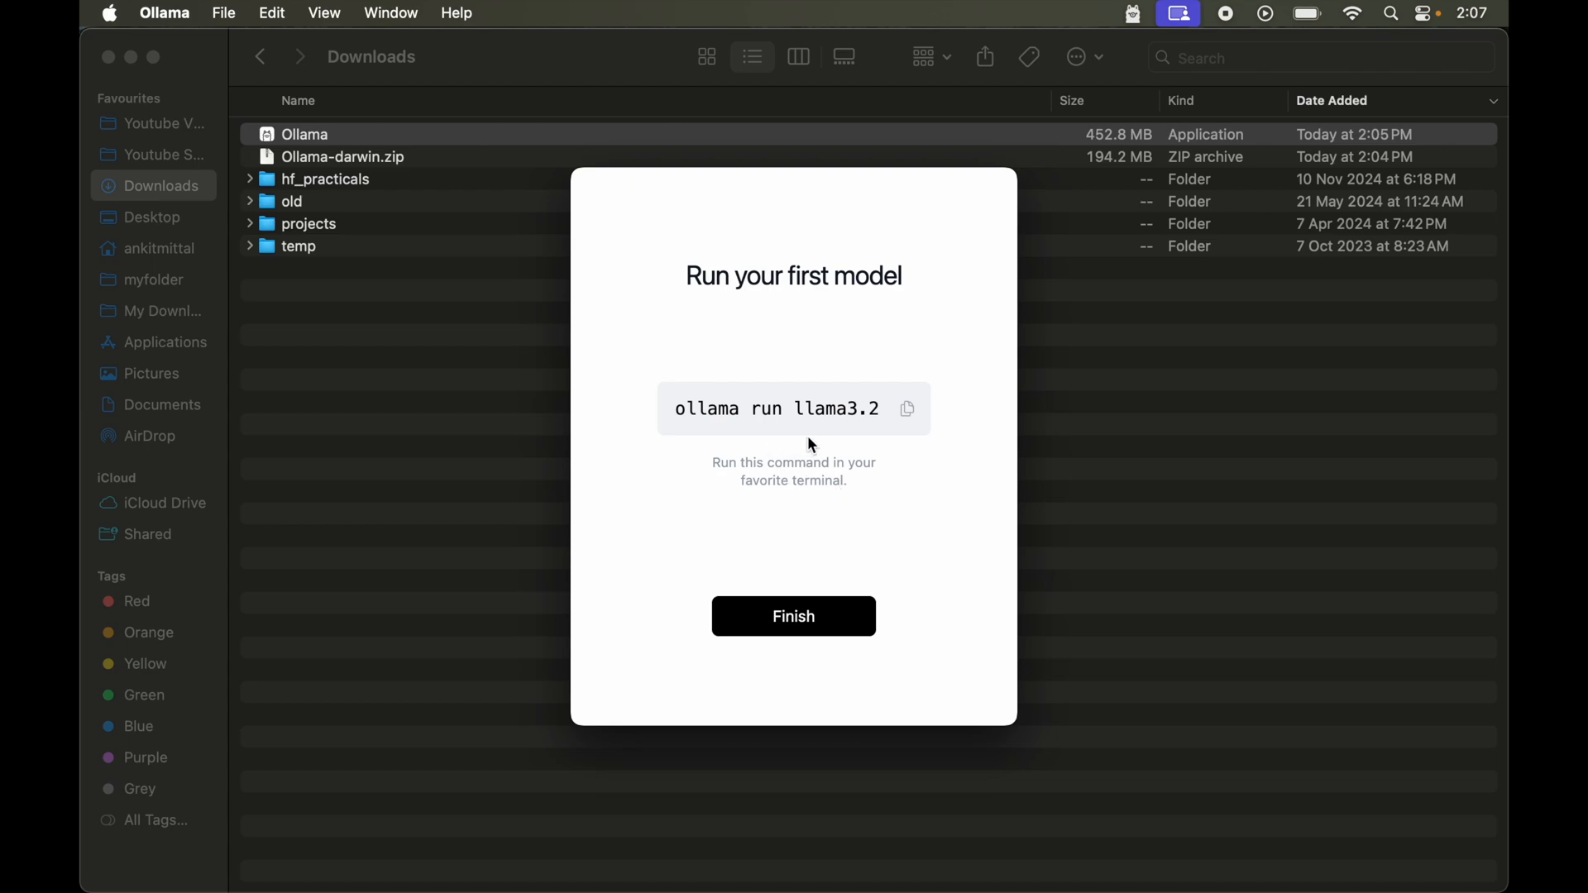
mouse_move(873, 428)
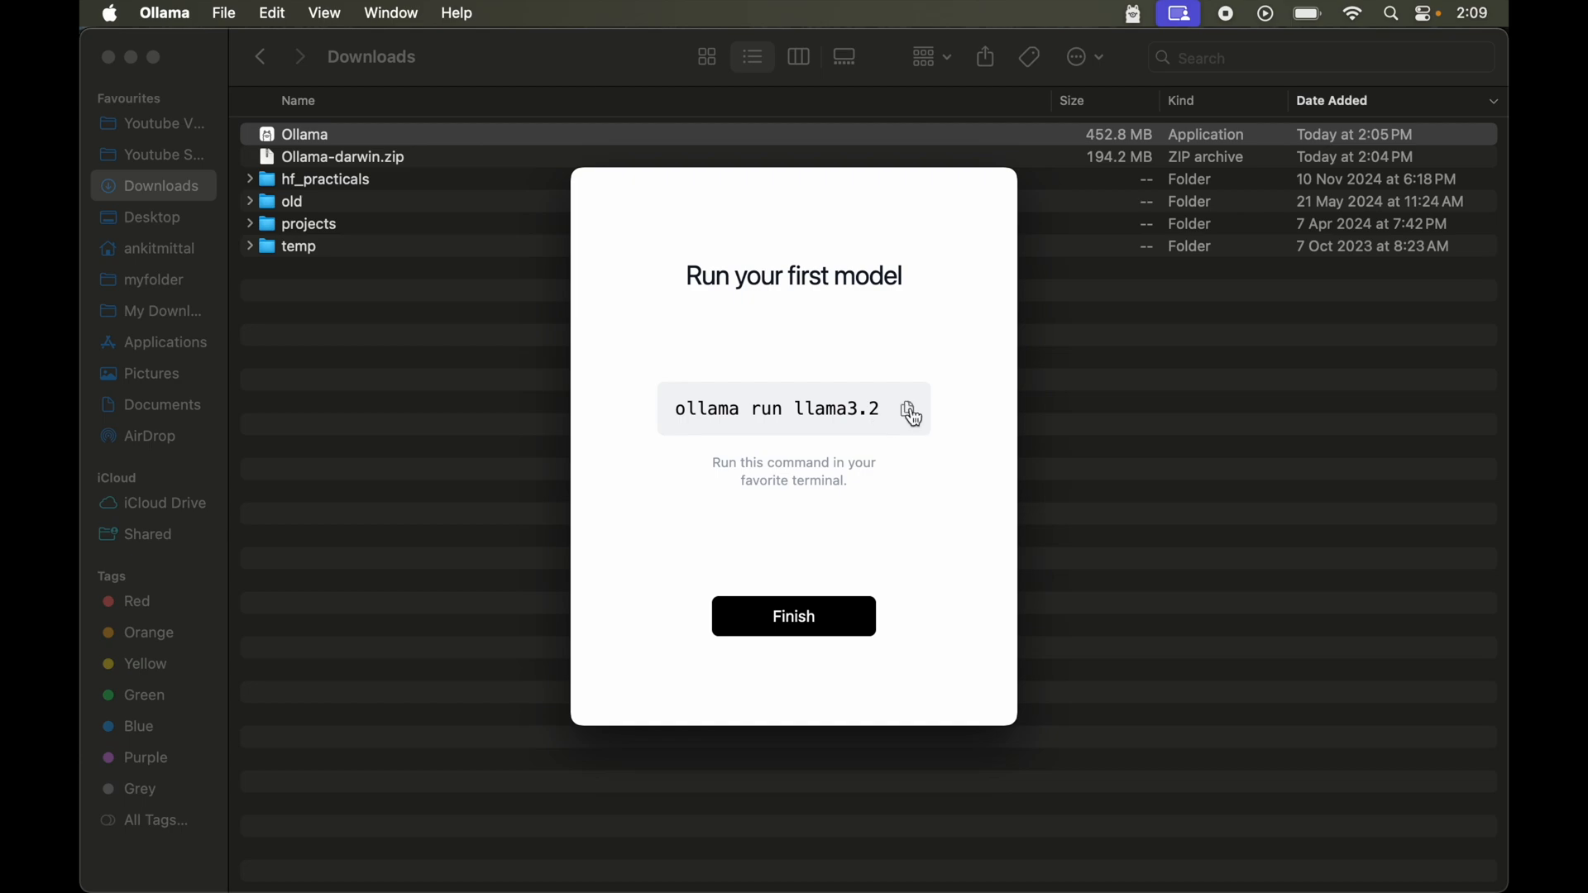
Open a new Terminal window through Spotlight.
key(cmd+space)
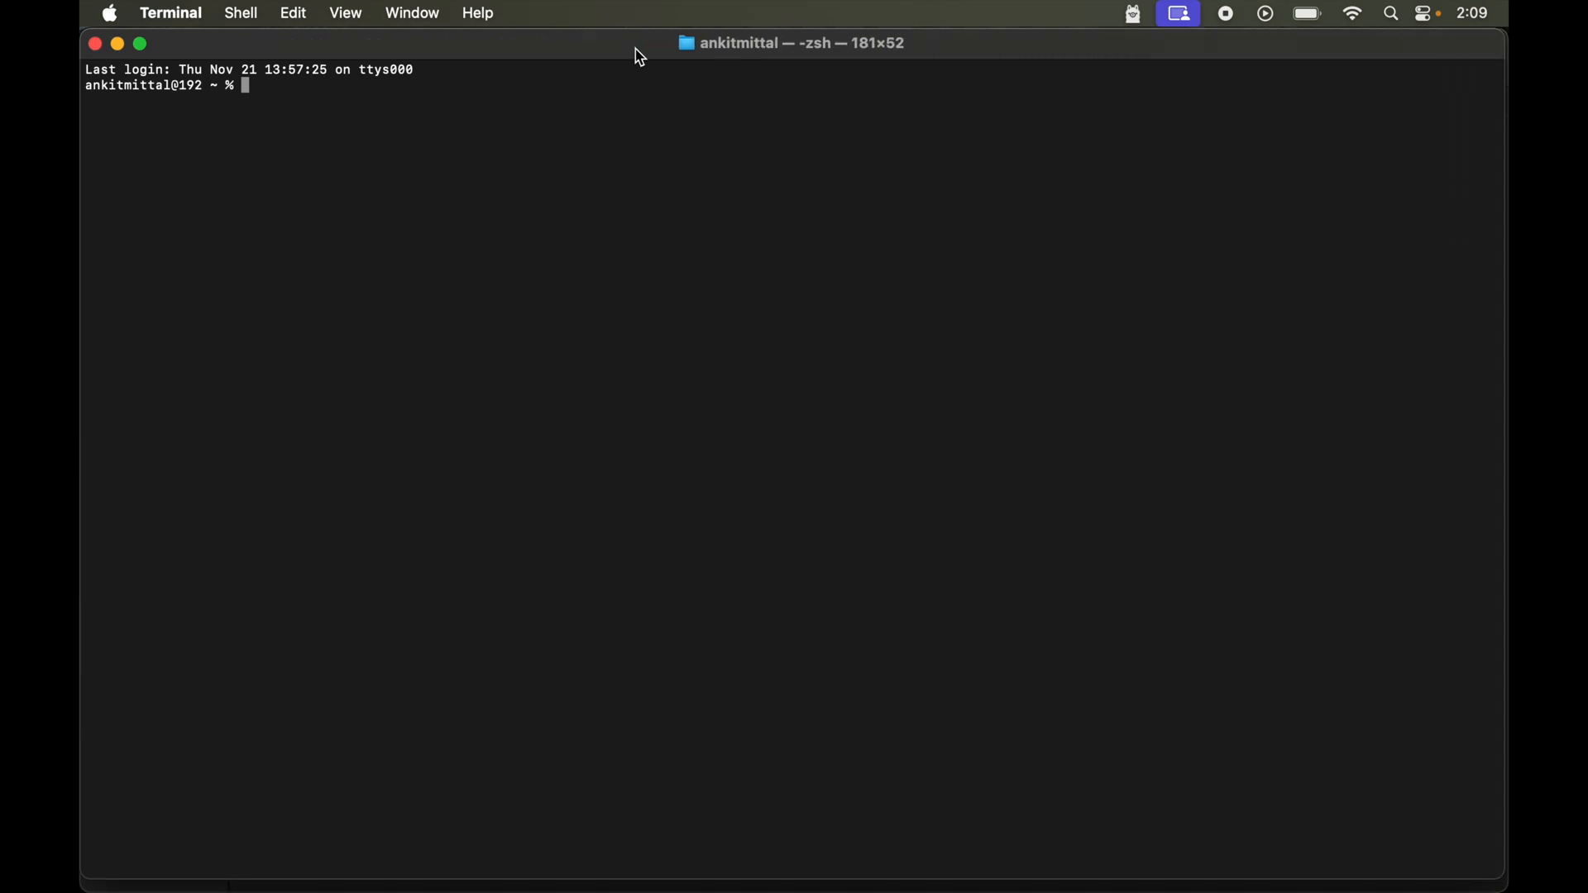
Run 'ollama run llama3.2' to pull and start the model.
text(ollama run llama3.2)
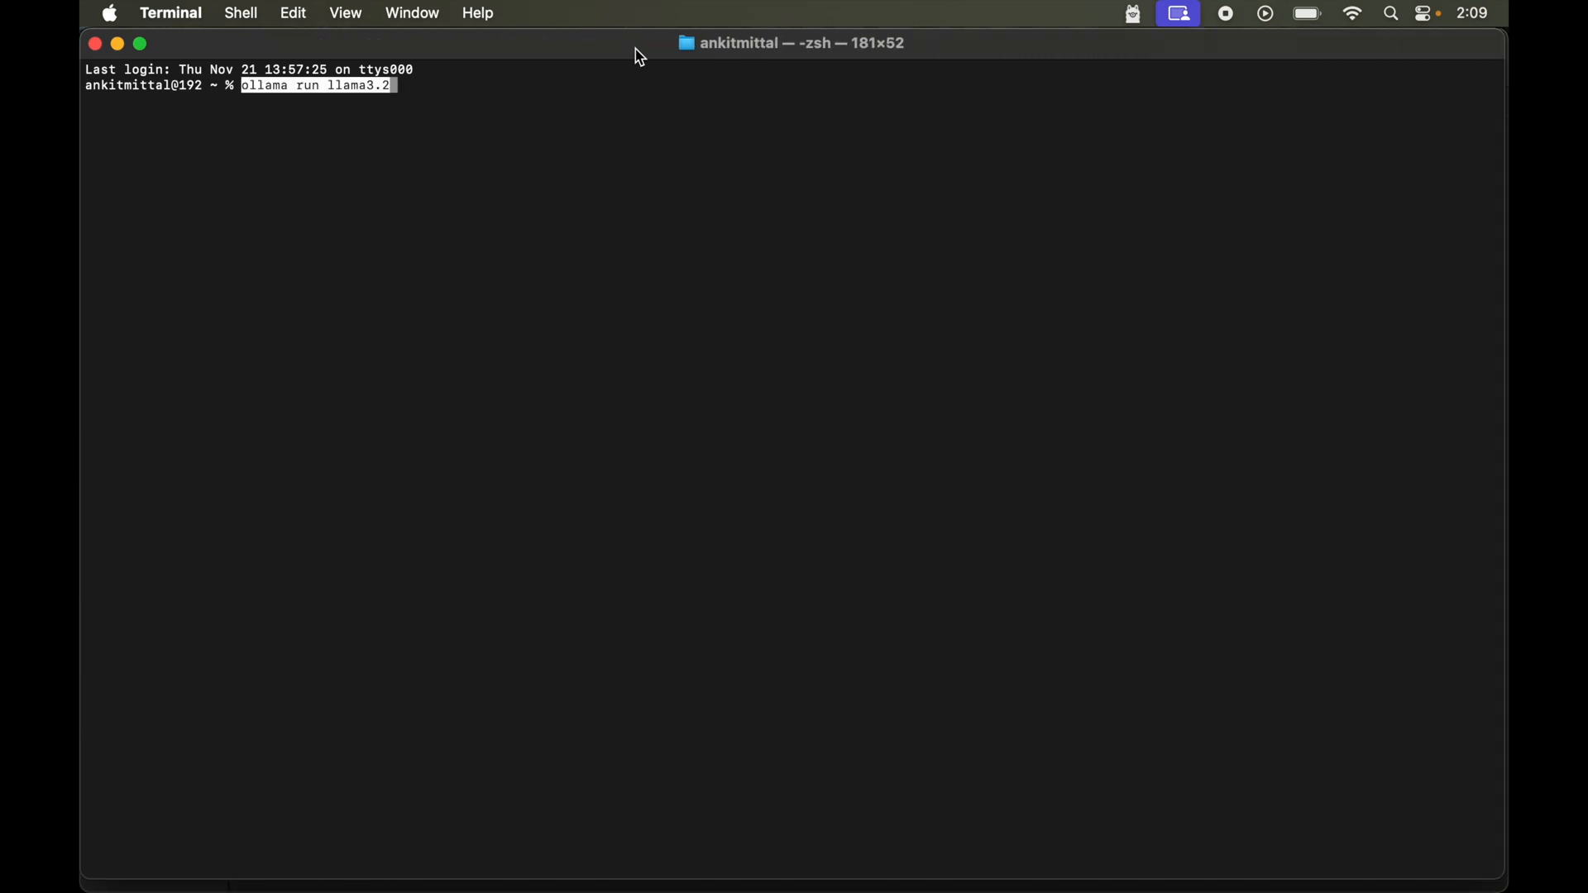
mouse_move(377, 105)
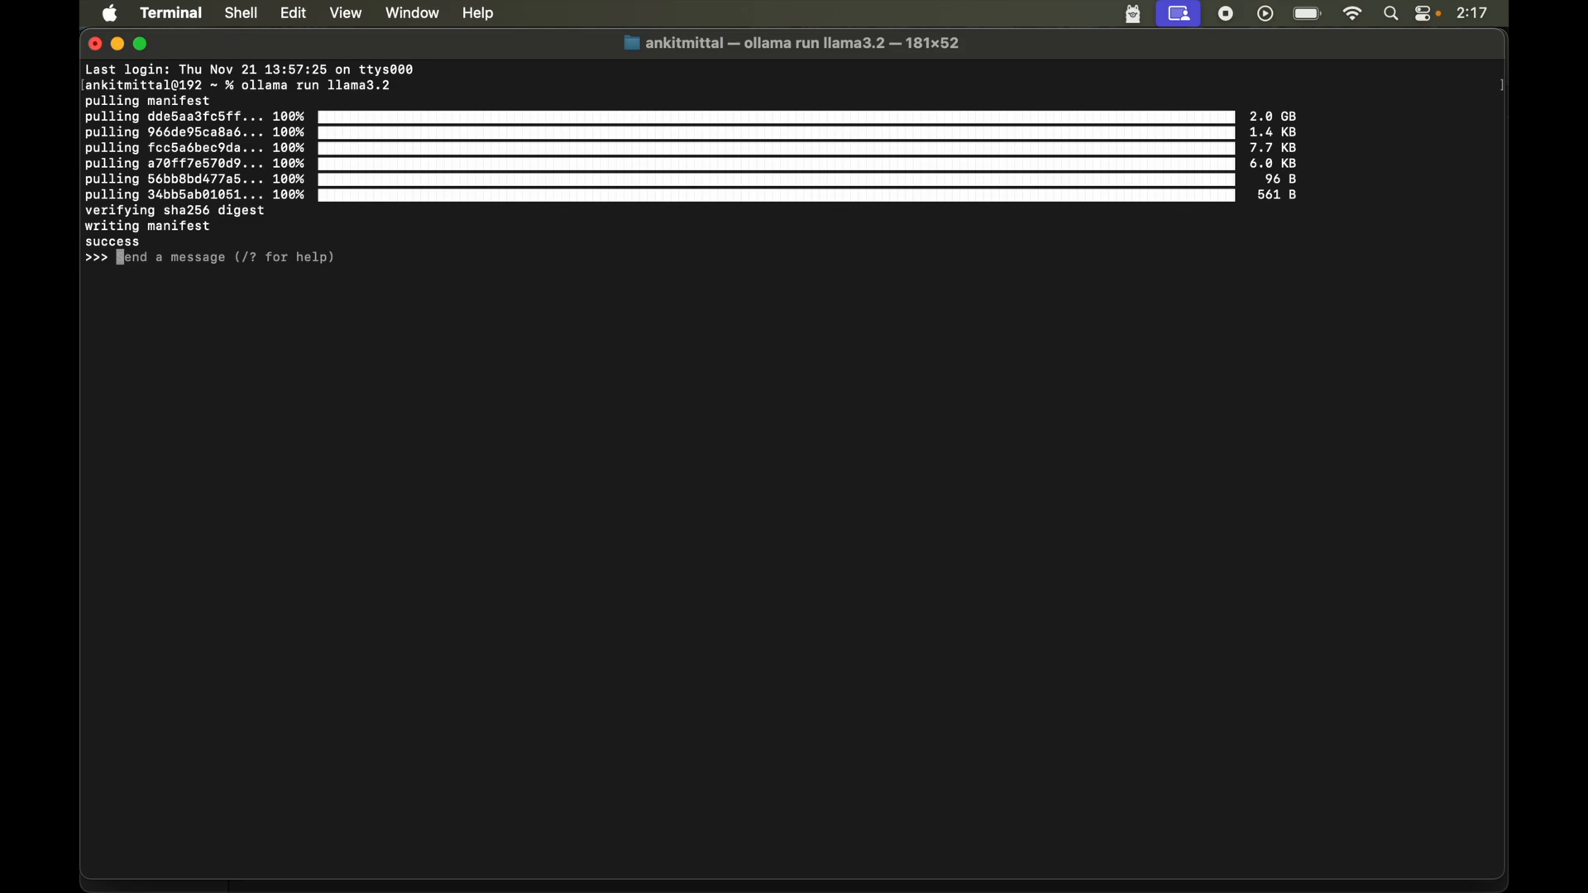
Send 'hi' to the llama3.2 chat prompt.
text(hi)
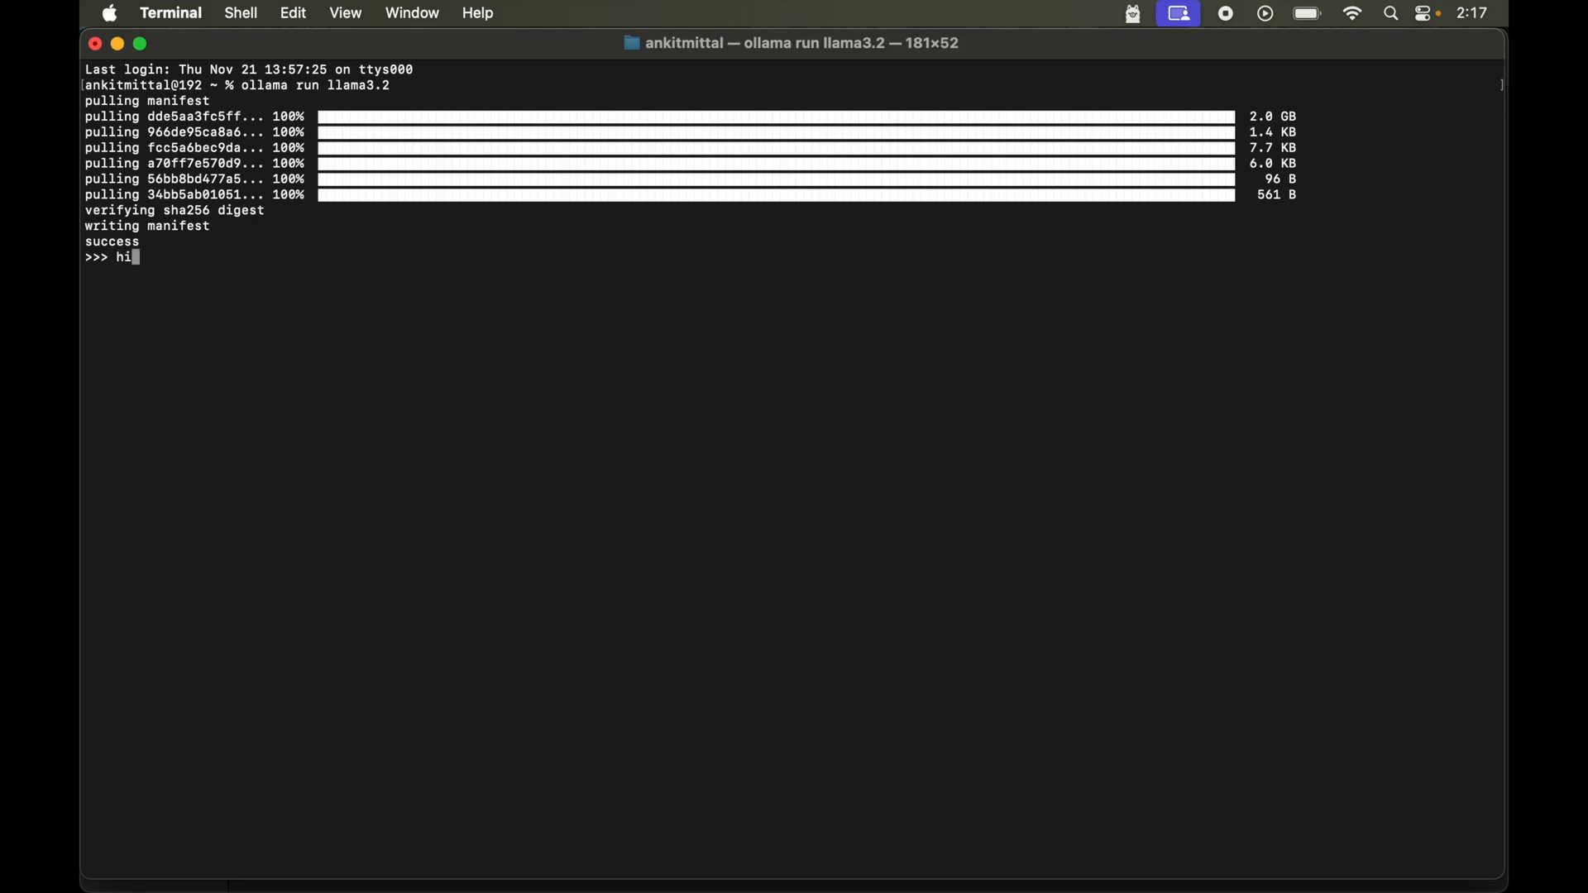
key(enter)
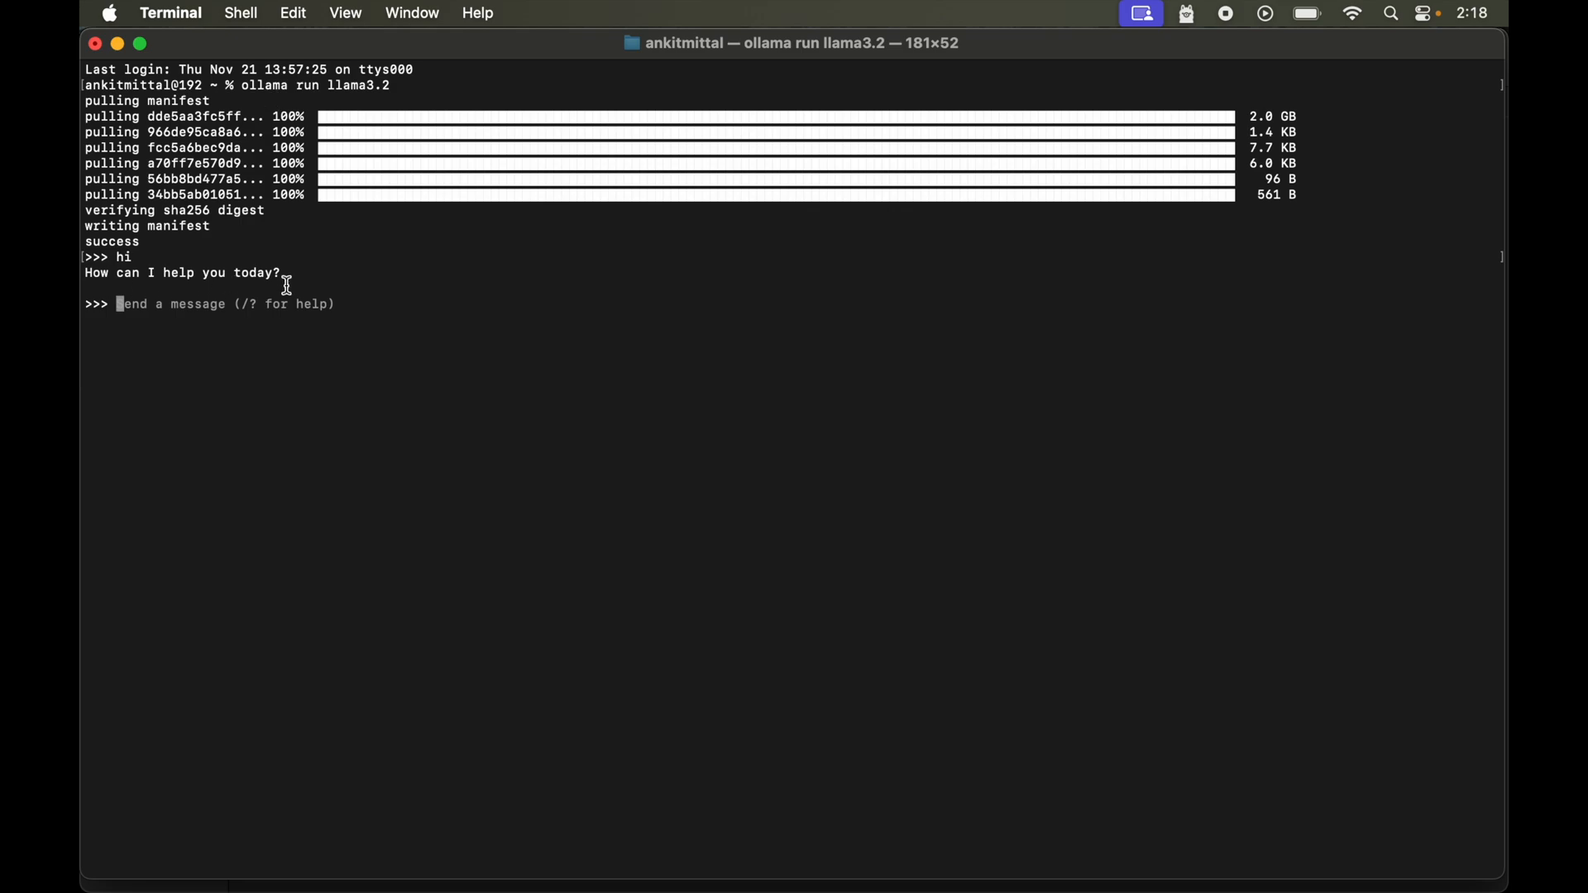
mouse_move(266, 287)
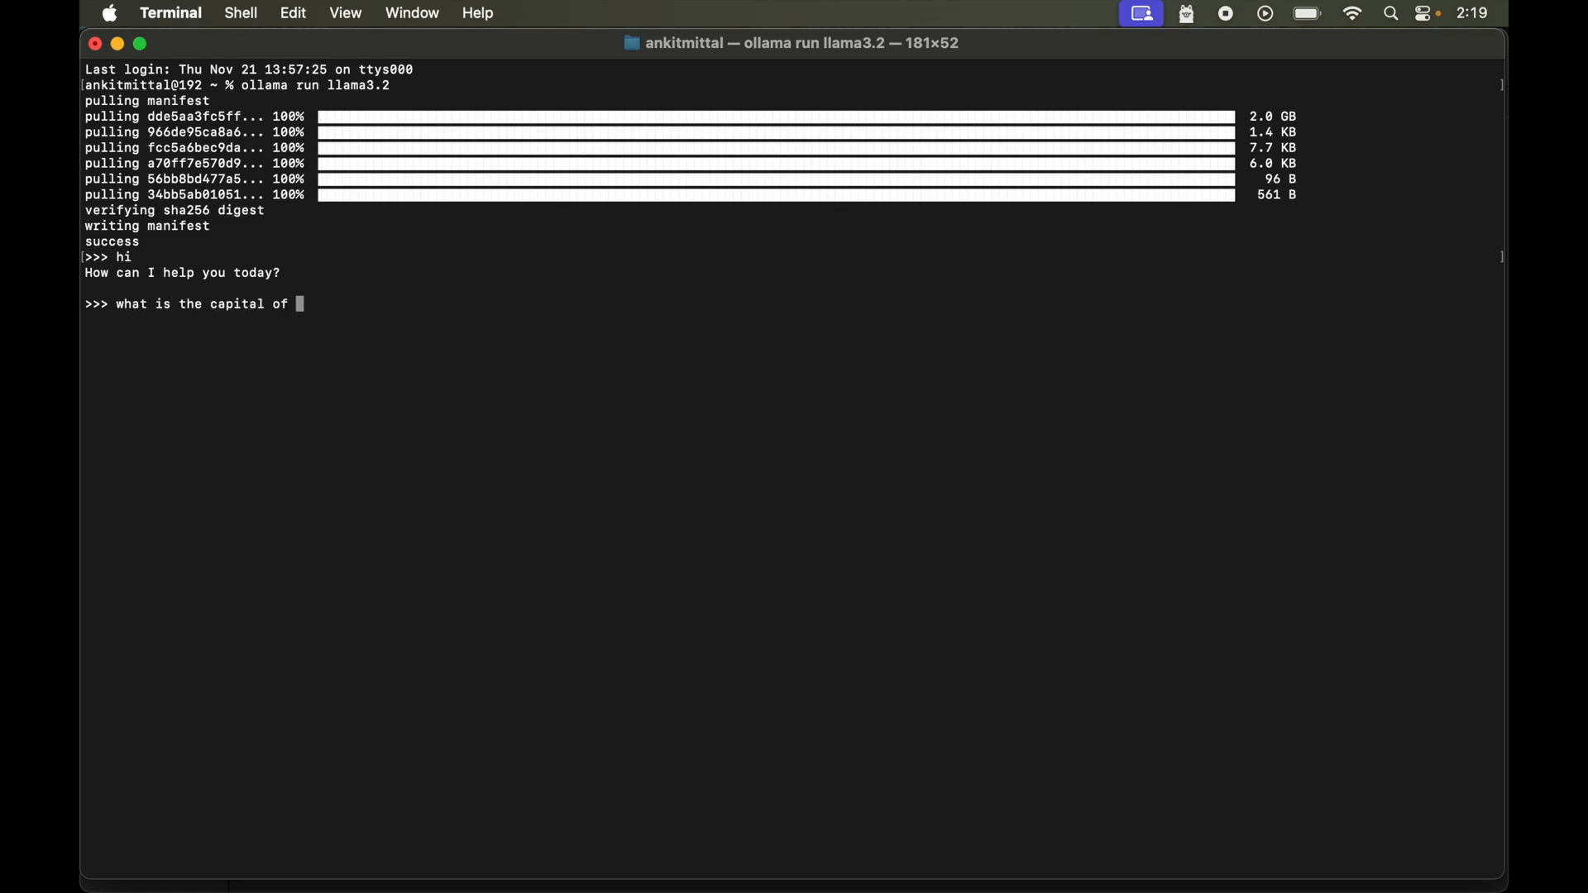
Ask about India's capital and its top 5 tourist places, then exit with /bye.
text(India?)
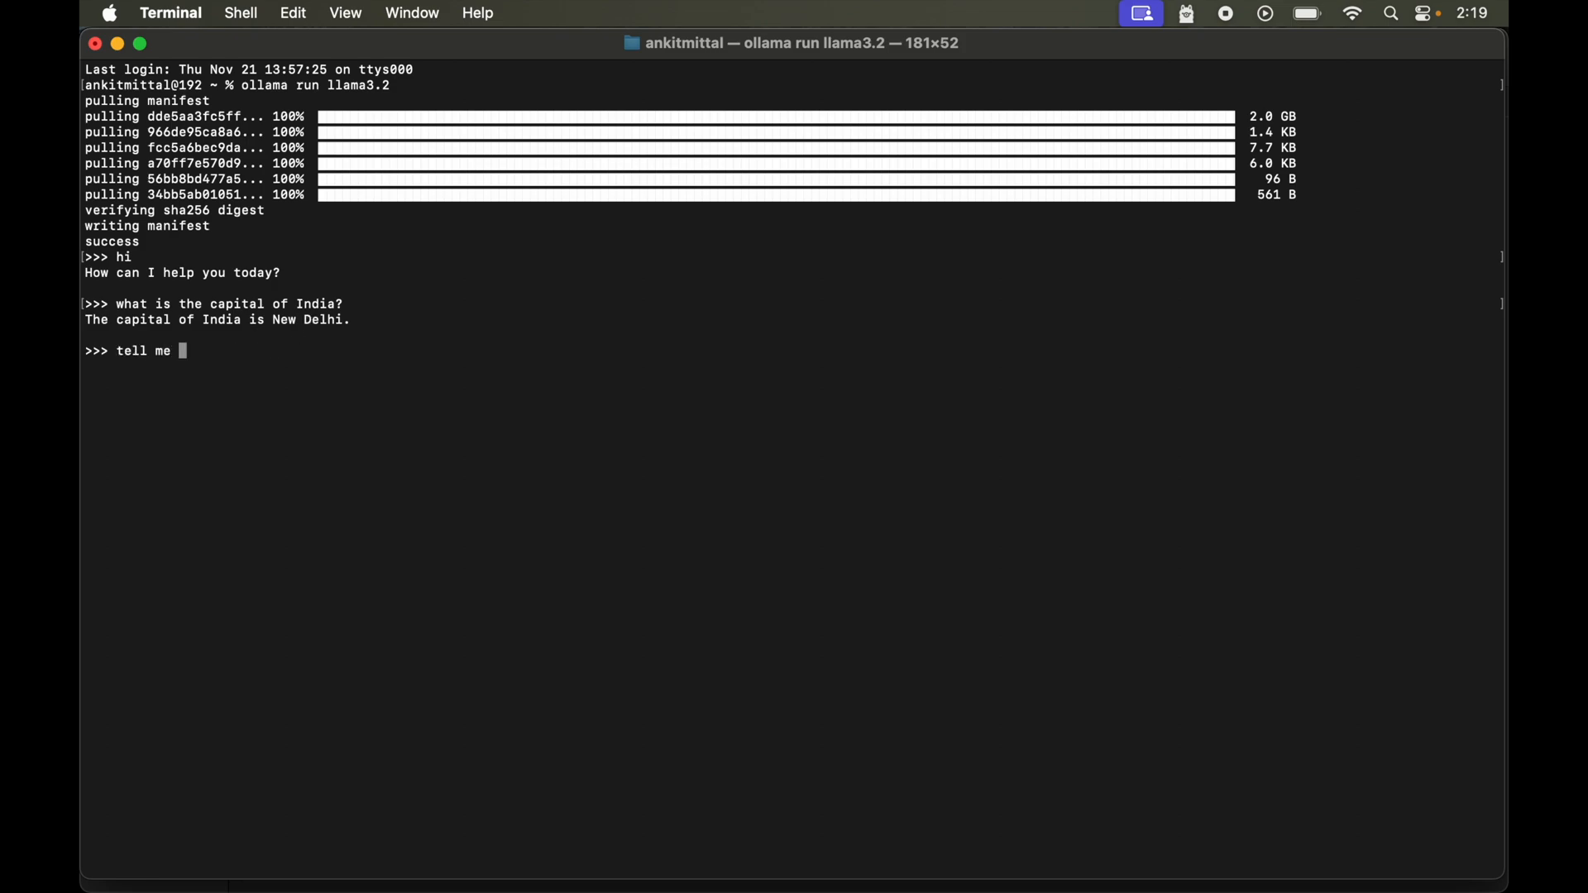
text(top 5 t)
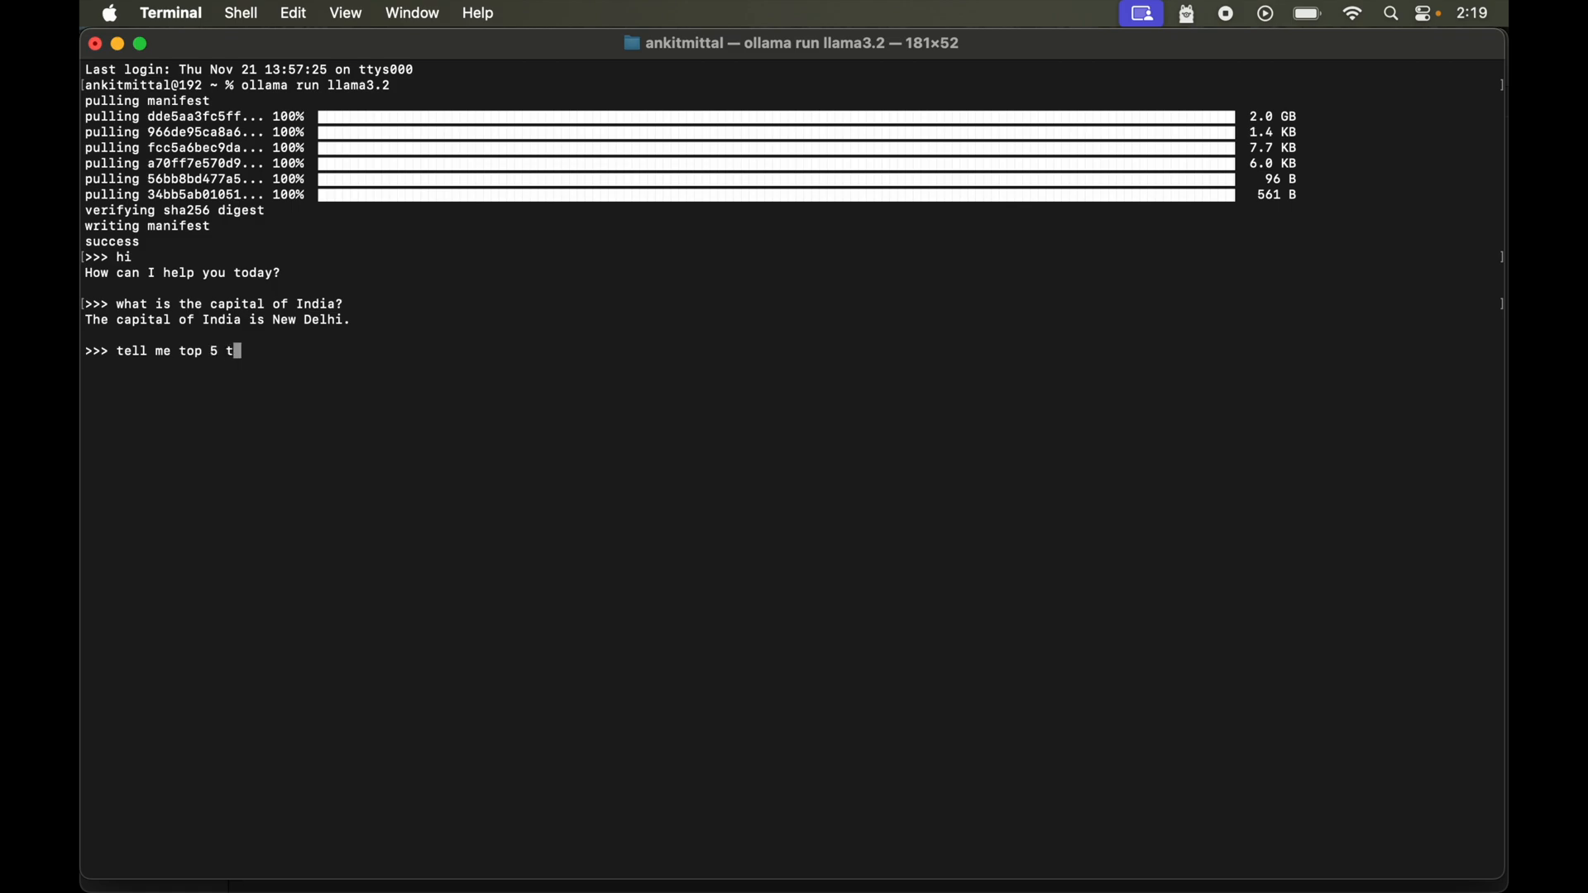
text(ourist pa)
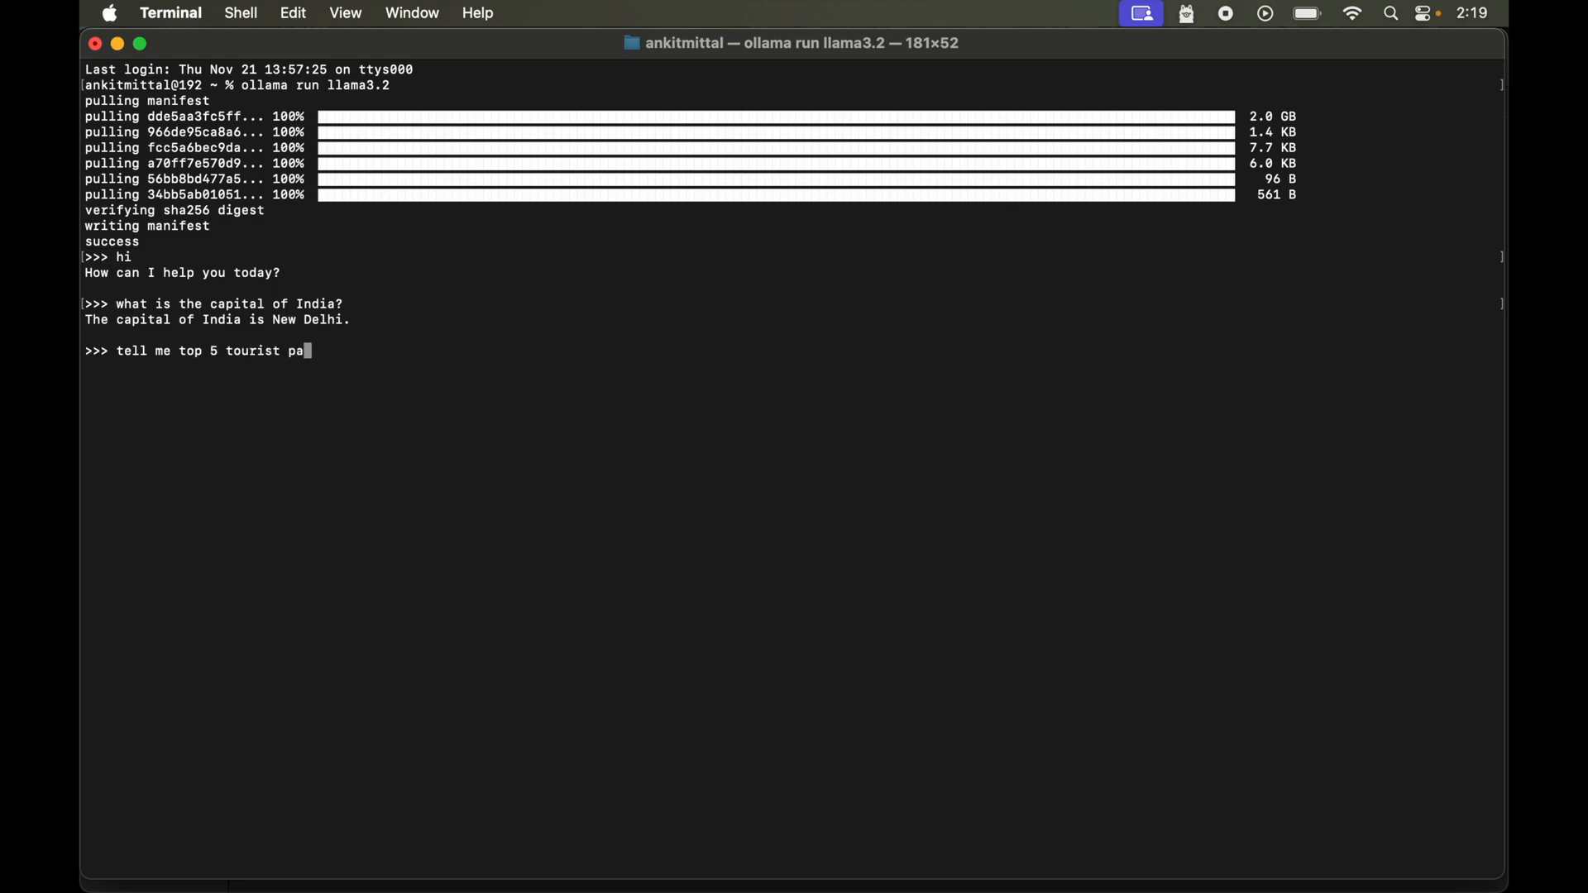
text(pla)
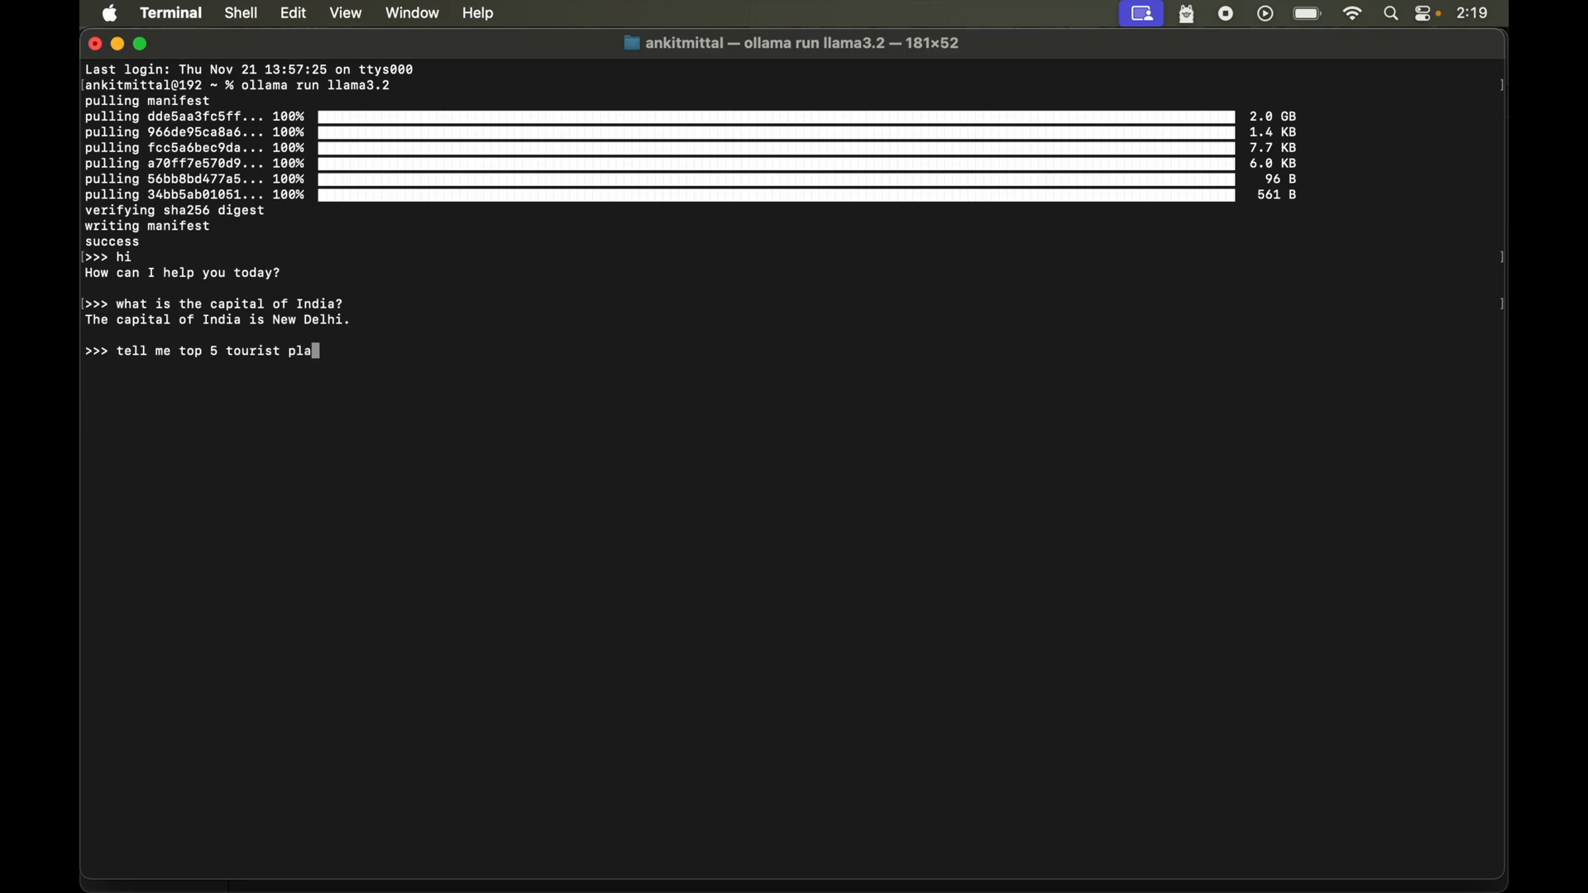
text(ces in that.)
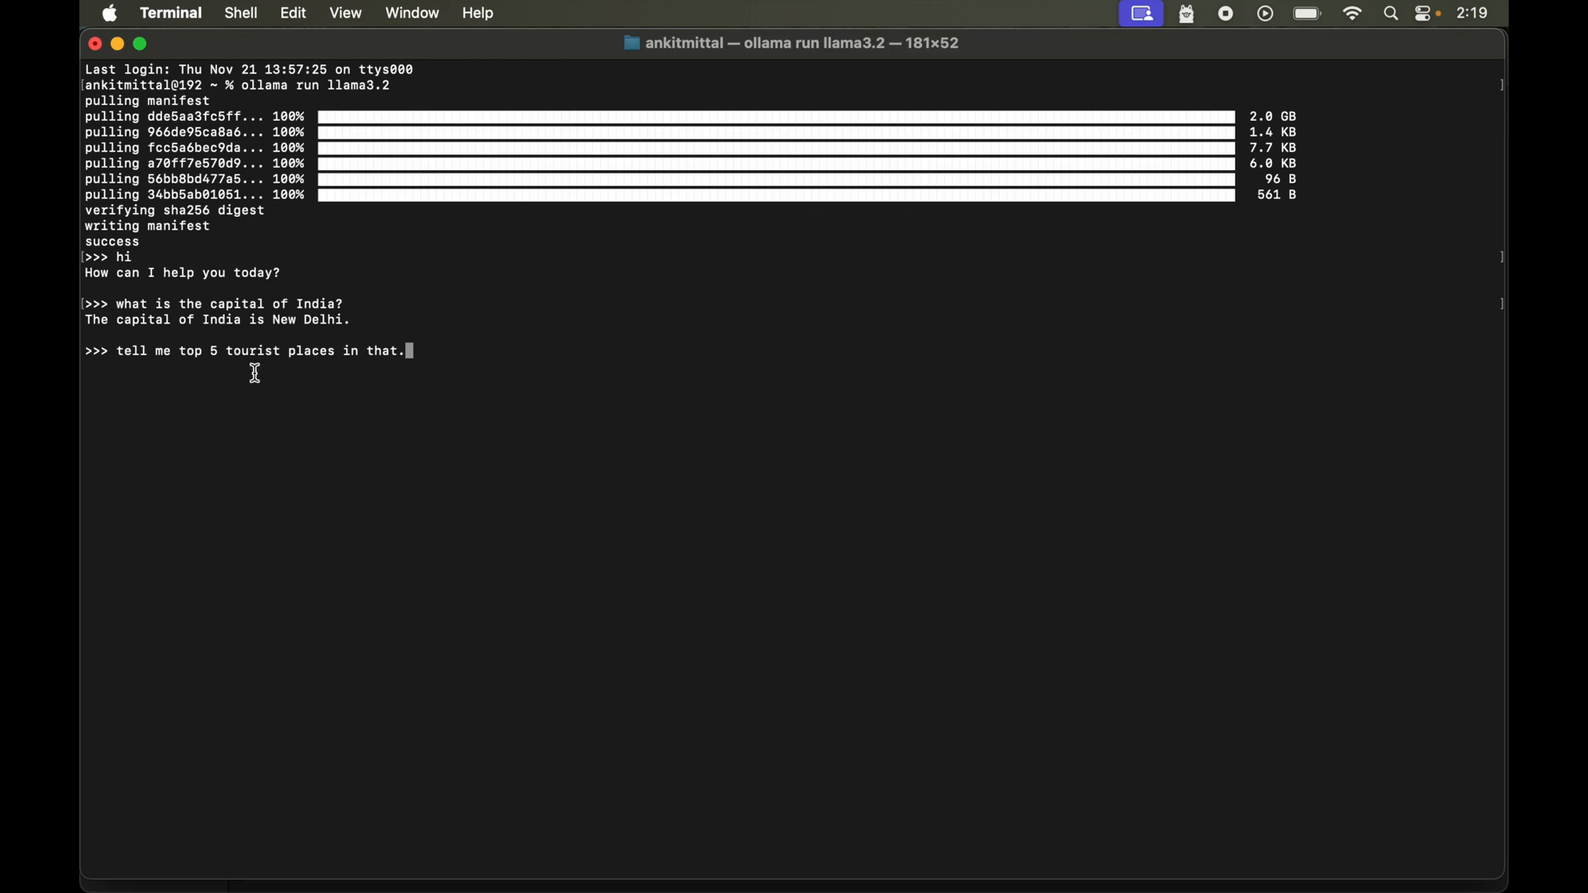
mouse_move(312, 366)
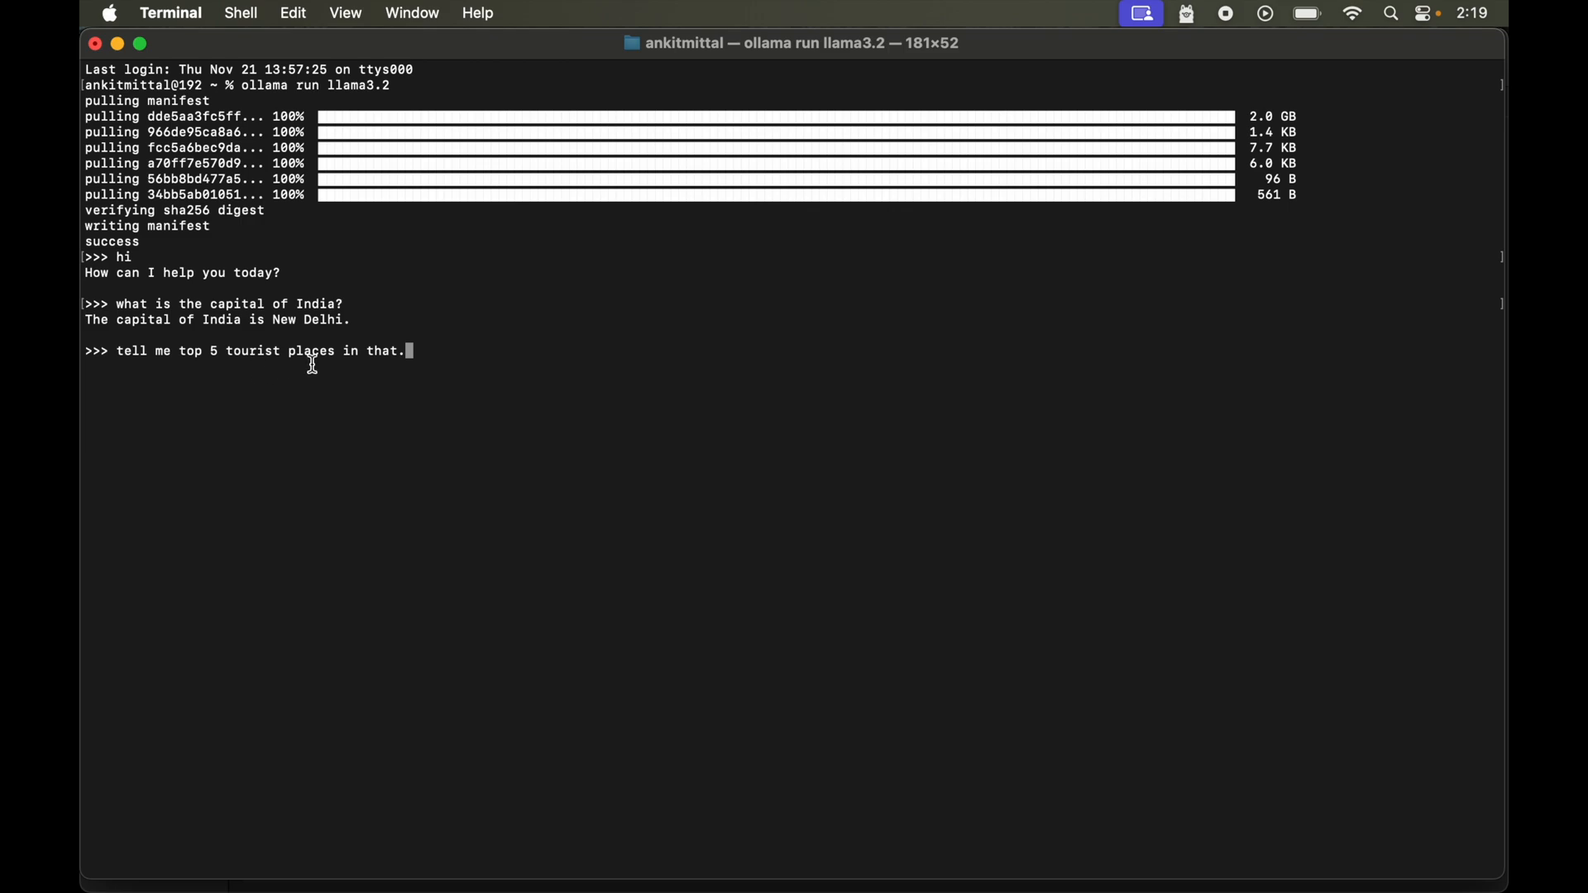
key(Return)
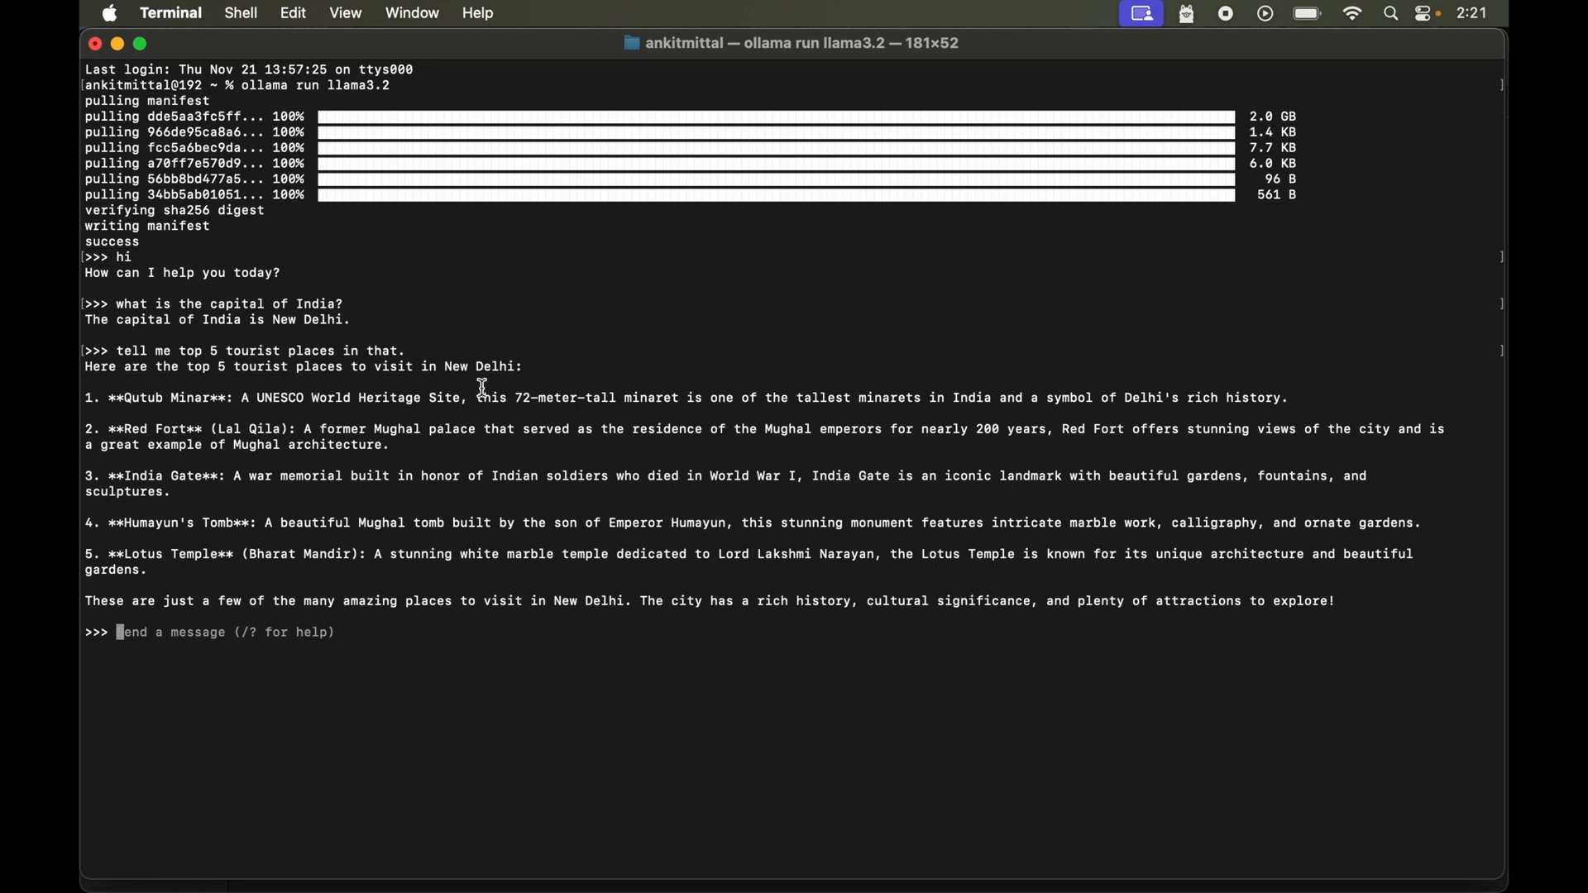
mouse_move(235, 362)
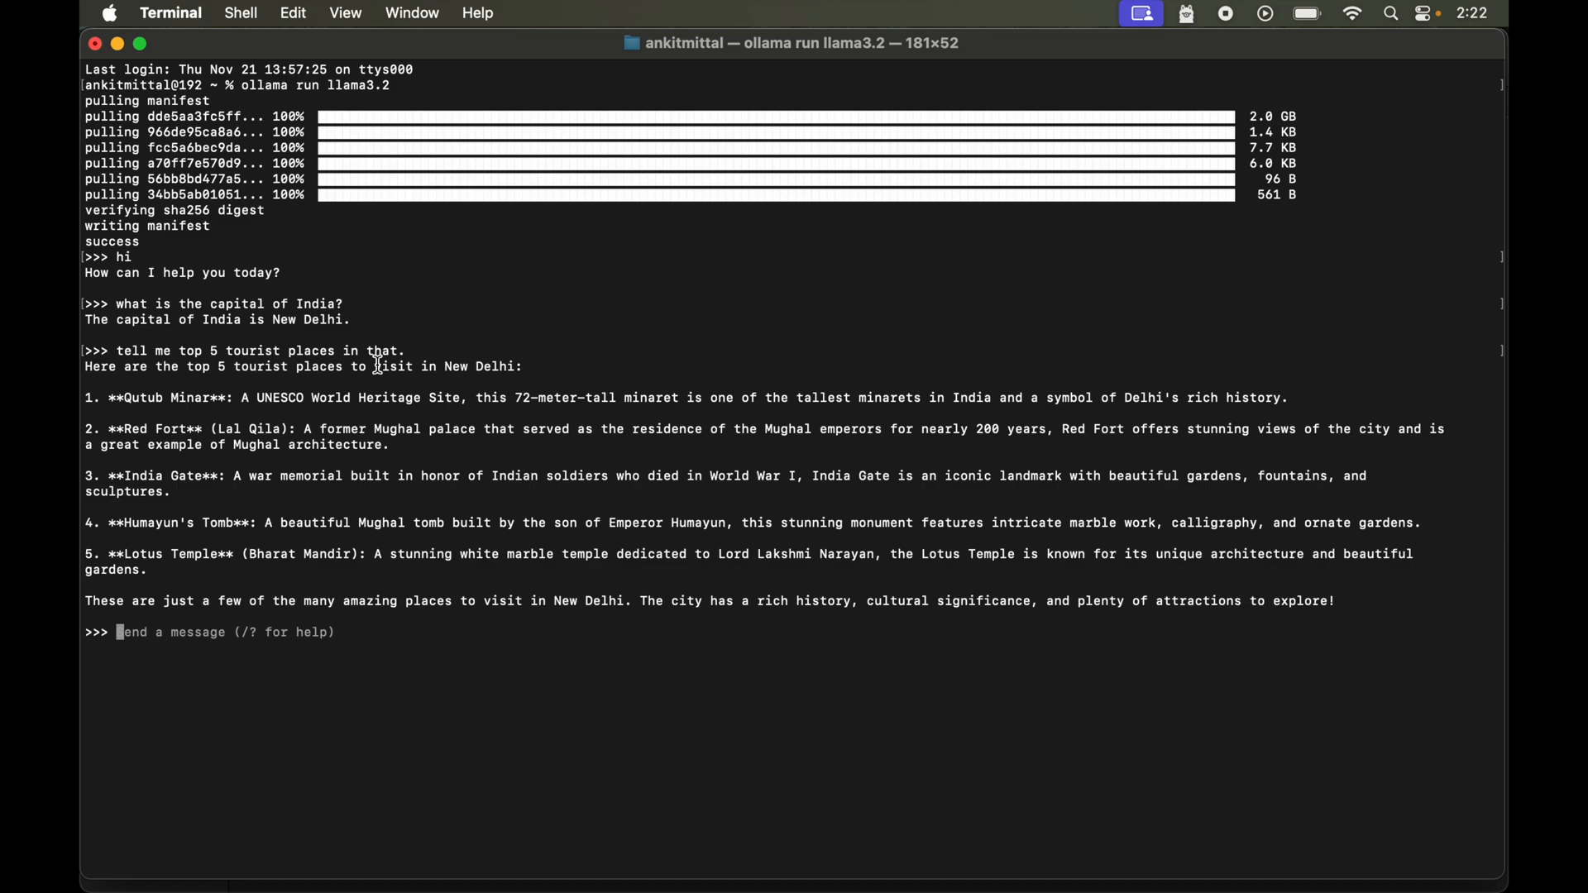
mouse_move(309, 334)
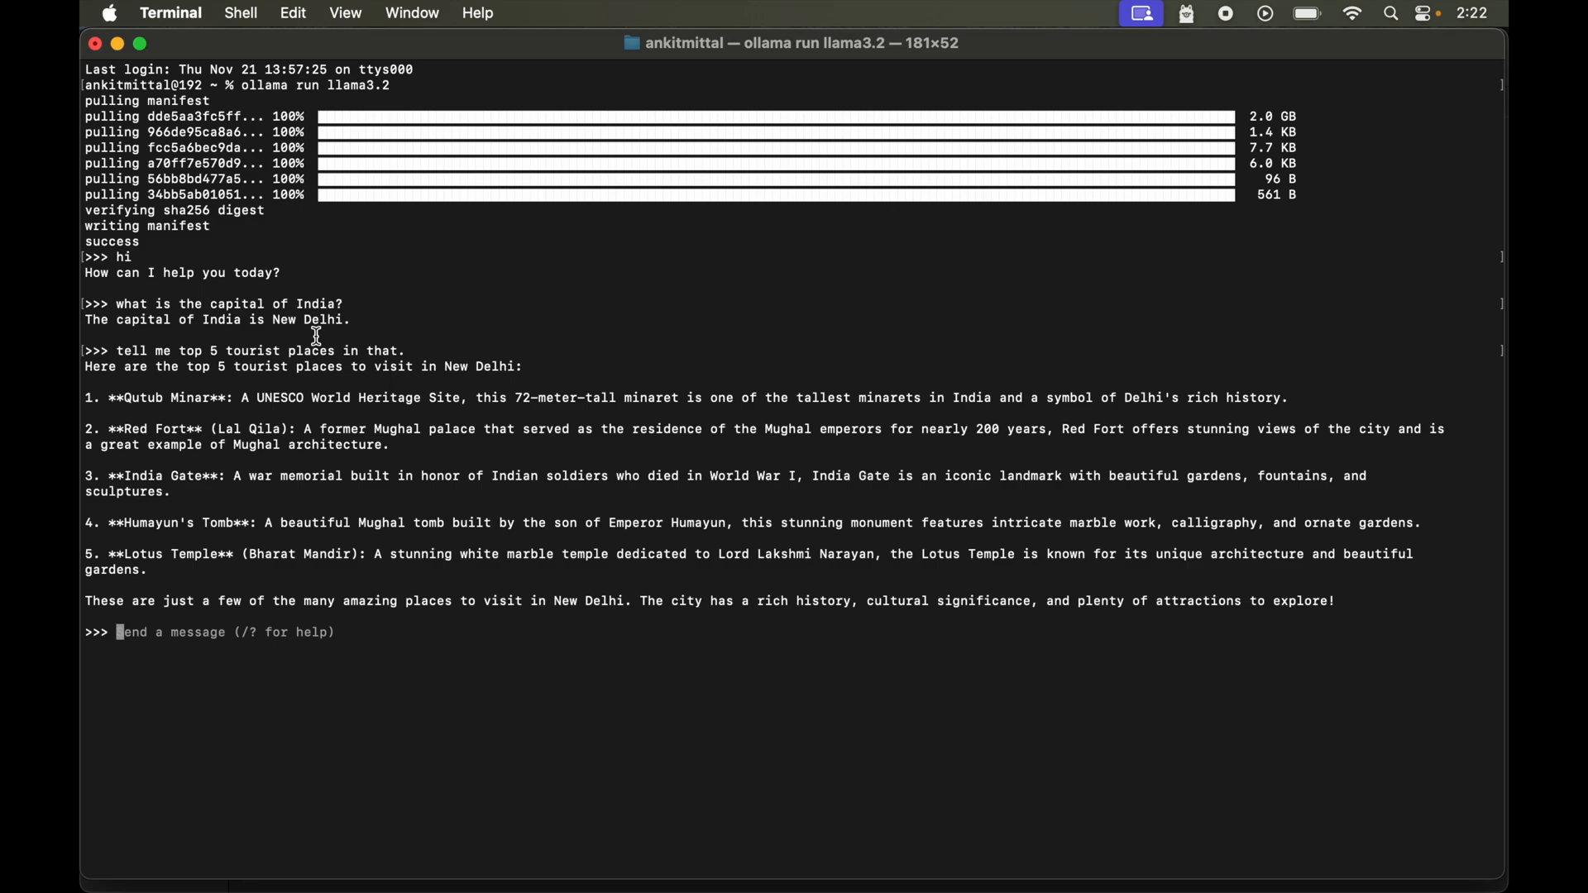
text(/by)
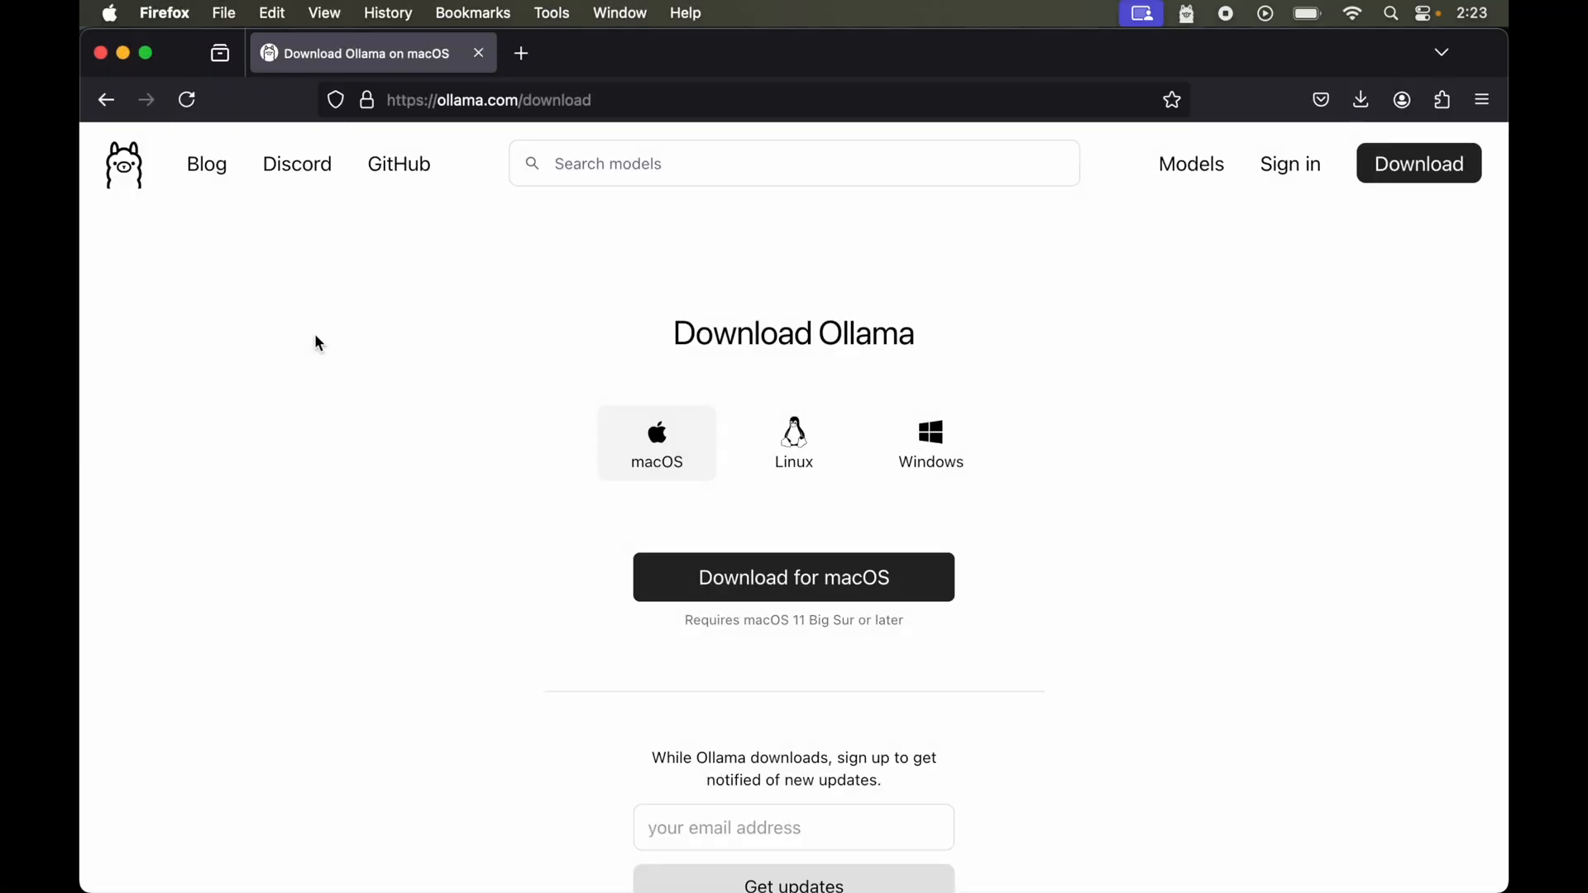
mouse_move(1191, 163)
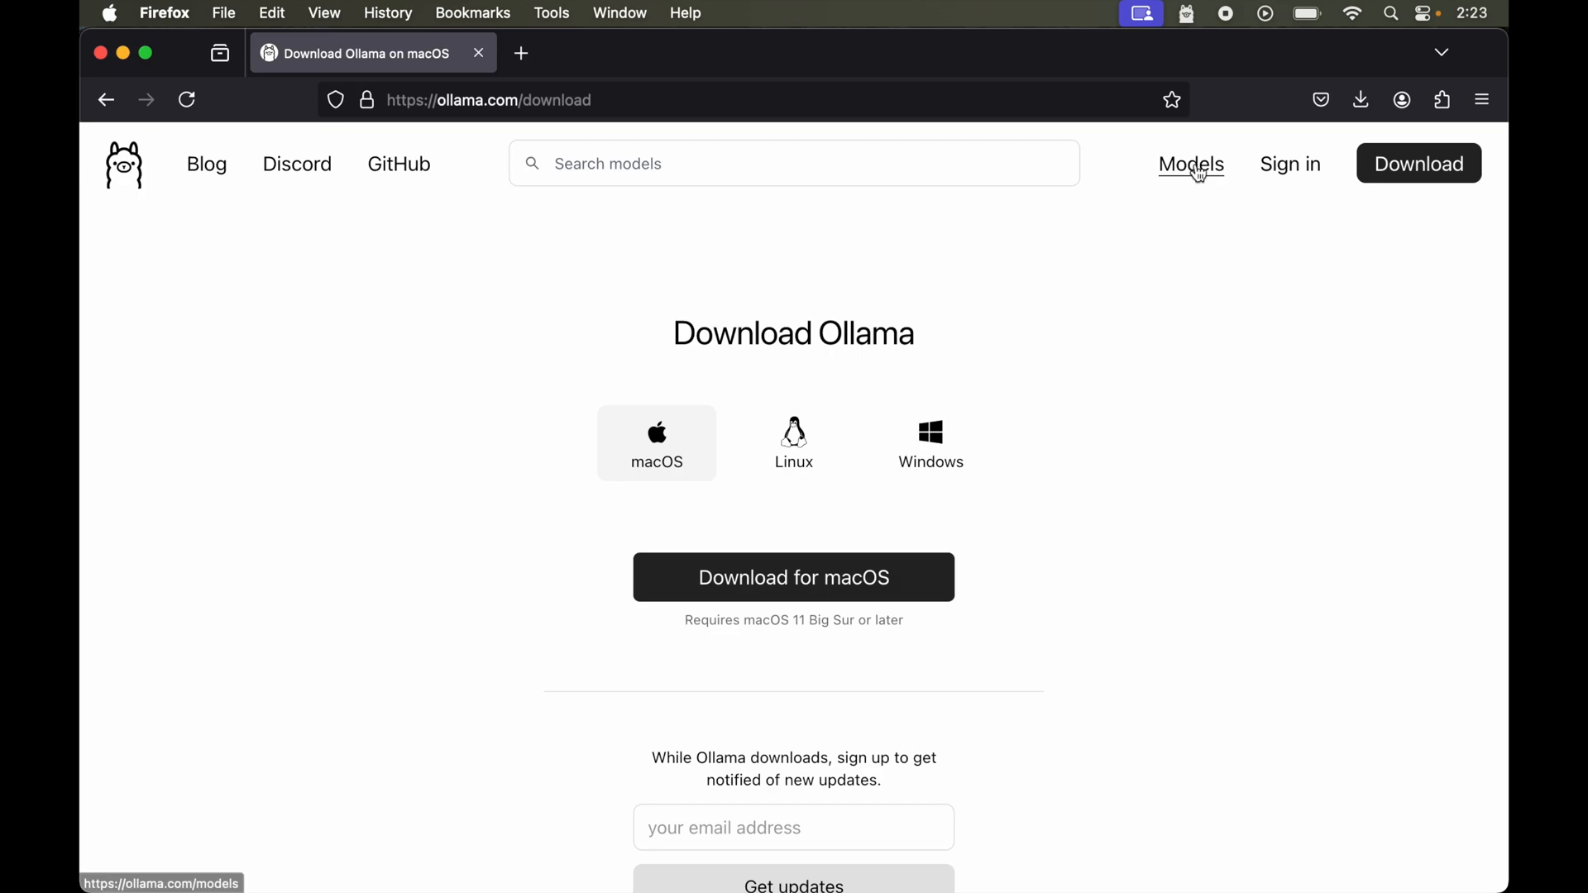
Browse the Ollama models catalogue to locate llama3.2.
click(1191, 163)
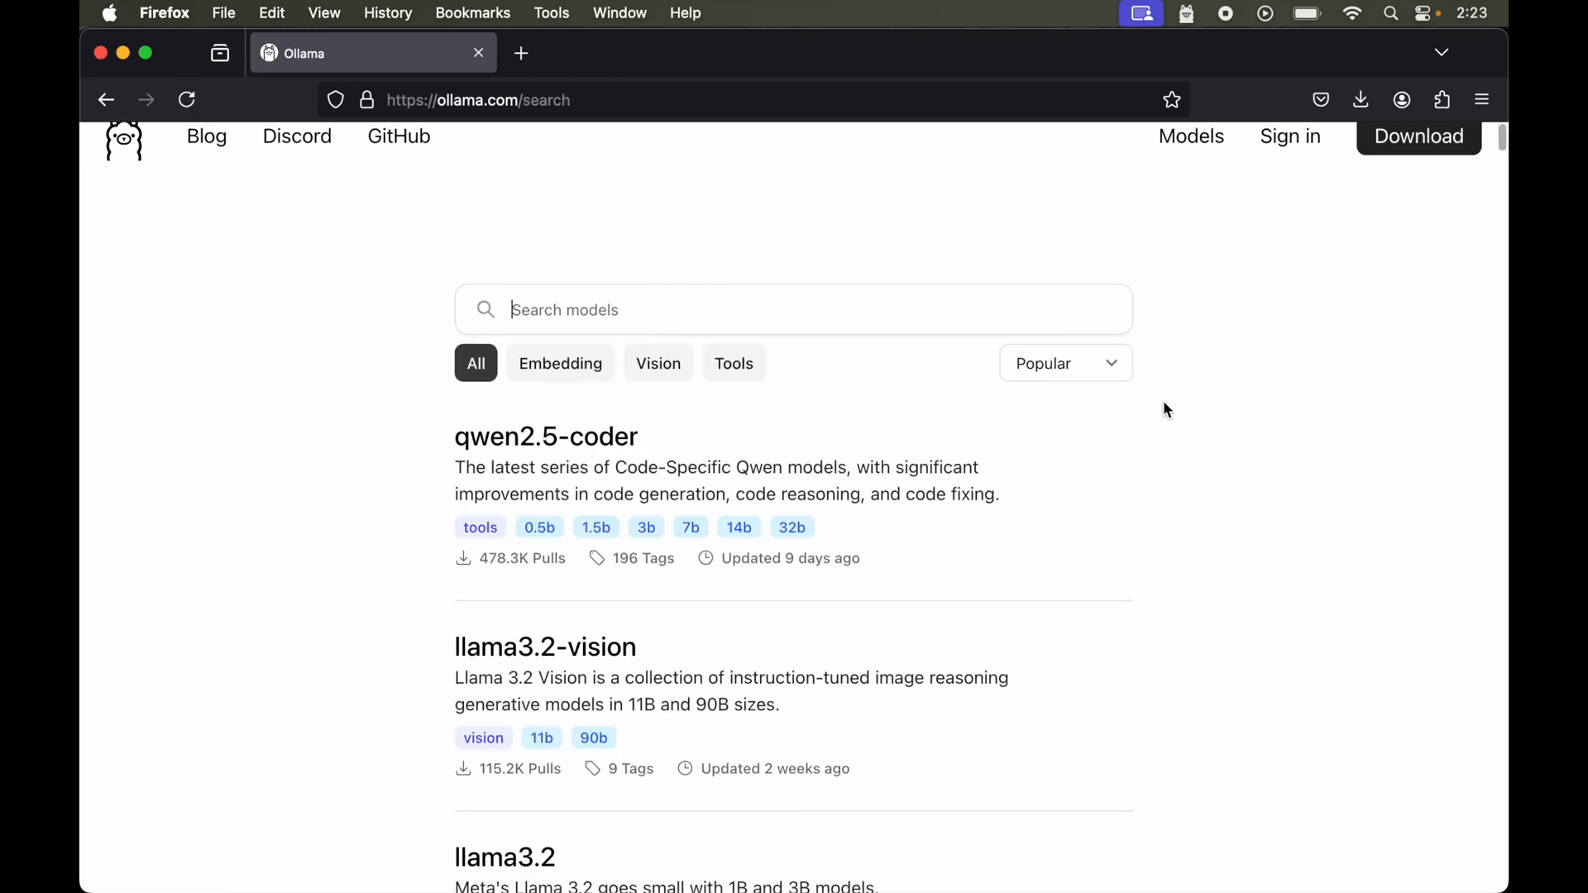
scroll(down, 3)
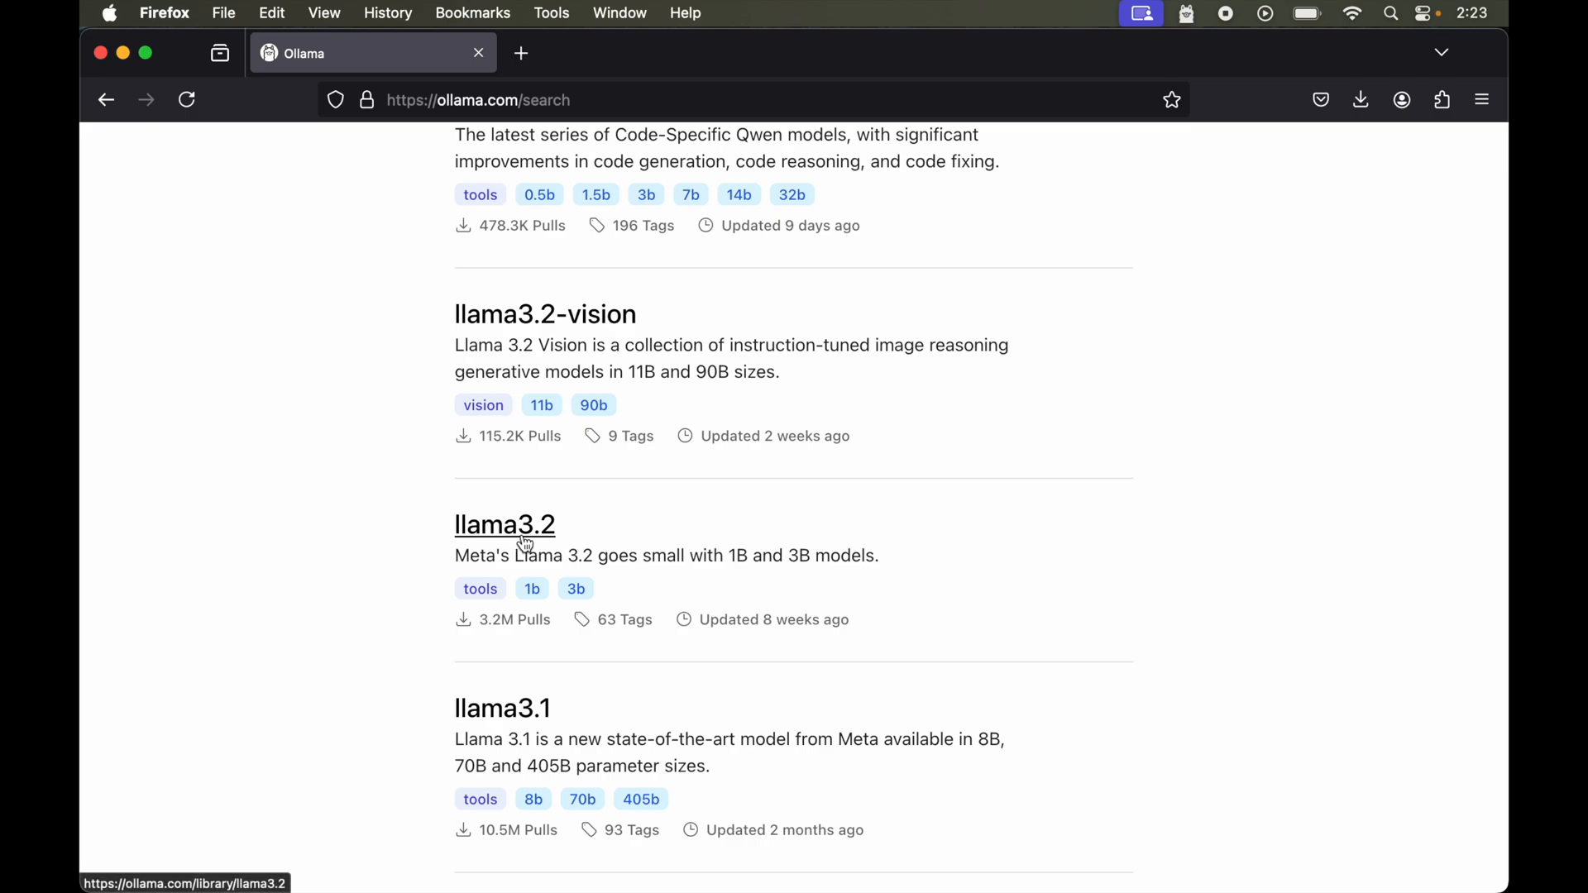
scroll(up, 3)
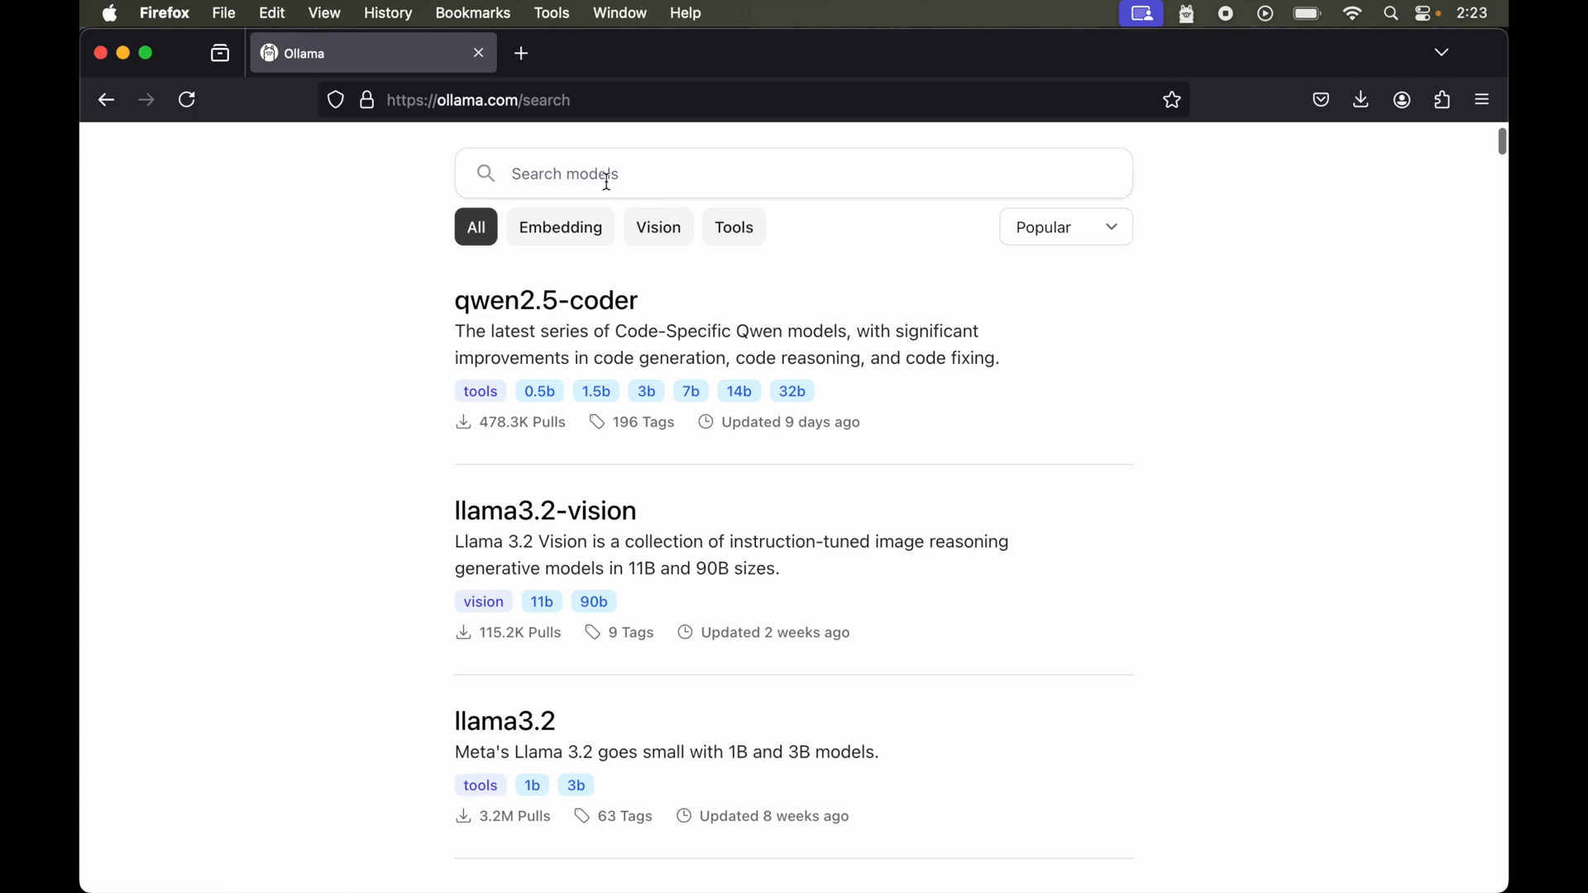
scroll(down, 3)
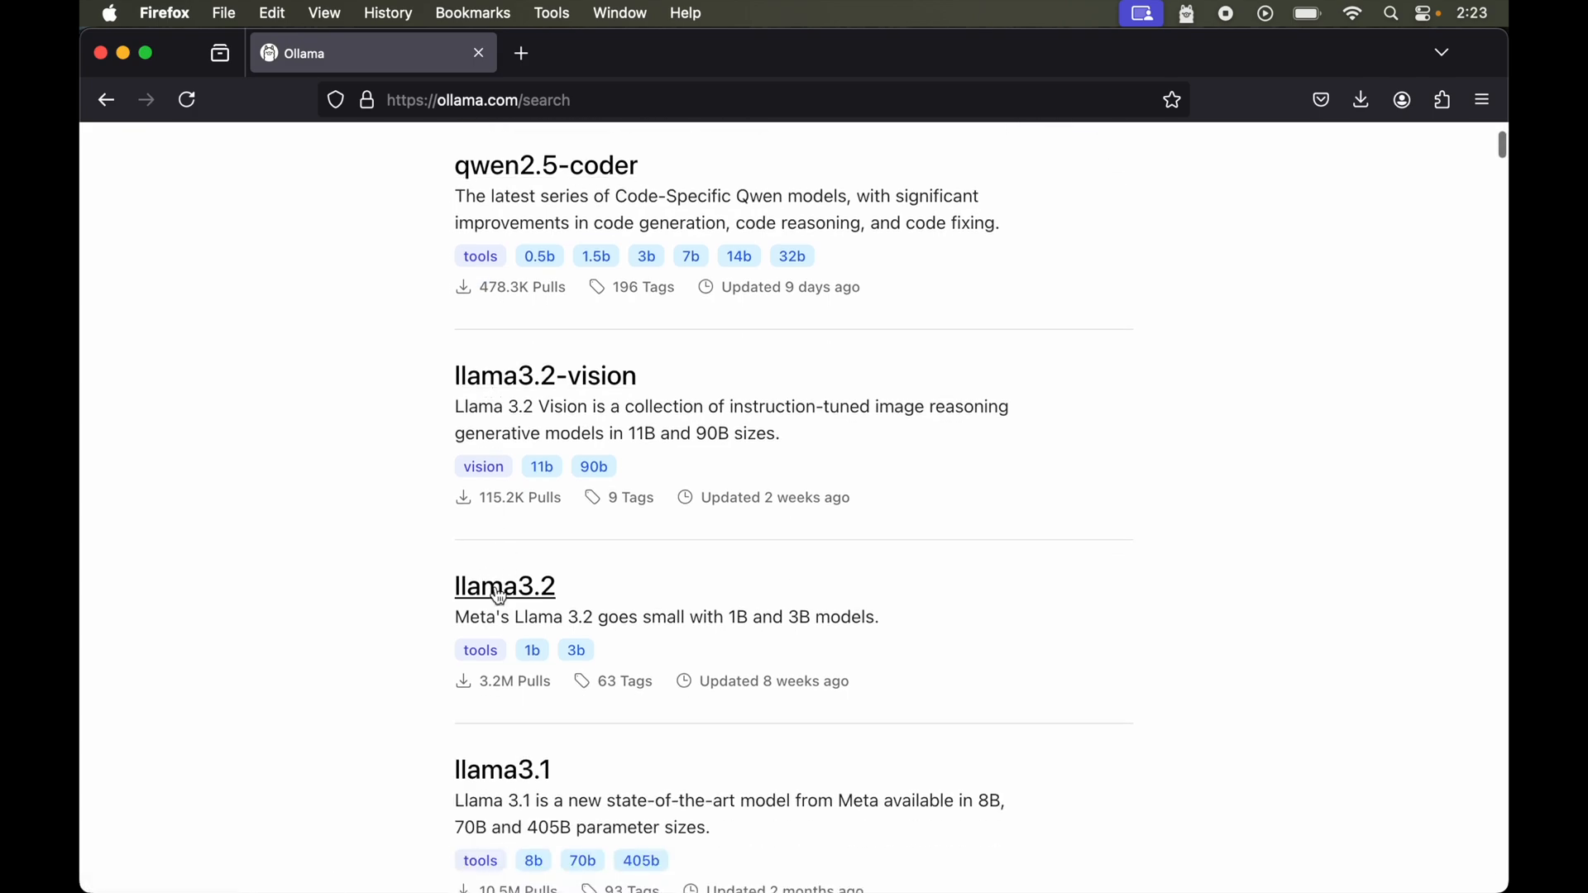
Open the llama3.2 model page and switch it to the 1b variant.
click(504, 586)
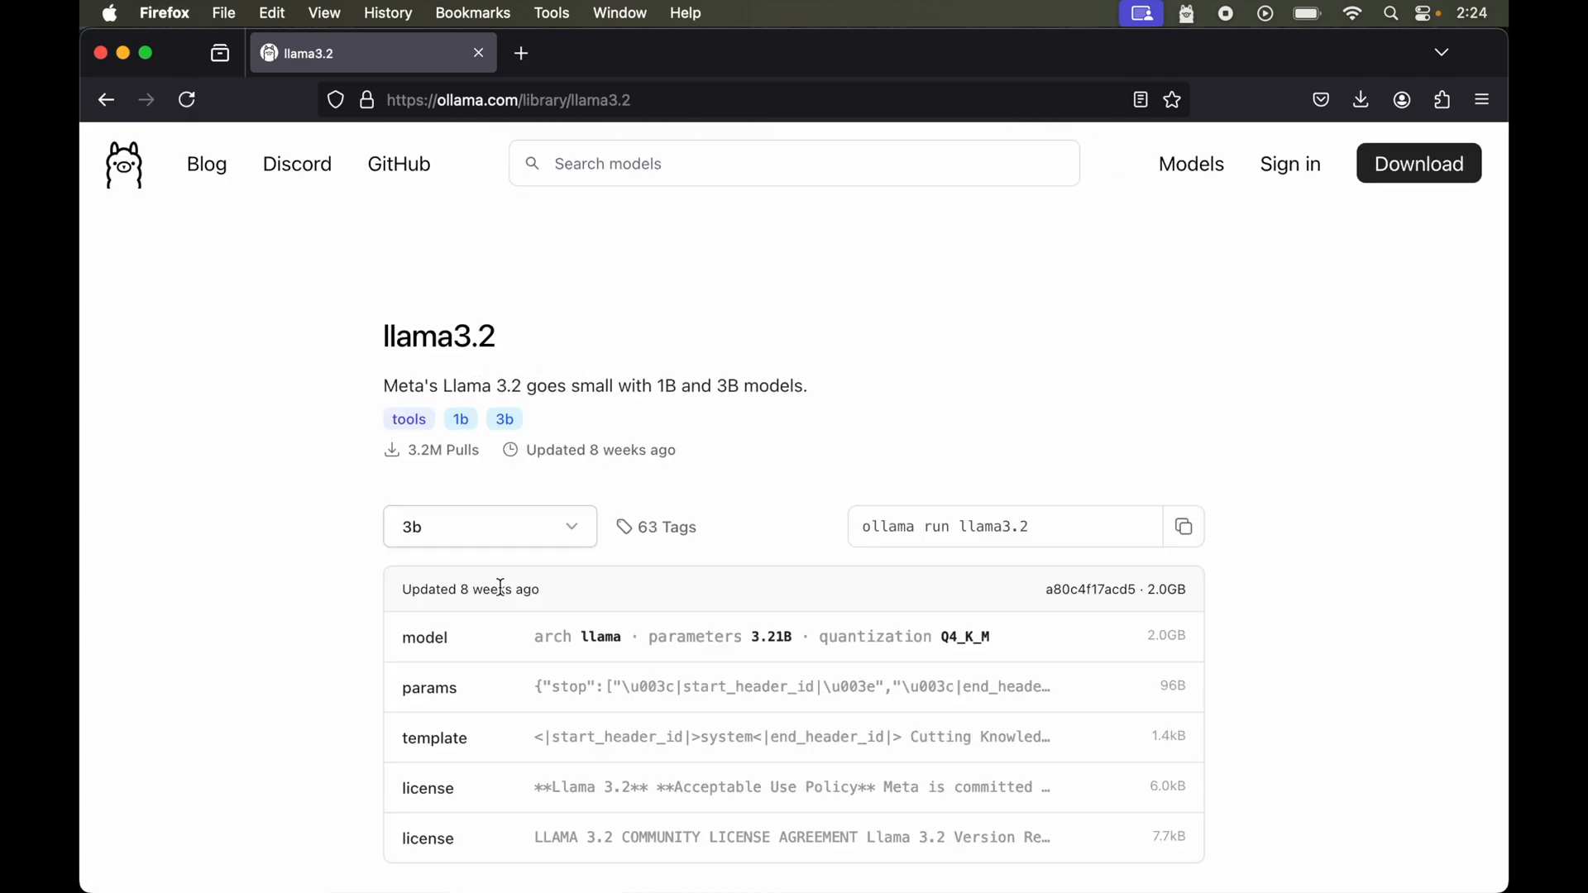
click(489, 526)
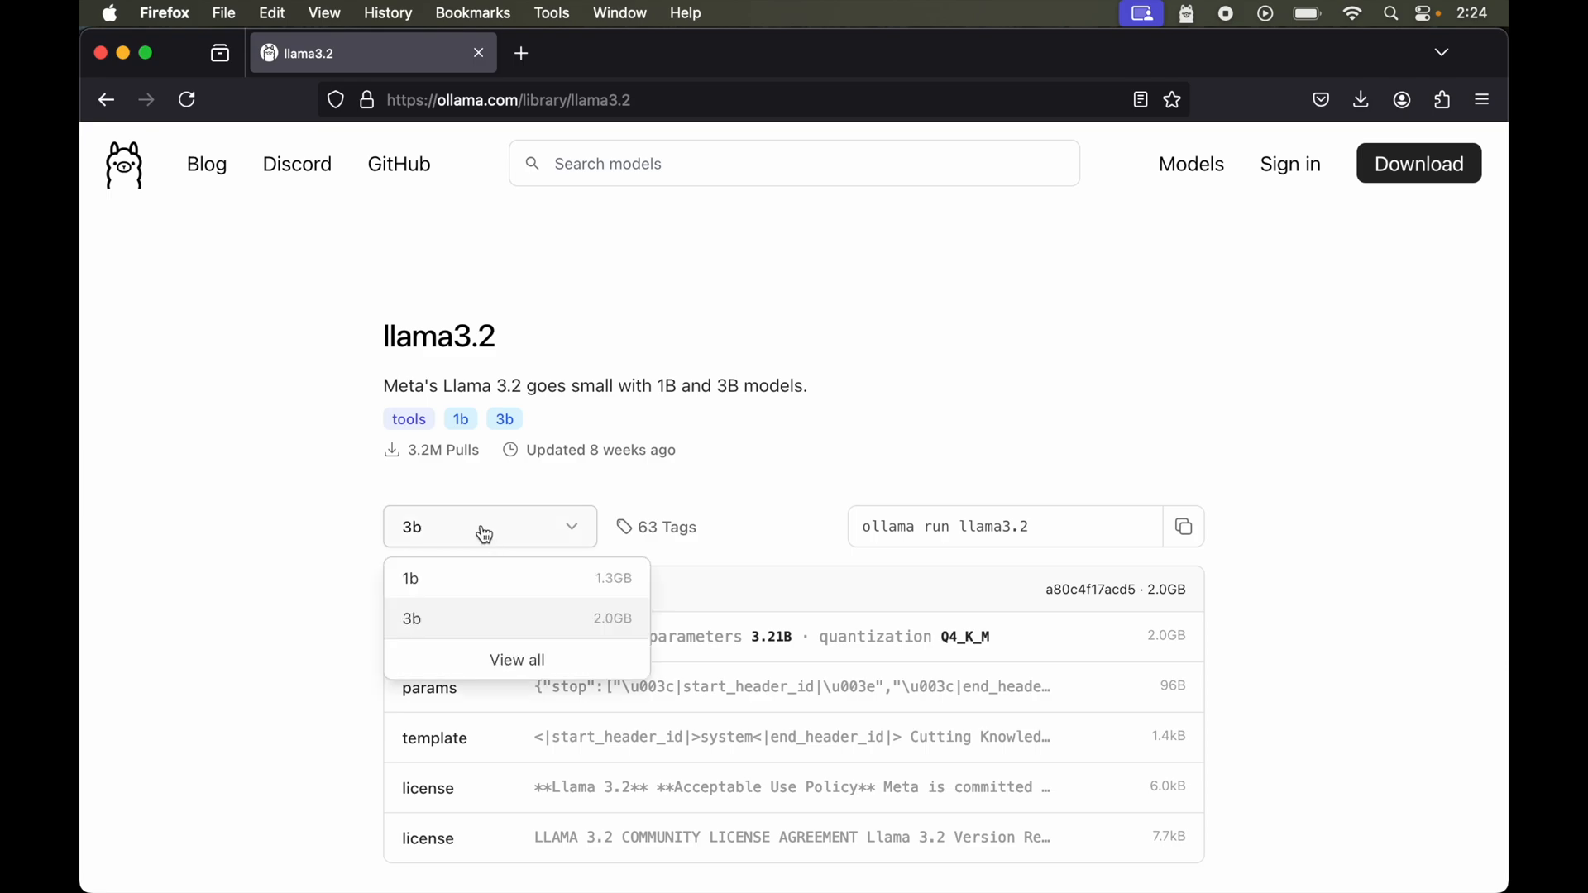
mouse_move(411, 619)
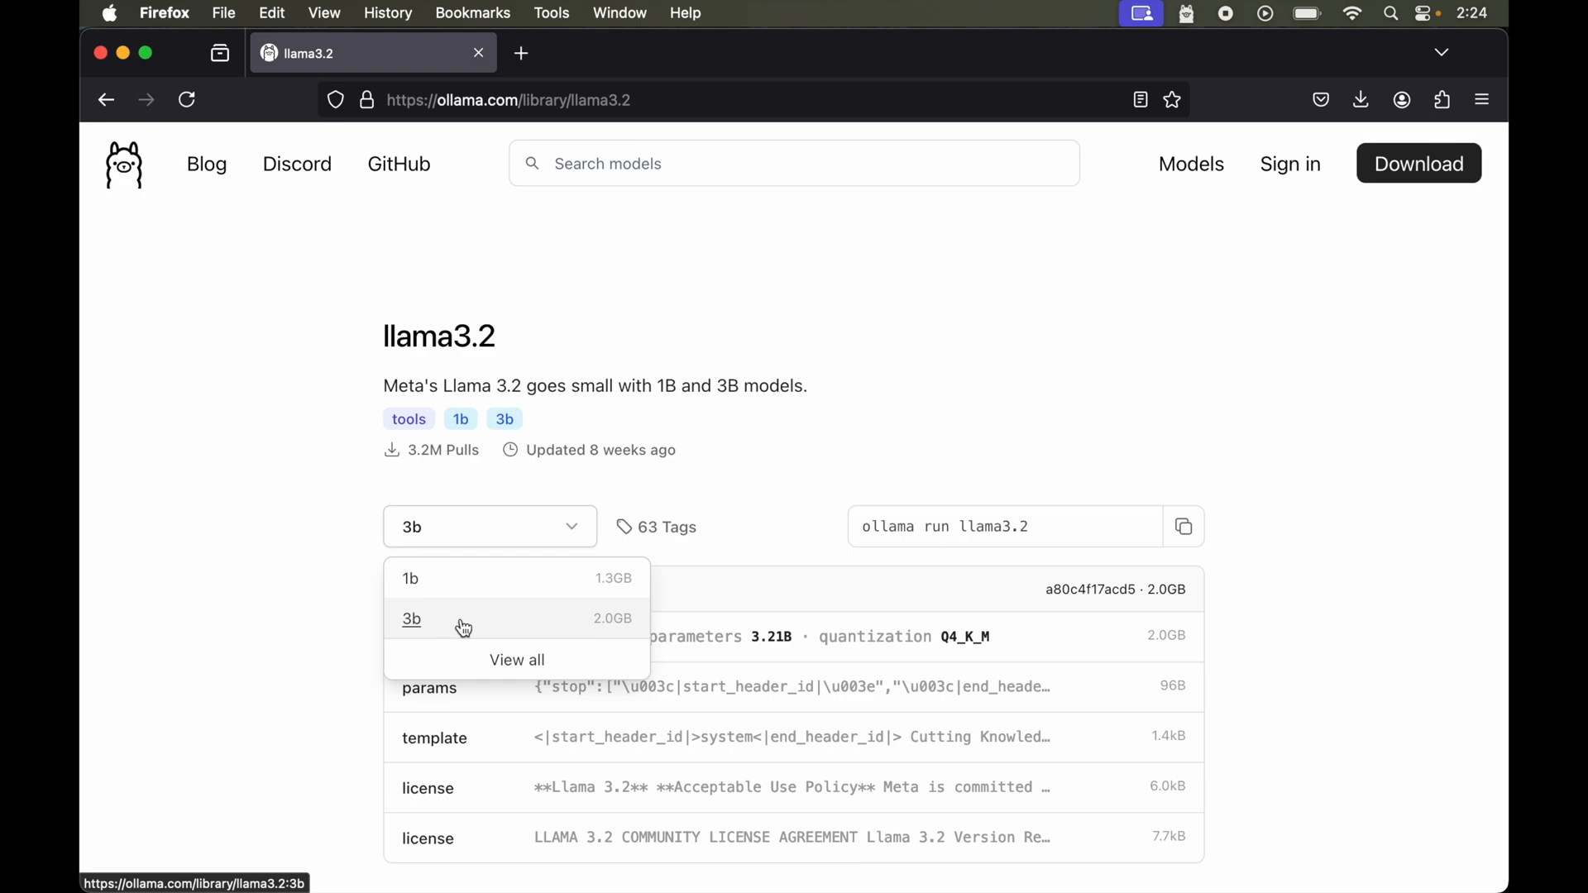
mouse_move(459, 627)
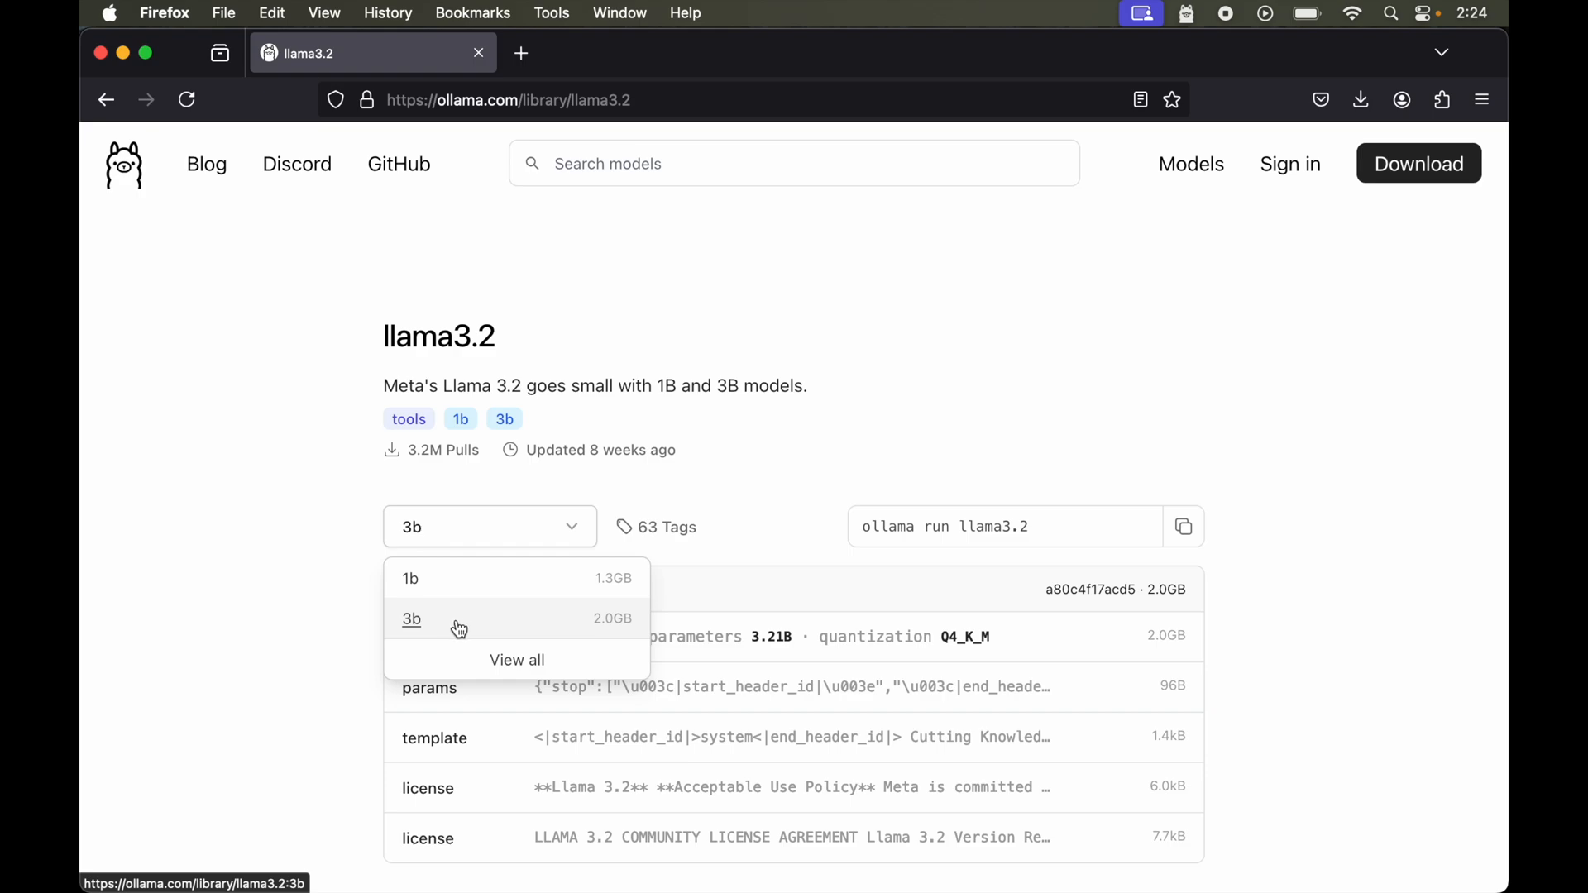
mouse_move(455, 578)
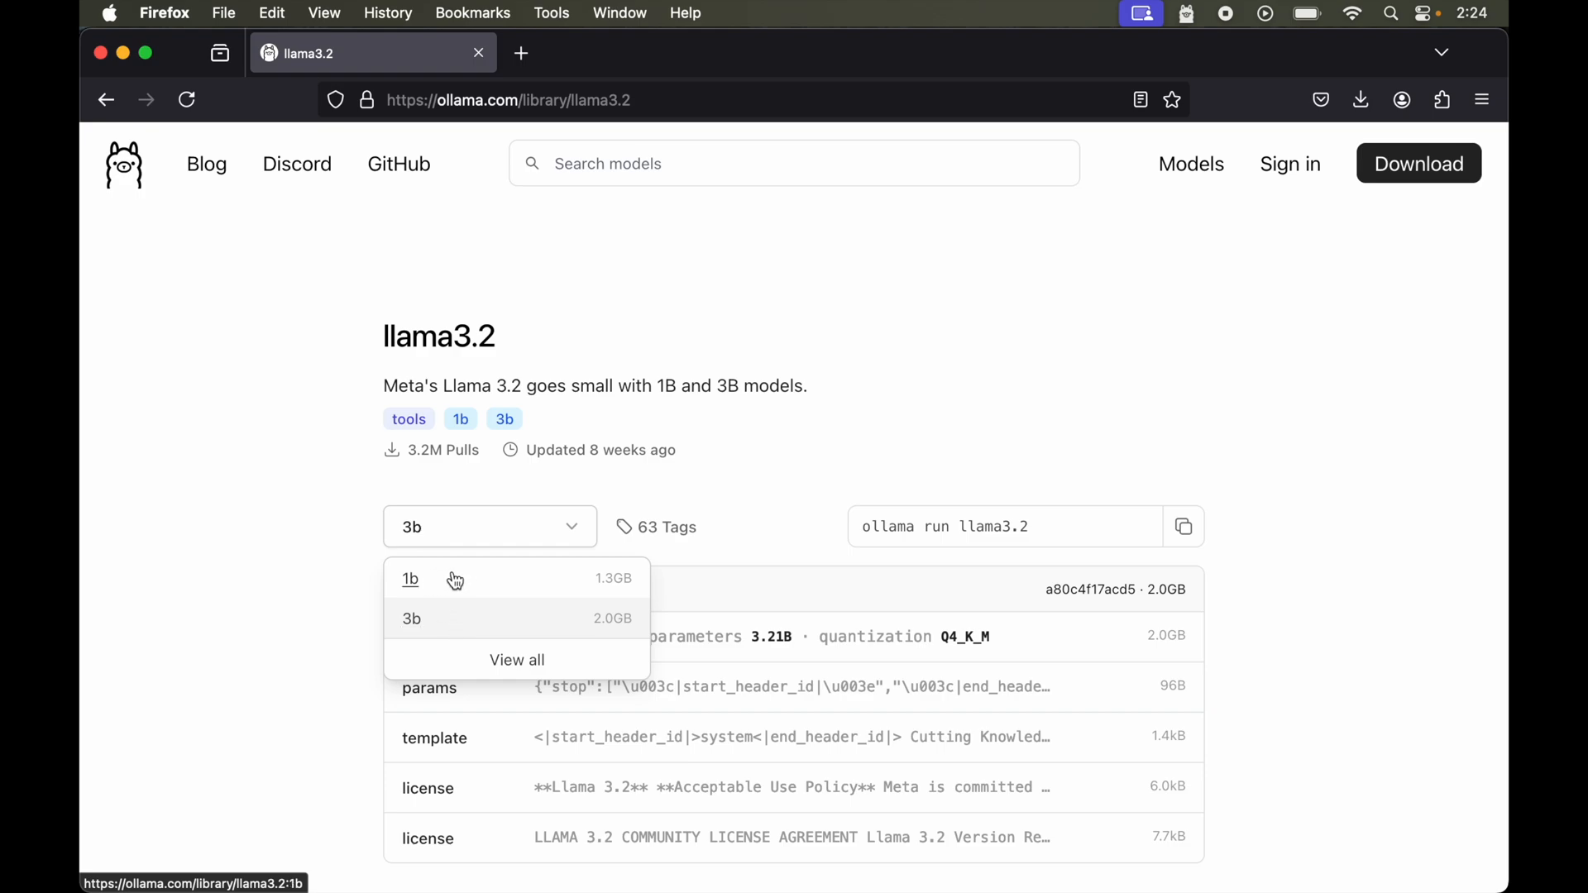
click(410, 578)
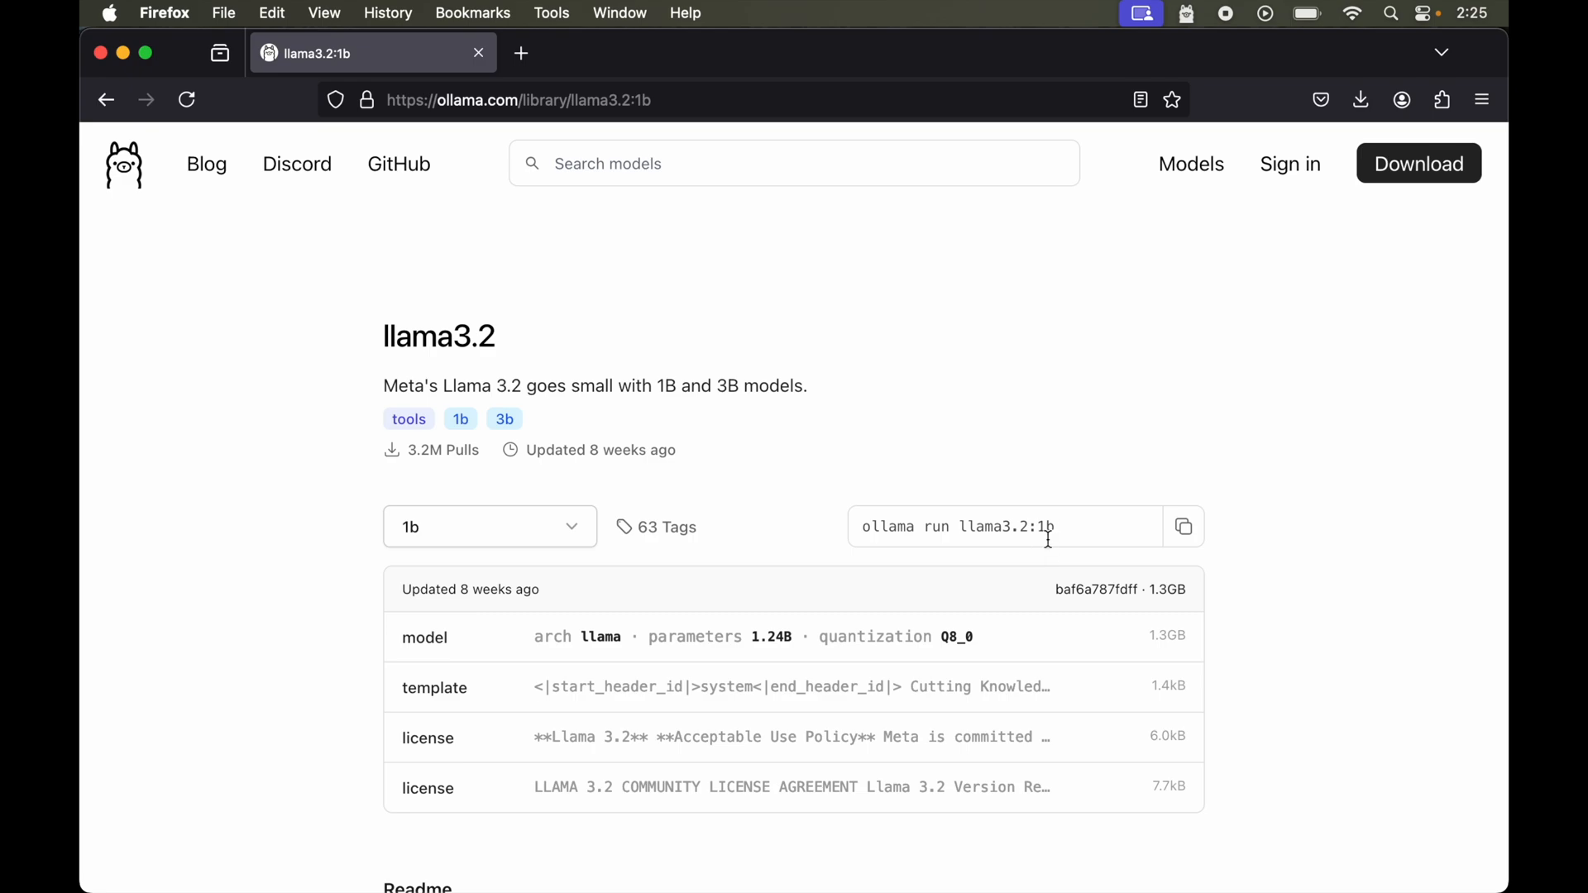
mouse_move(1051, 542)
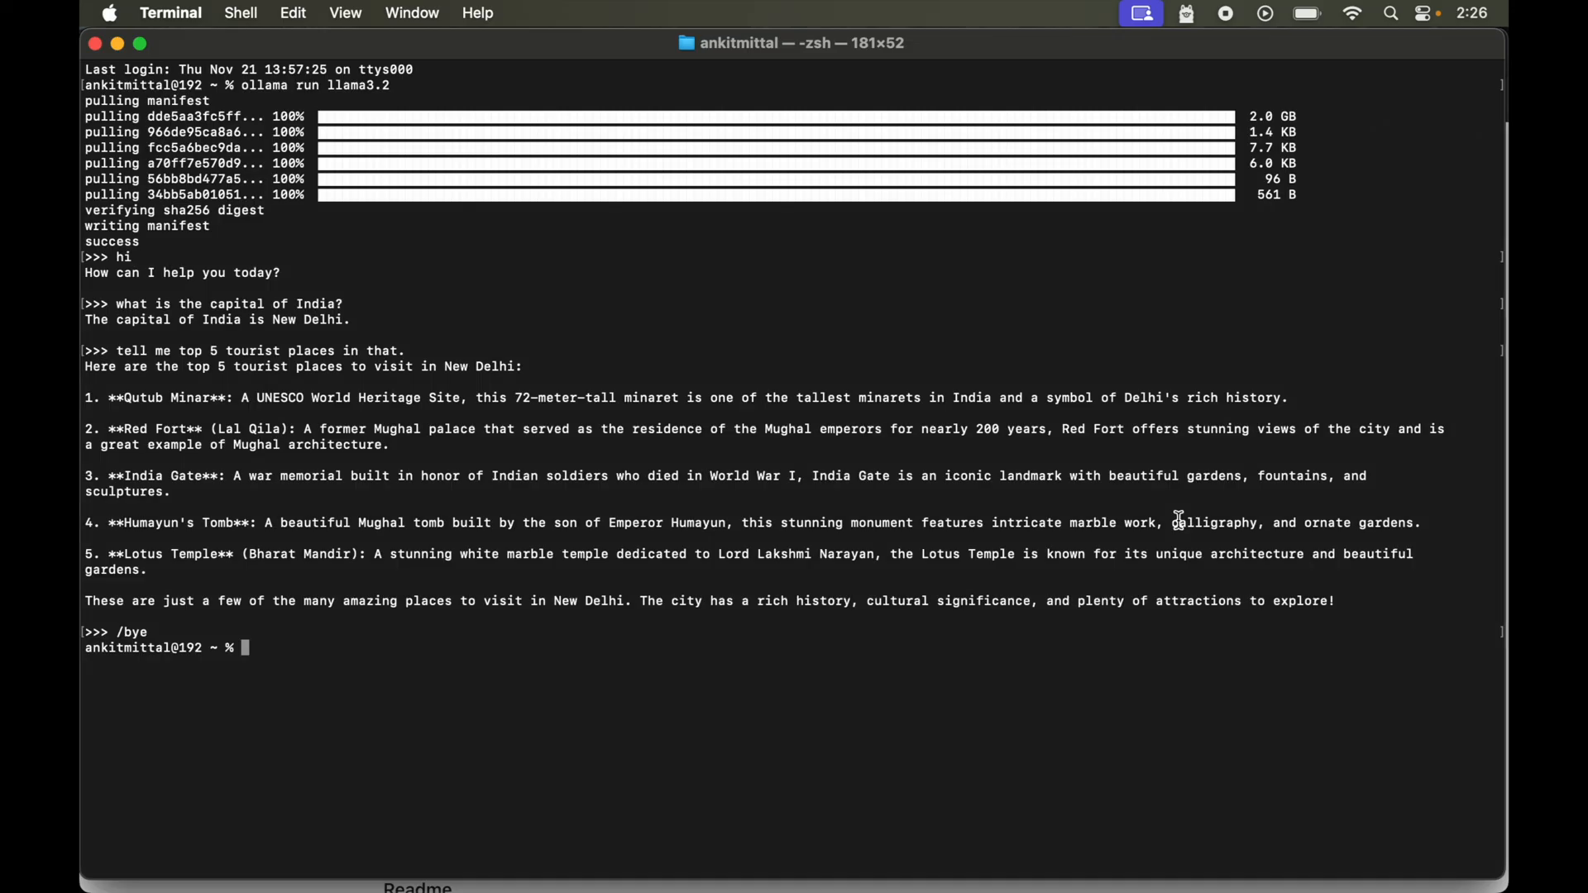
Clear Terminal, run llama3.2:1b, and greet it with 'hi'.
text(clear)
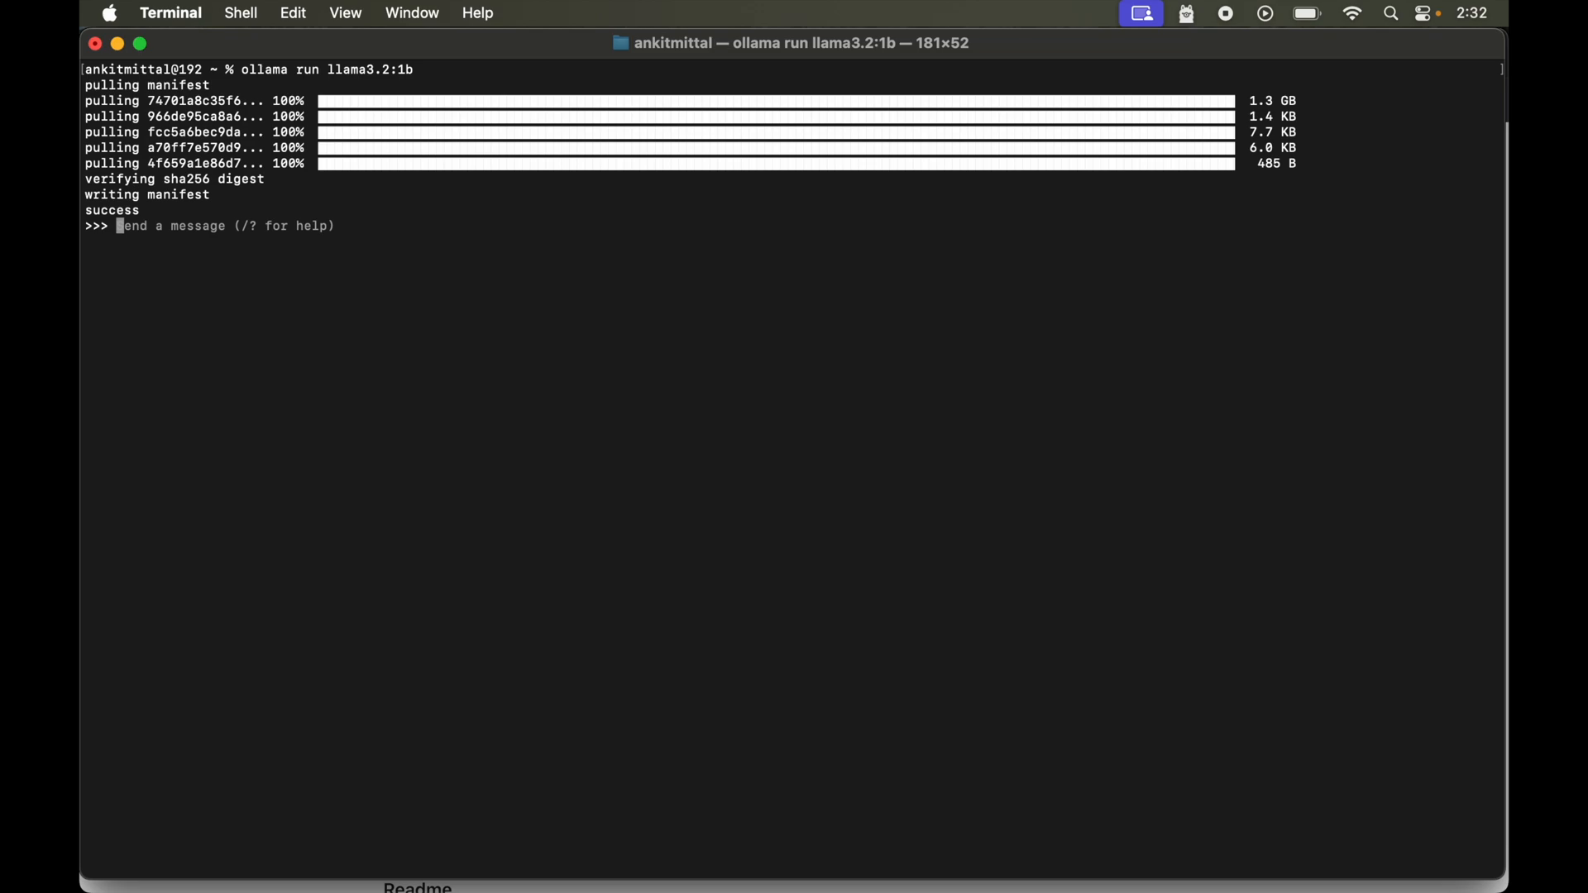
text(hi)
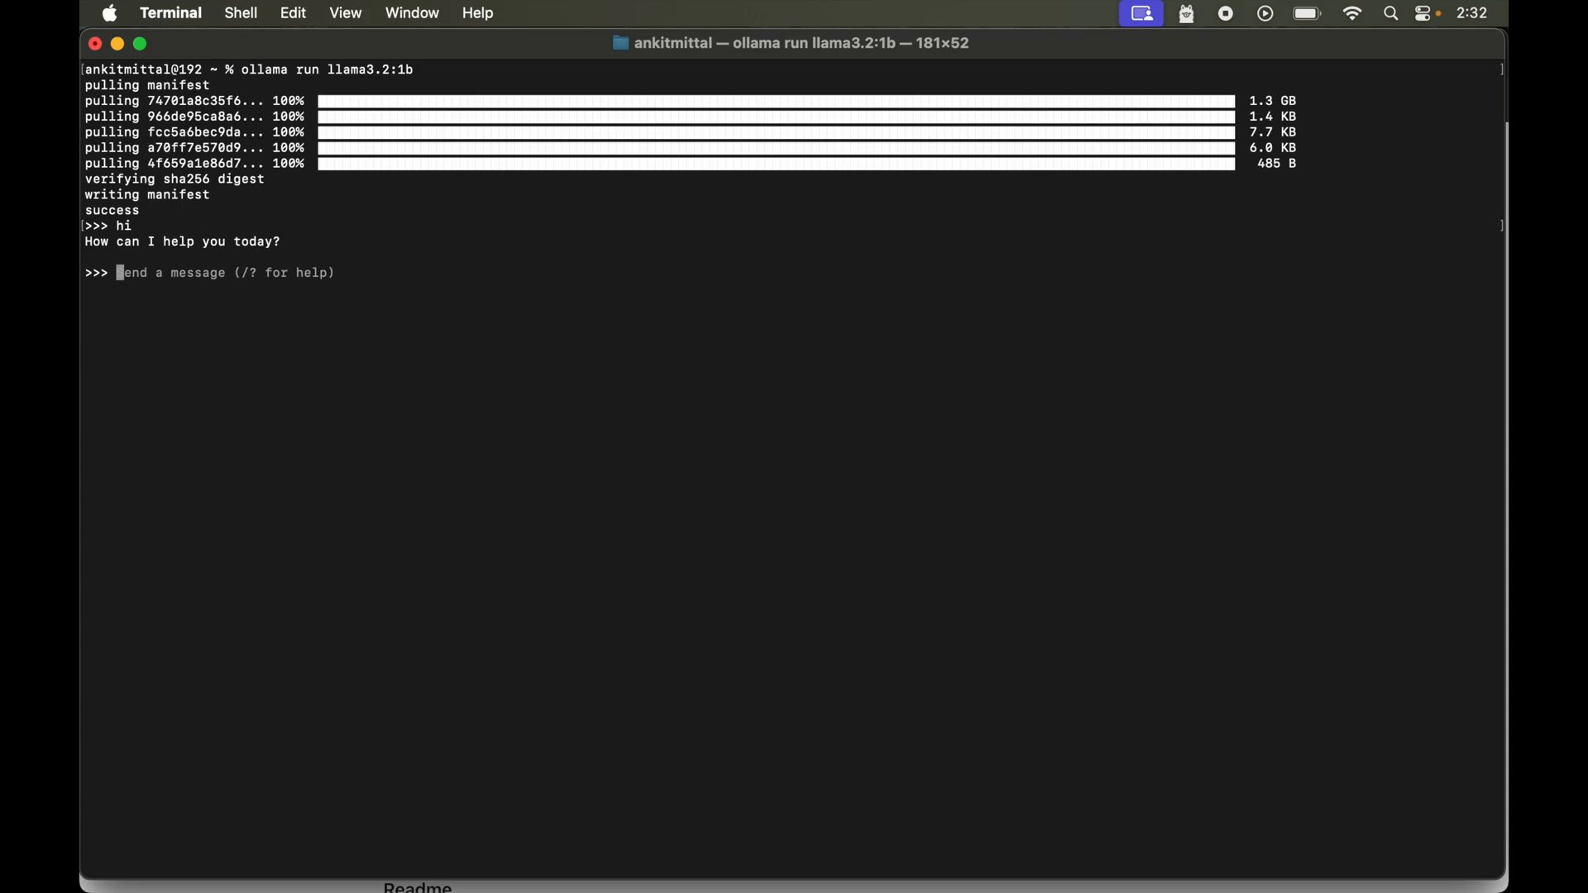
Ask llama3.2:1b what day comes after Friday, then end the chat with /bye.
text(what day comes)
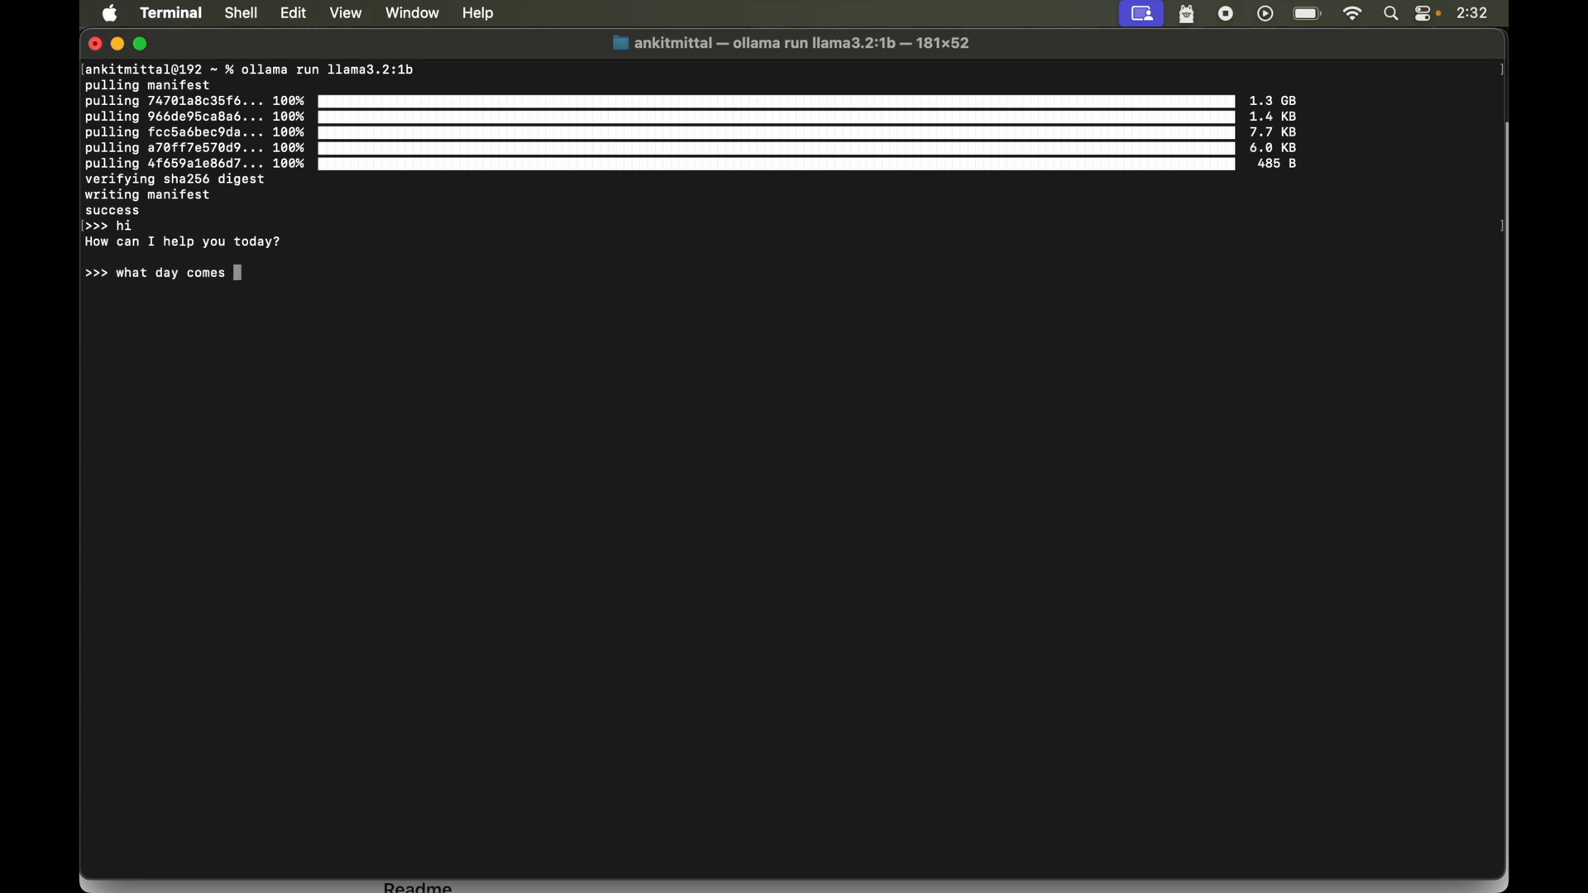
text(after Fri)
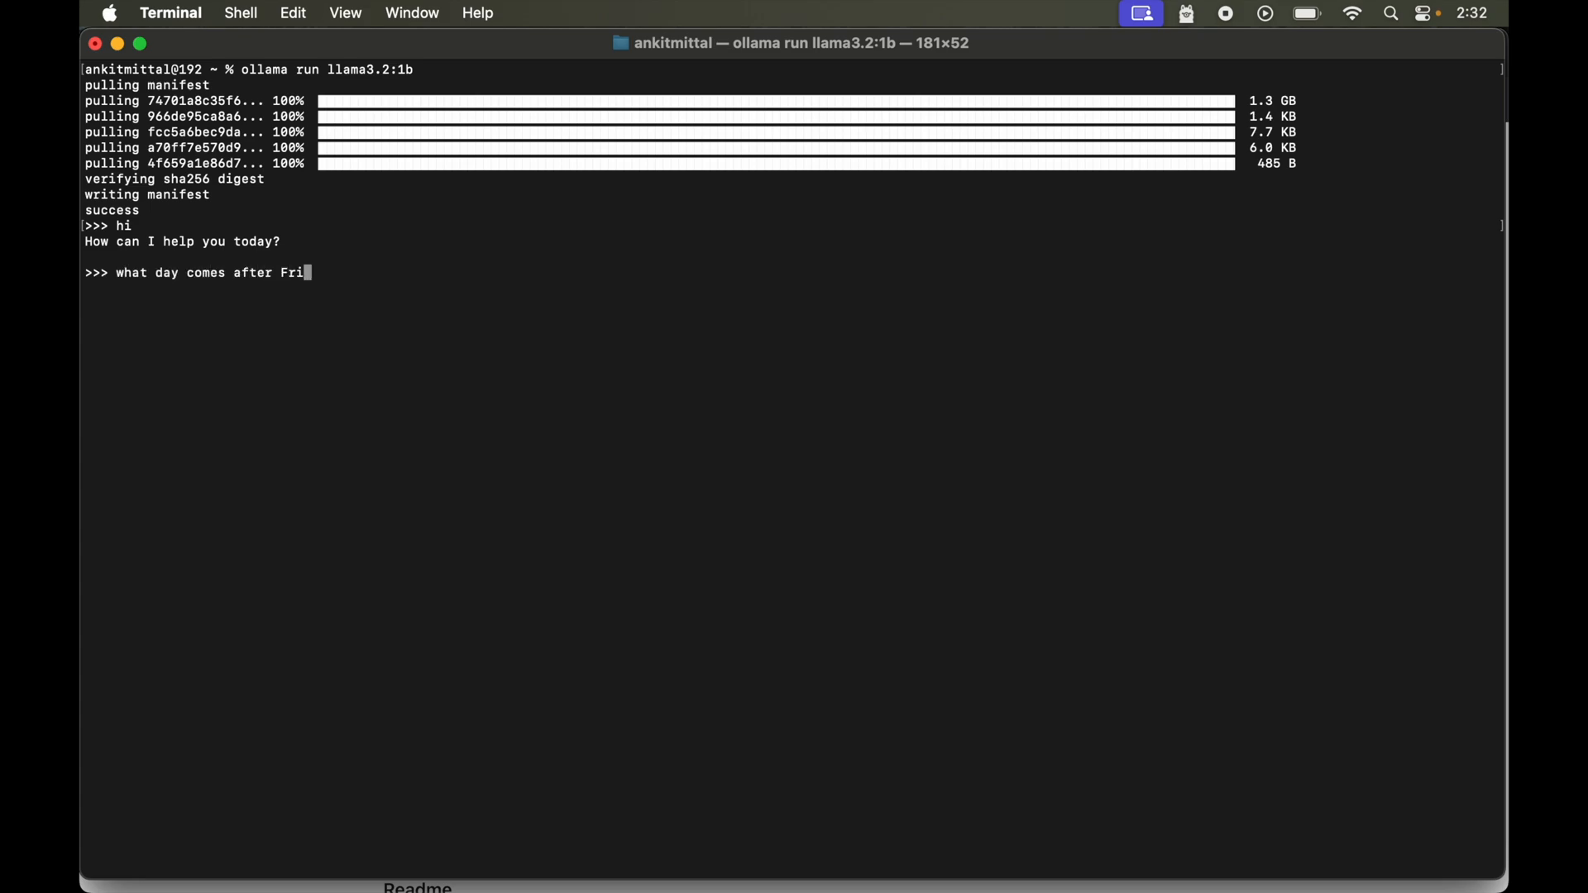
key(Return)
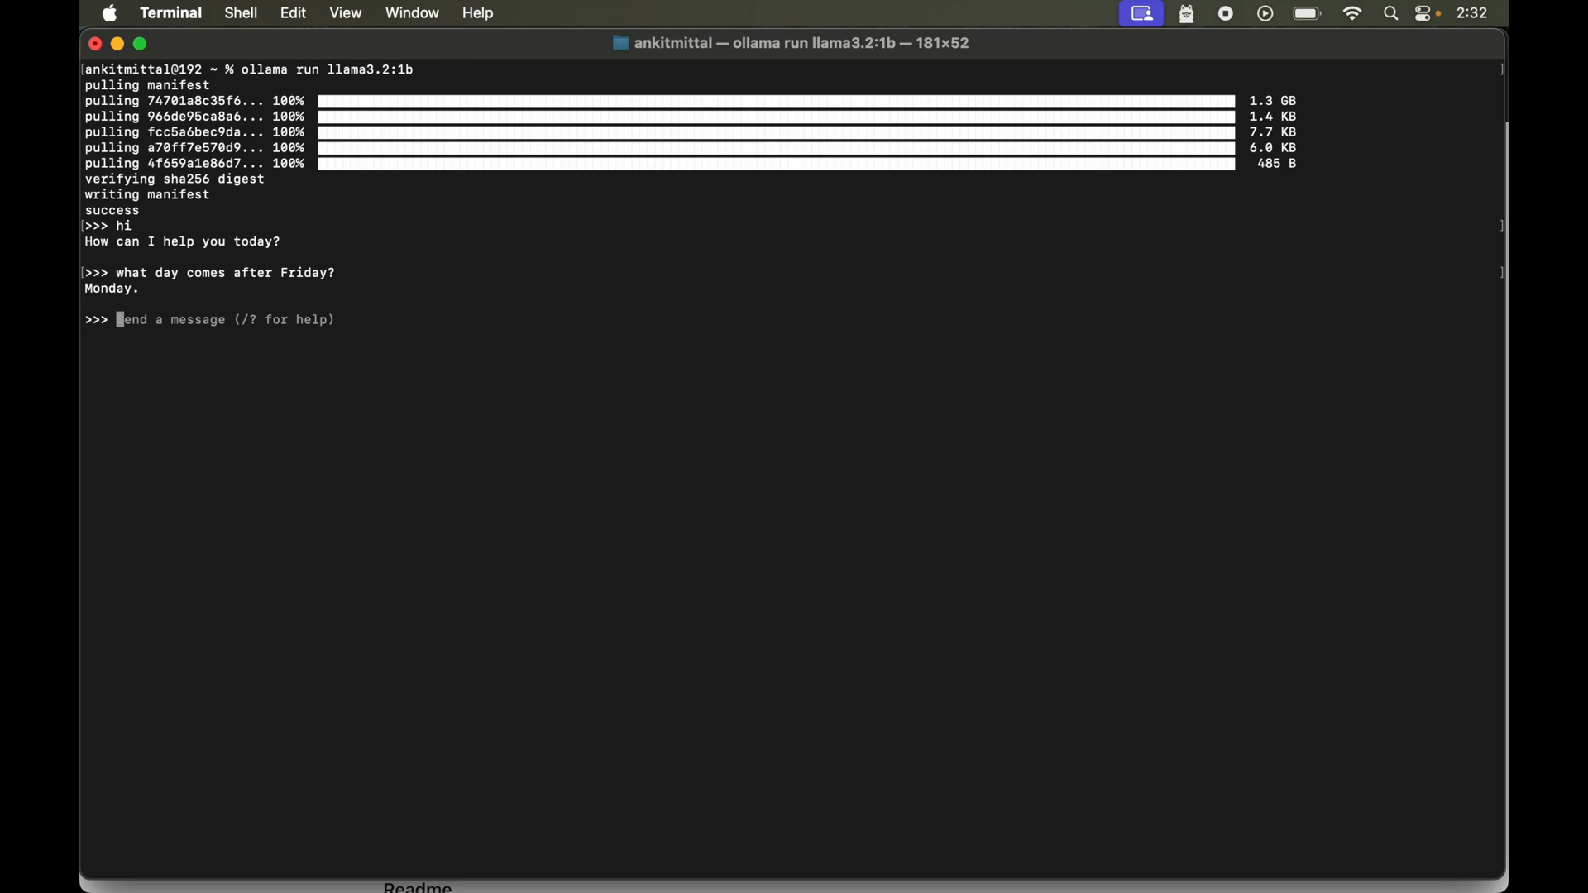
mouse_move(262, 296)
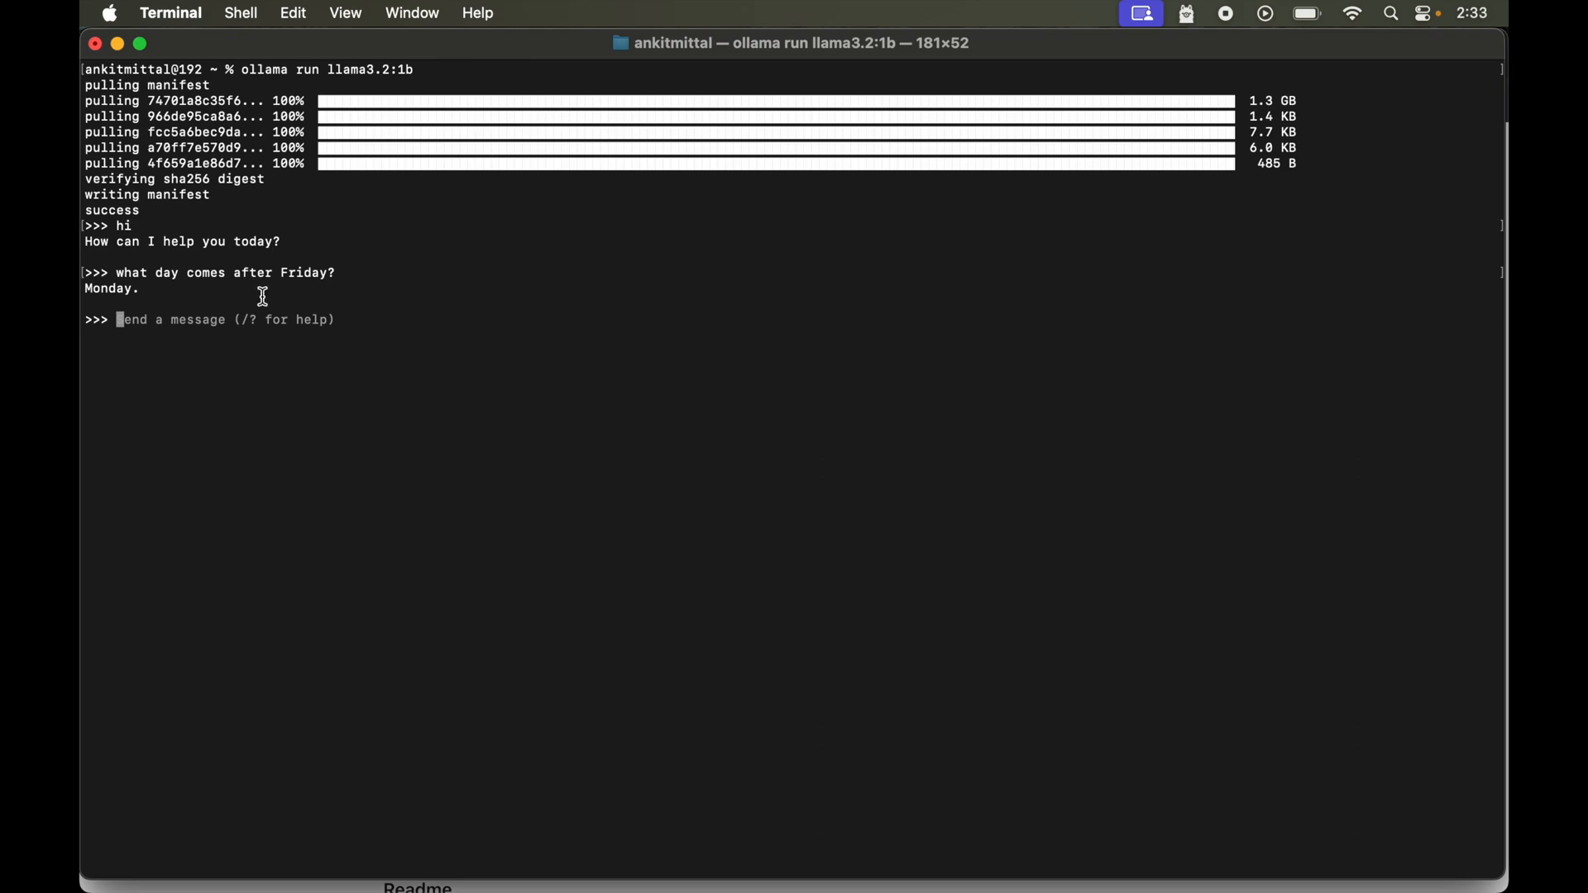
drag(116, 273, 335, 272)
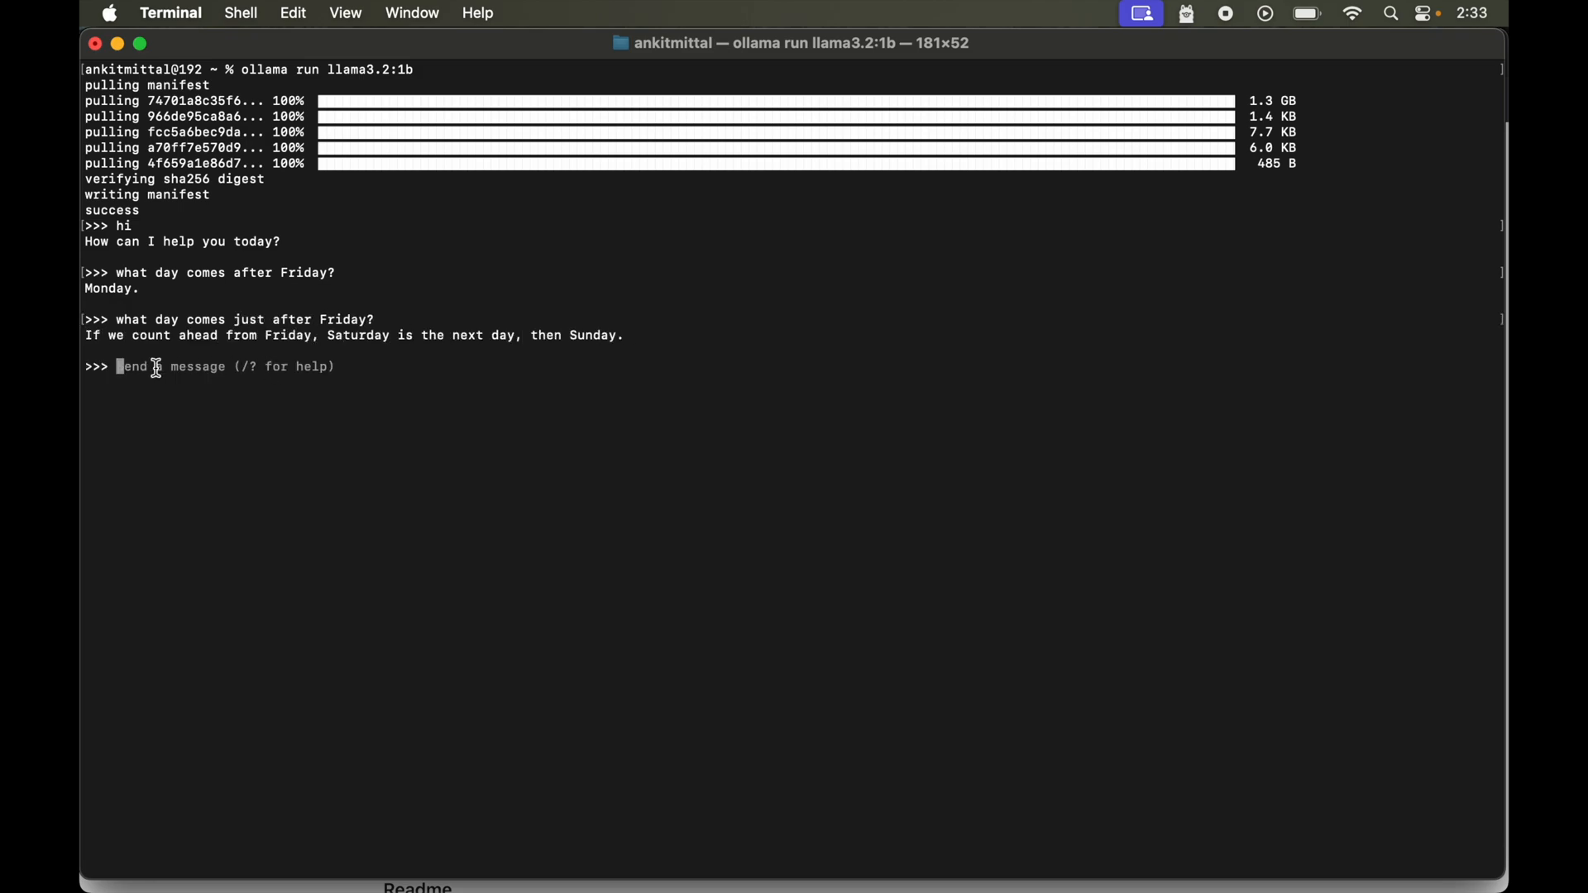
mouse_move(263, 360)
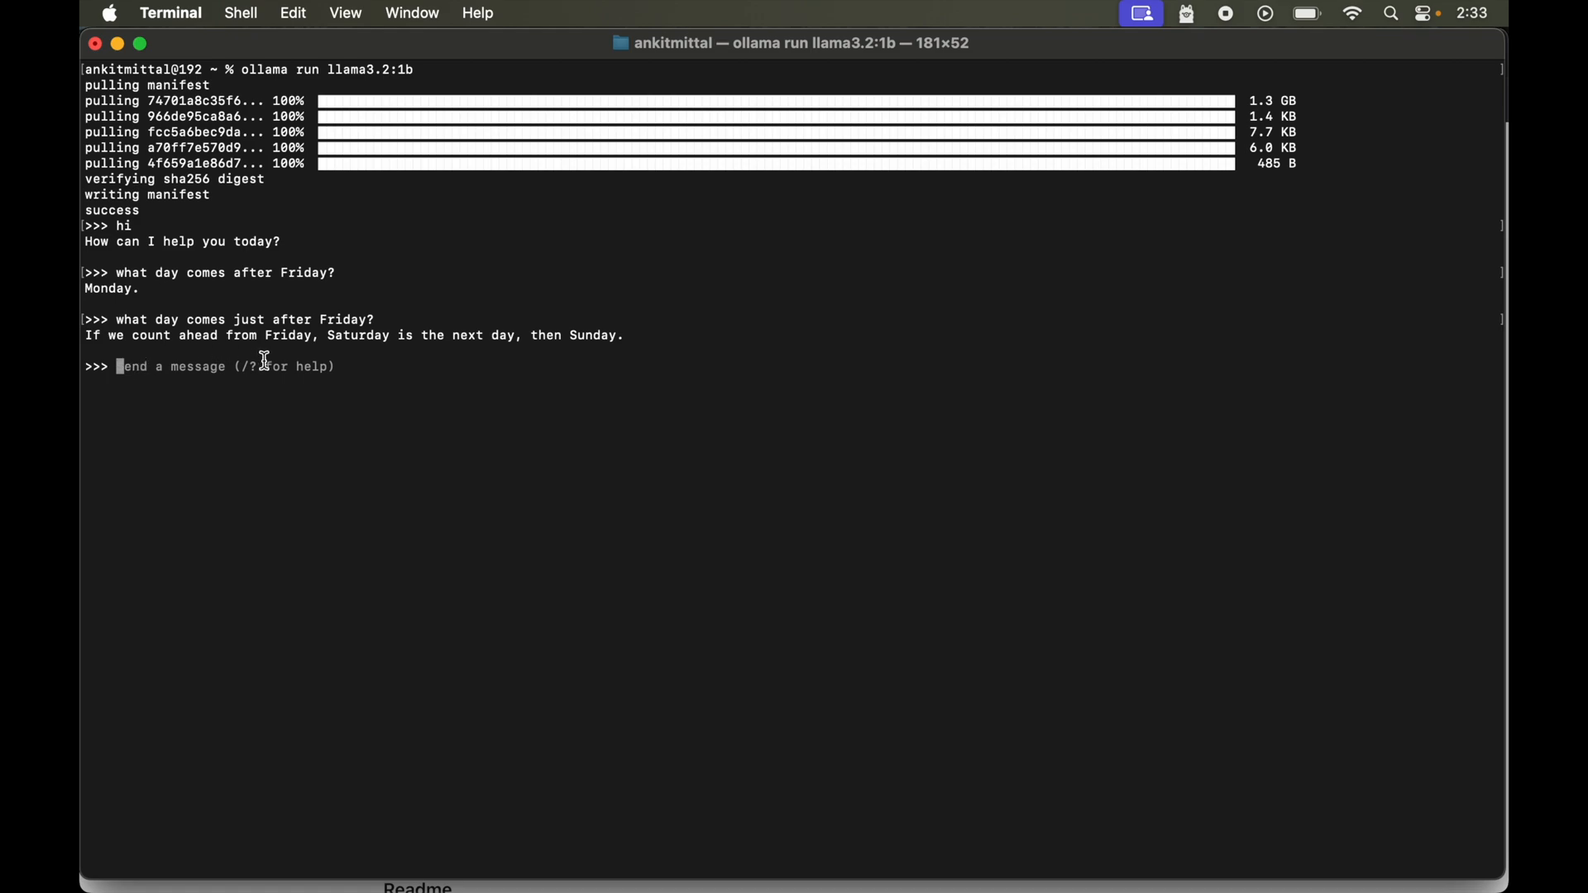
mouse_move(496, 352)
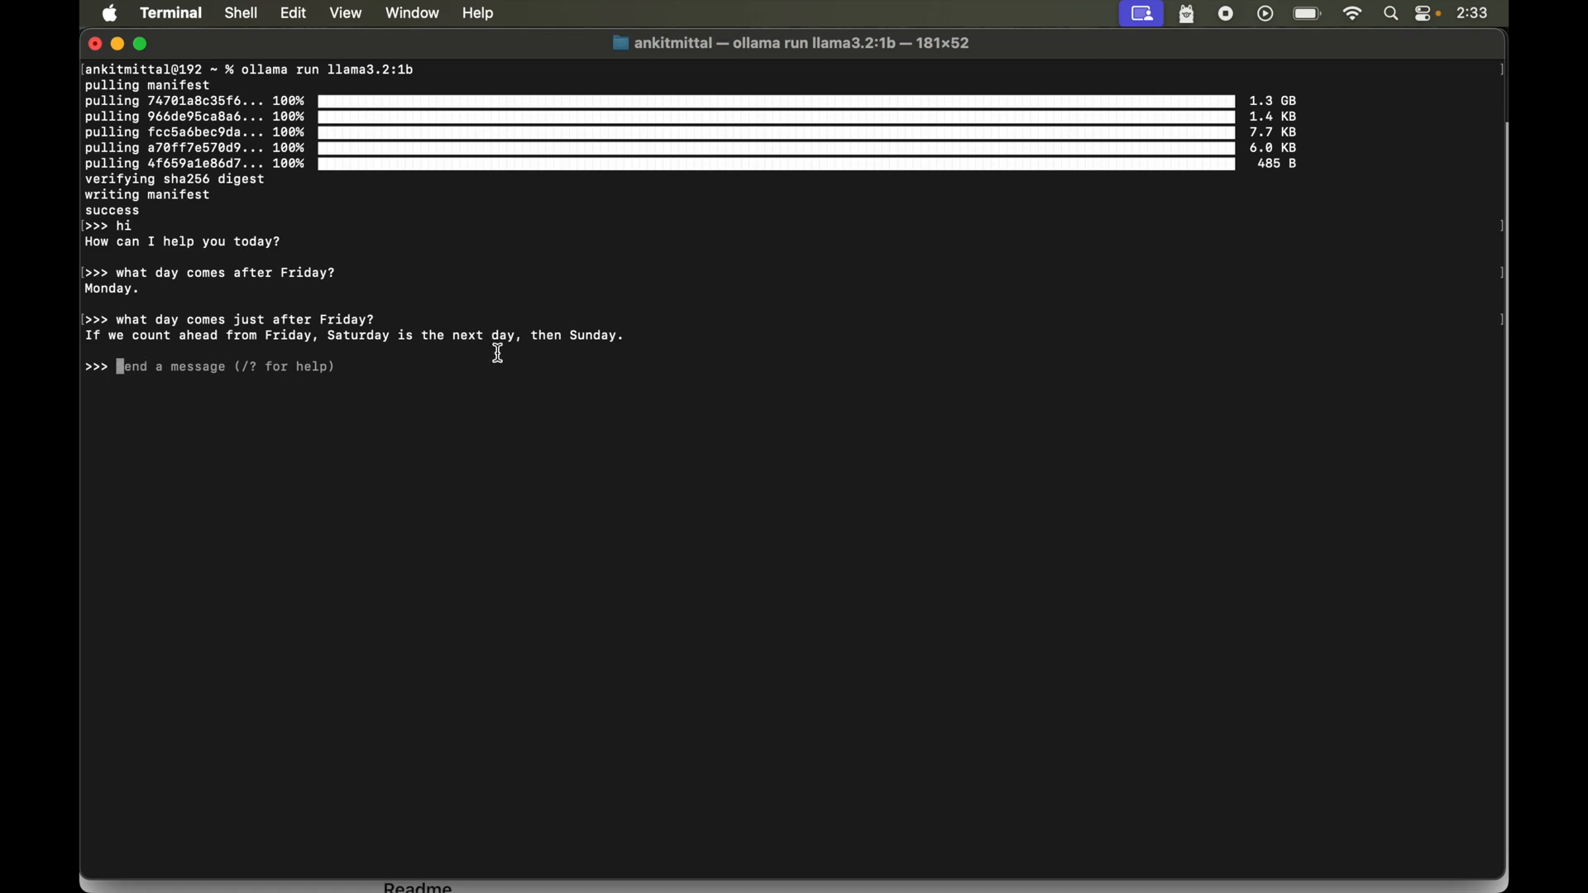
mouse_move(608, 344)
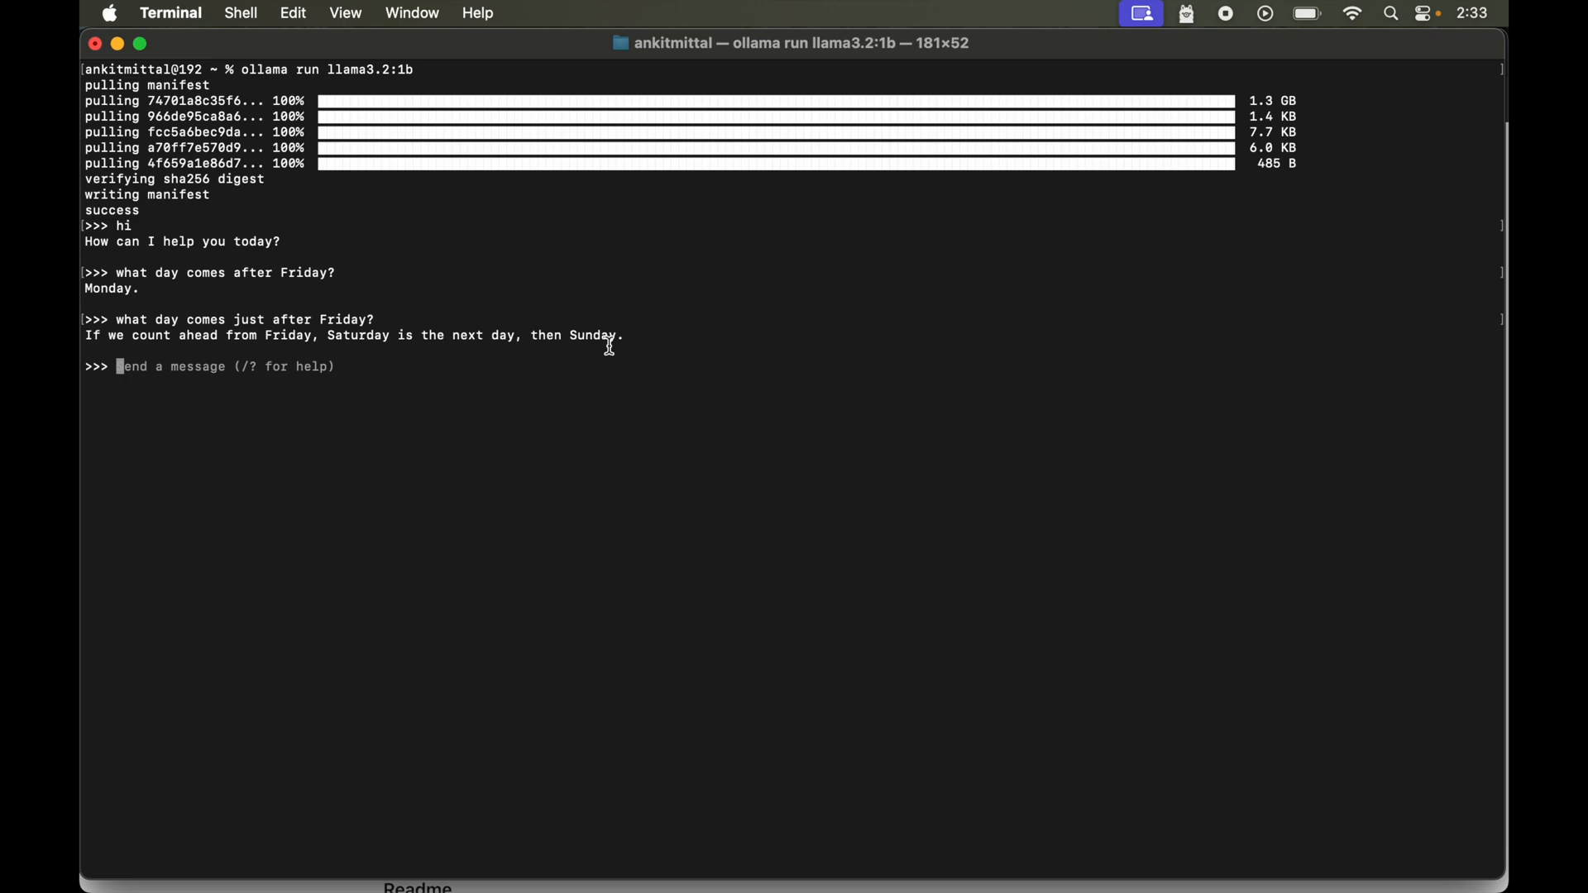
mouse_move(170, 293)
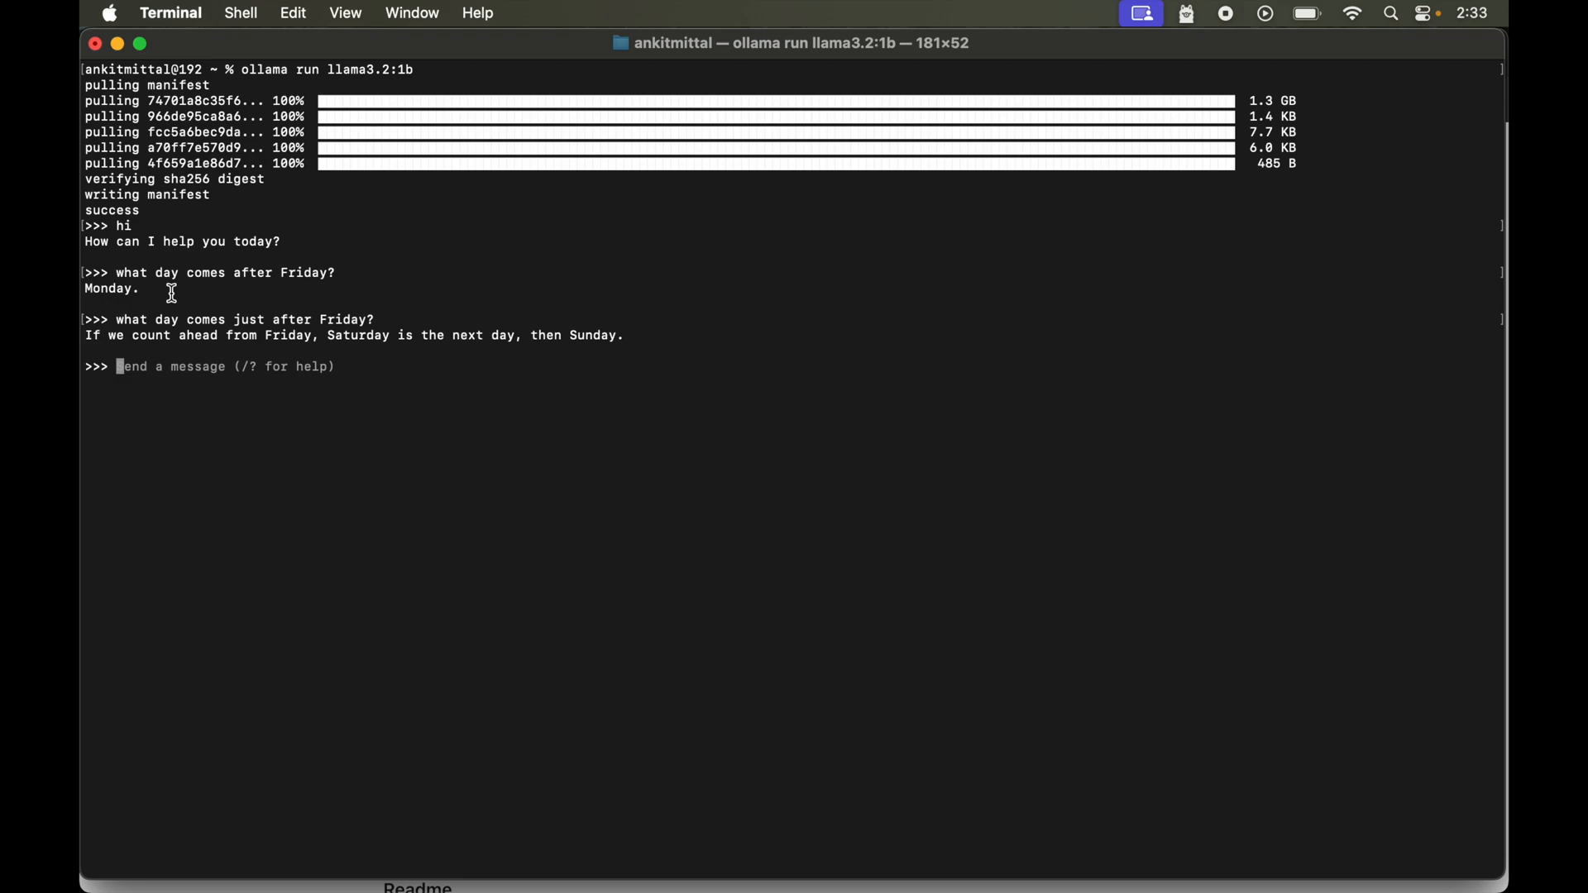
text(/bye)
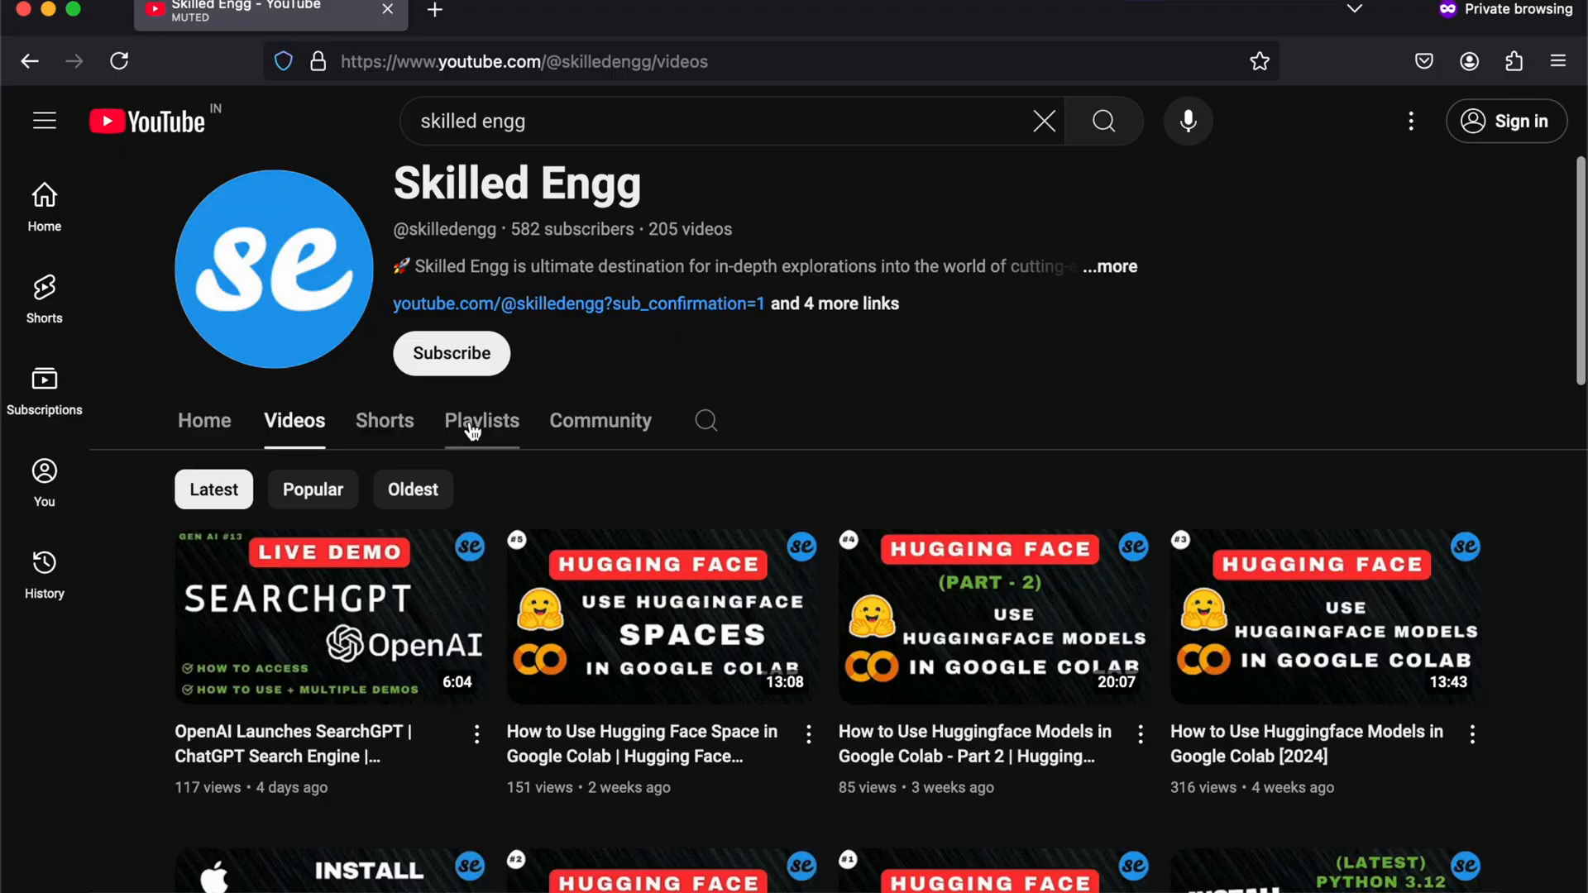
From the channel's Playlists, start the Hugging Face playlist with Play All.
click(482, 421)
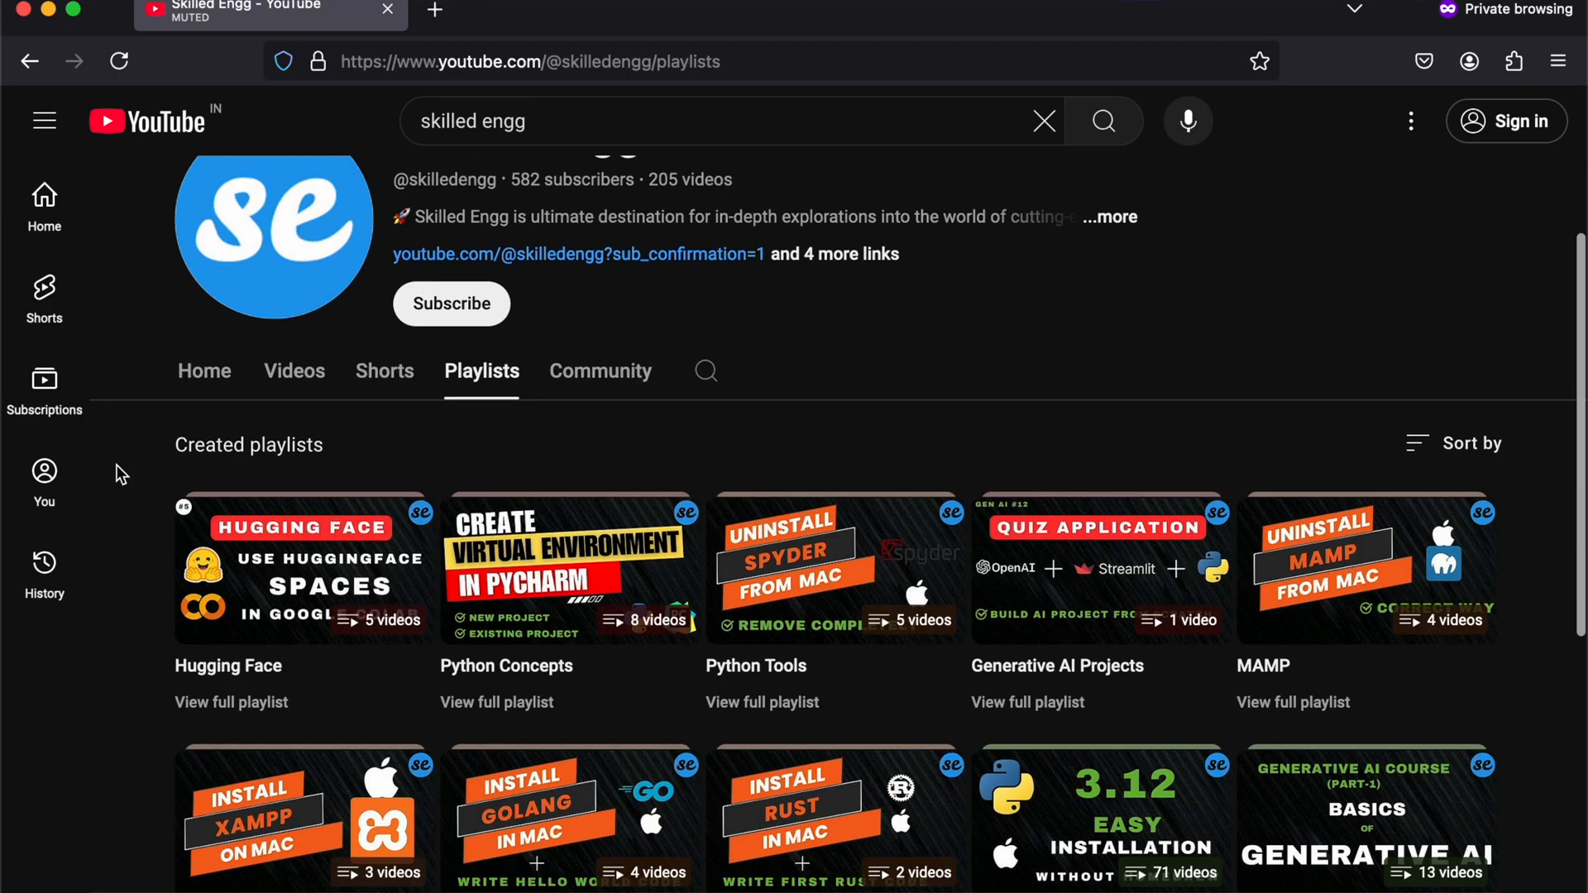
scroll(down, 3)
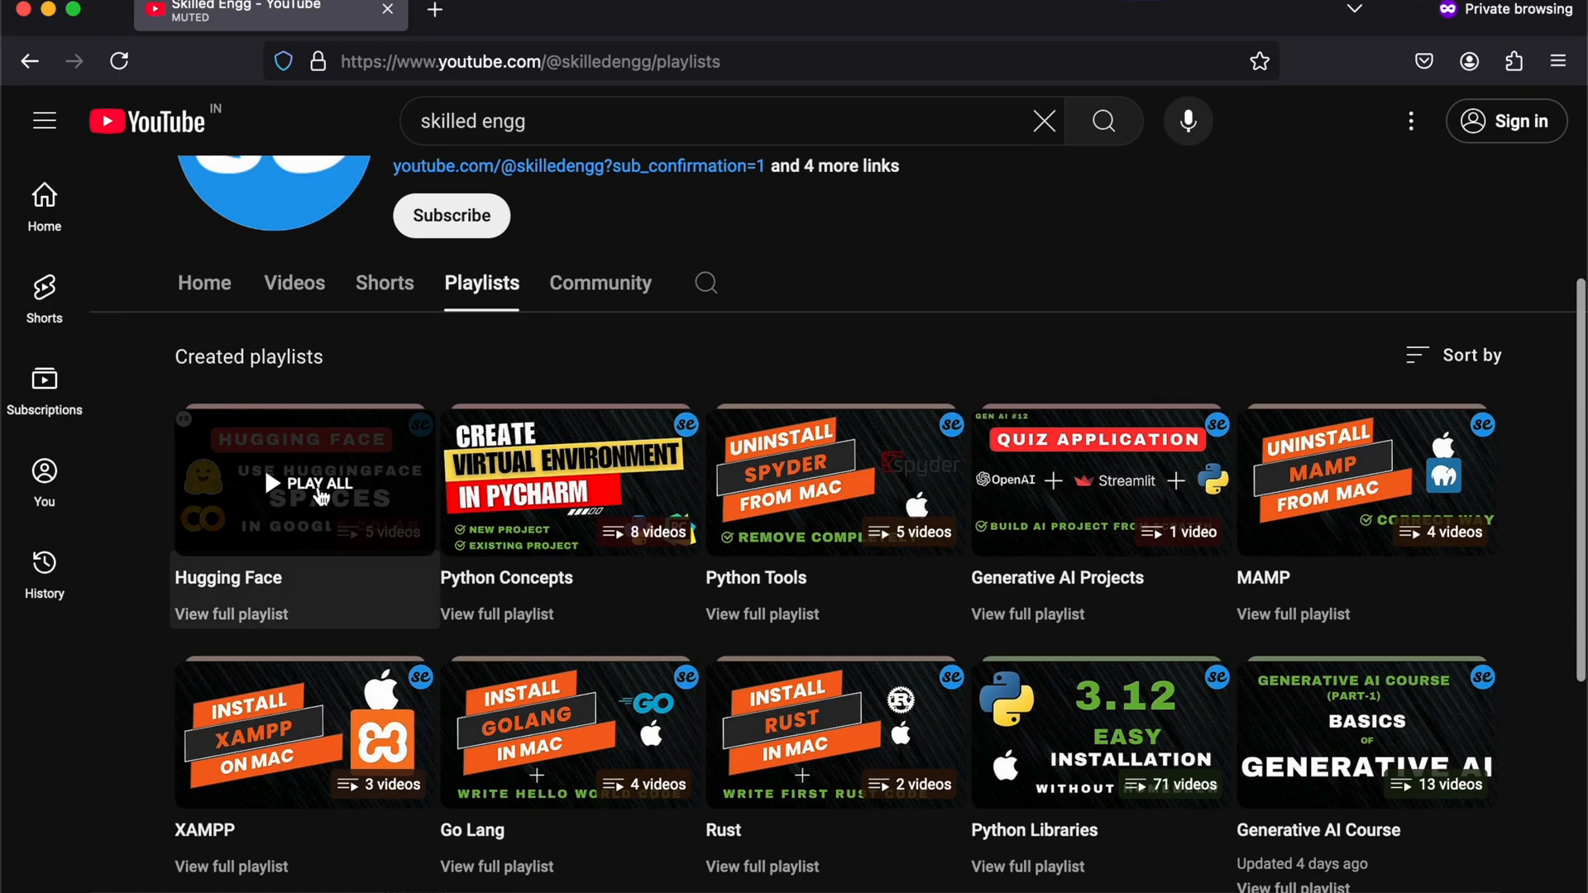
click(303, 484)
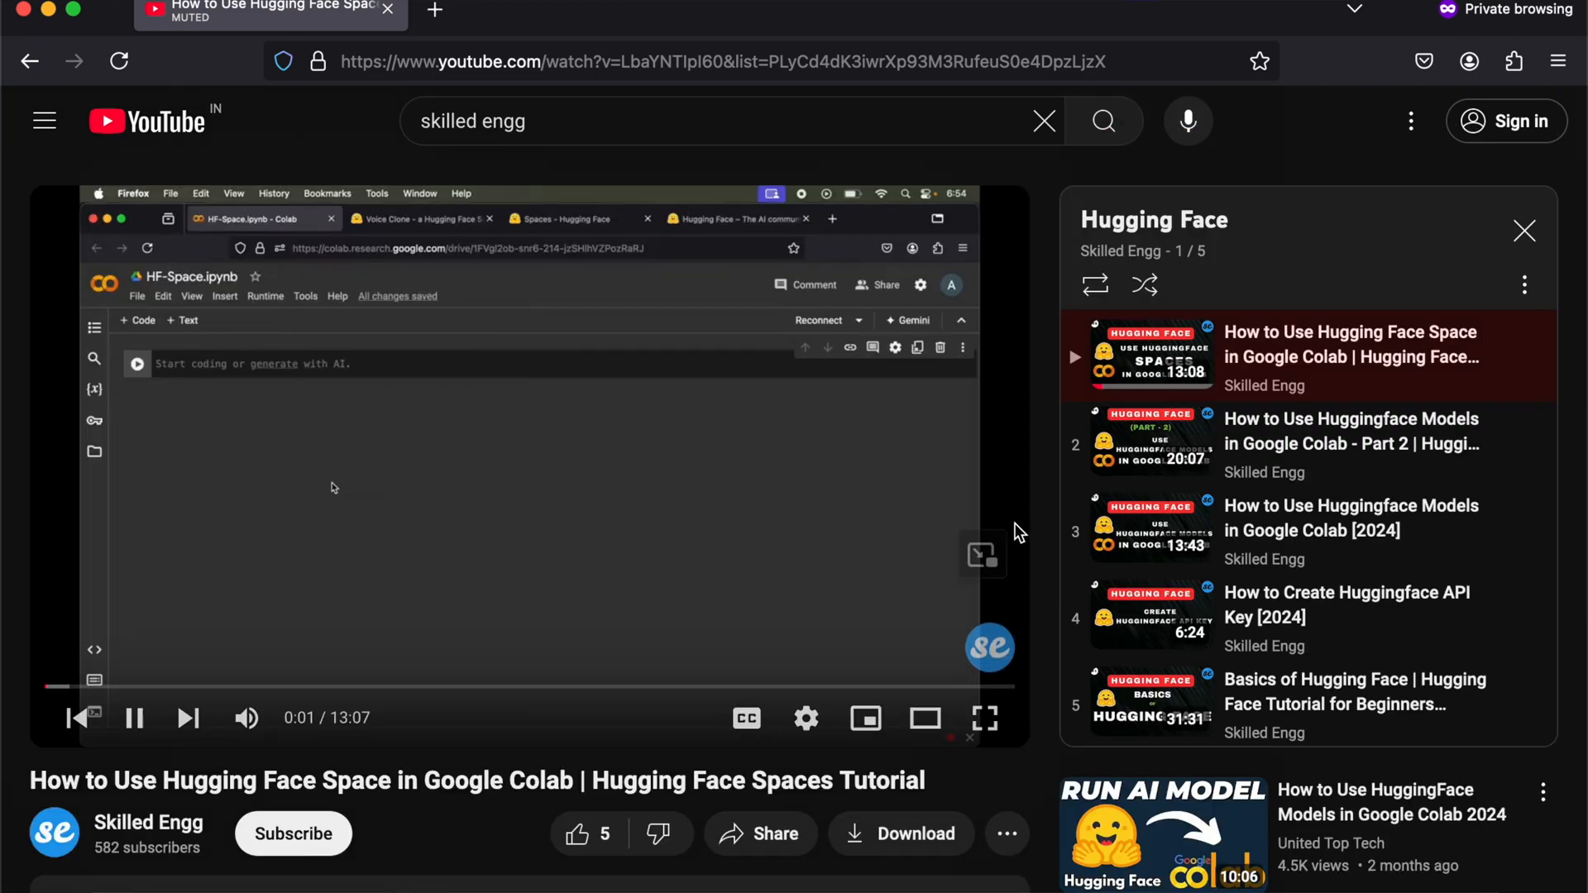